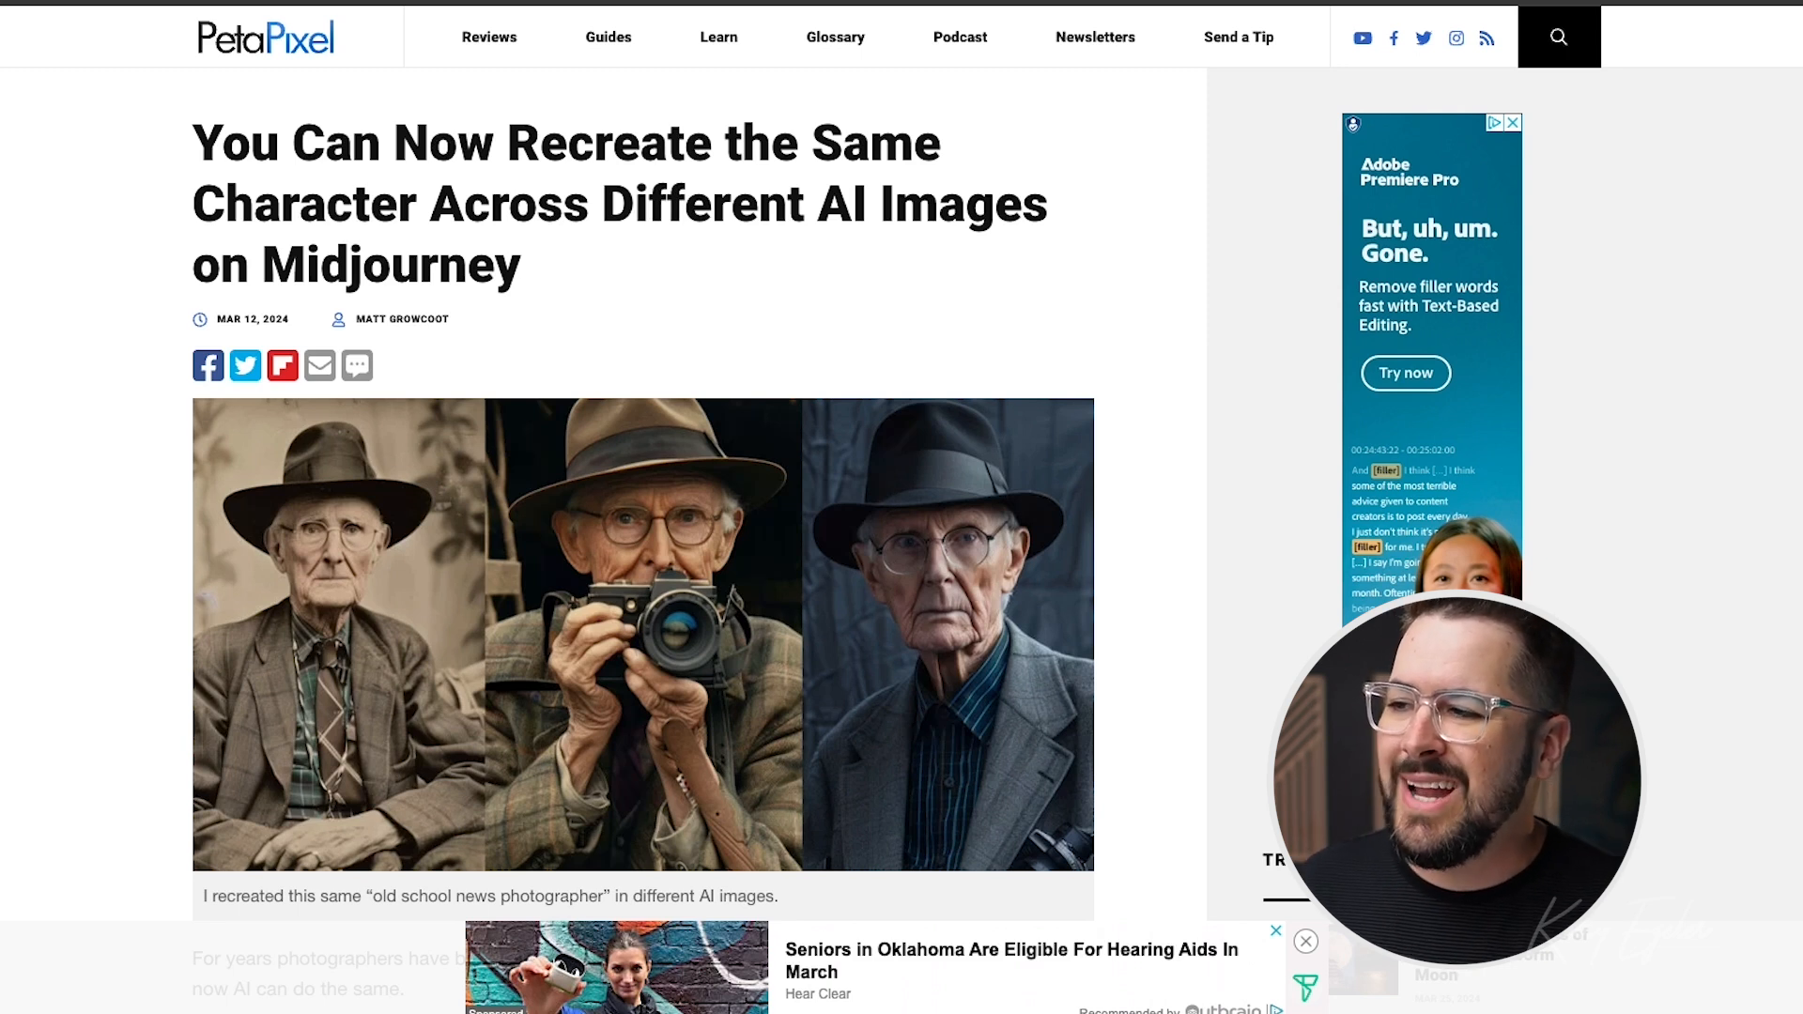
Scroll the PetaPixel article down to the Character Reference paragraph.
scroll(down, 3)
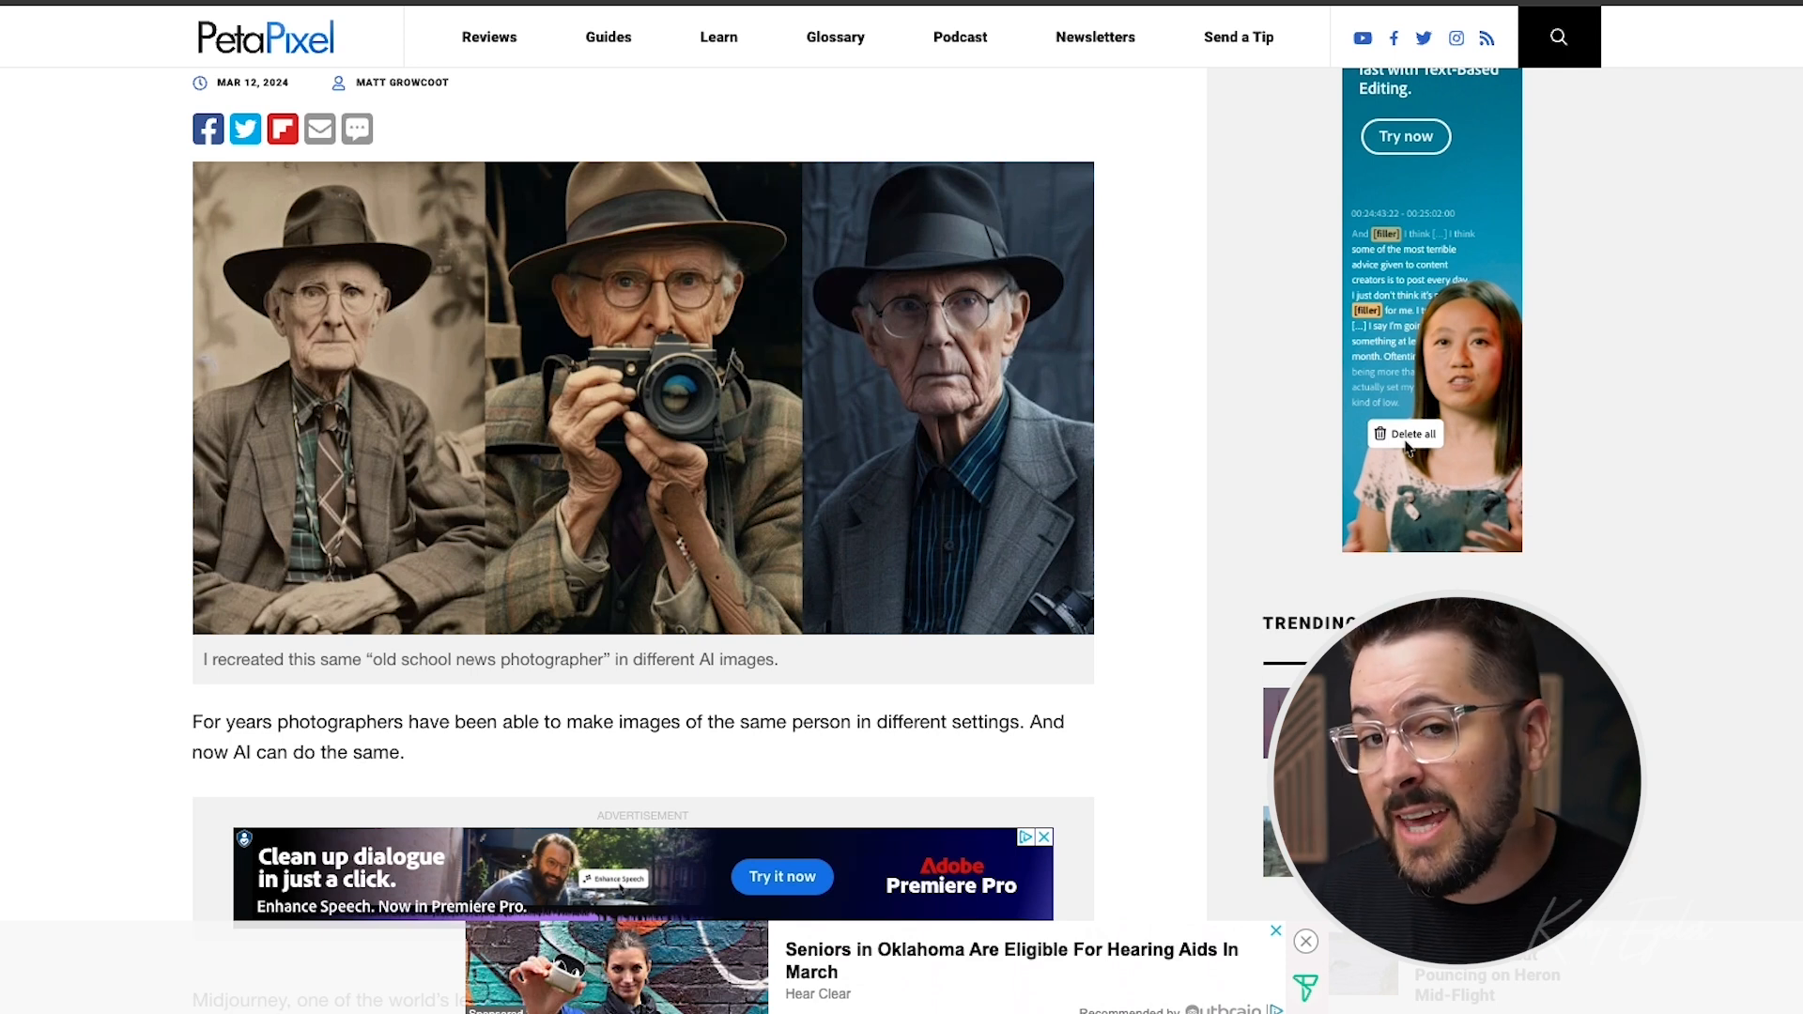
scroll(down, 3)
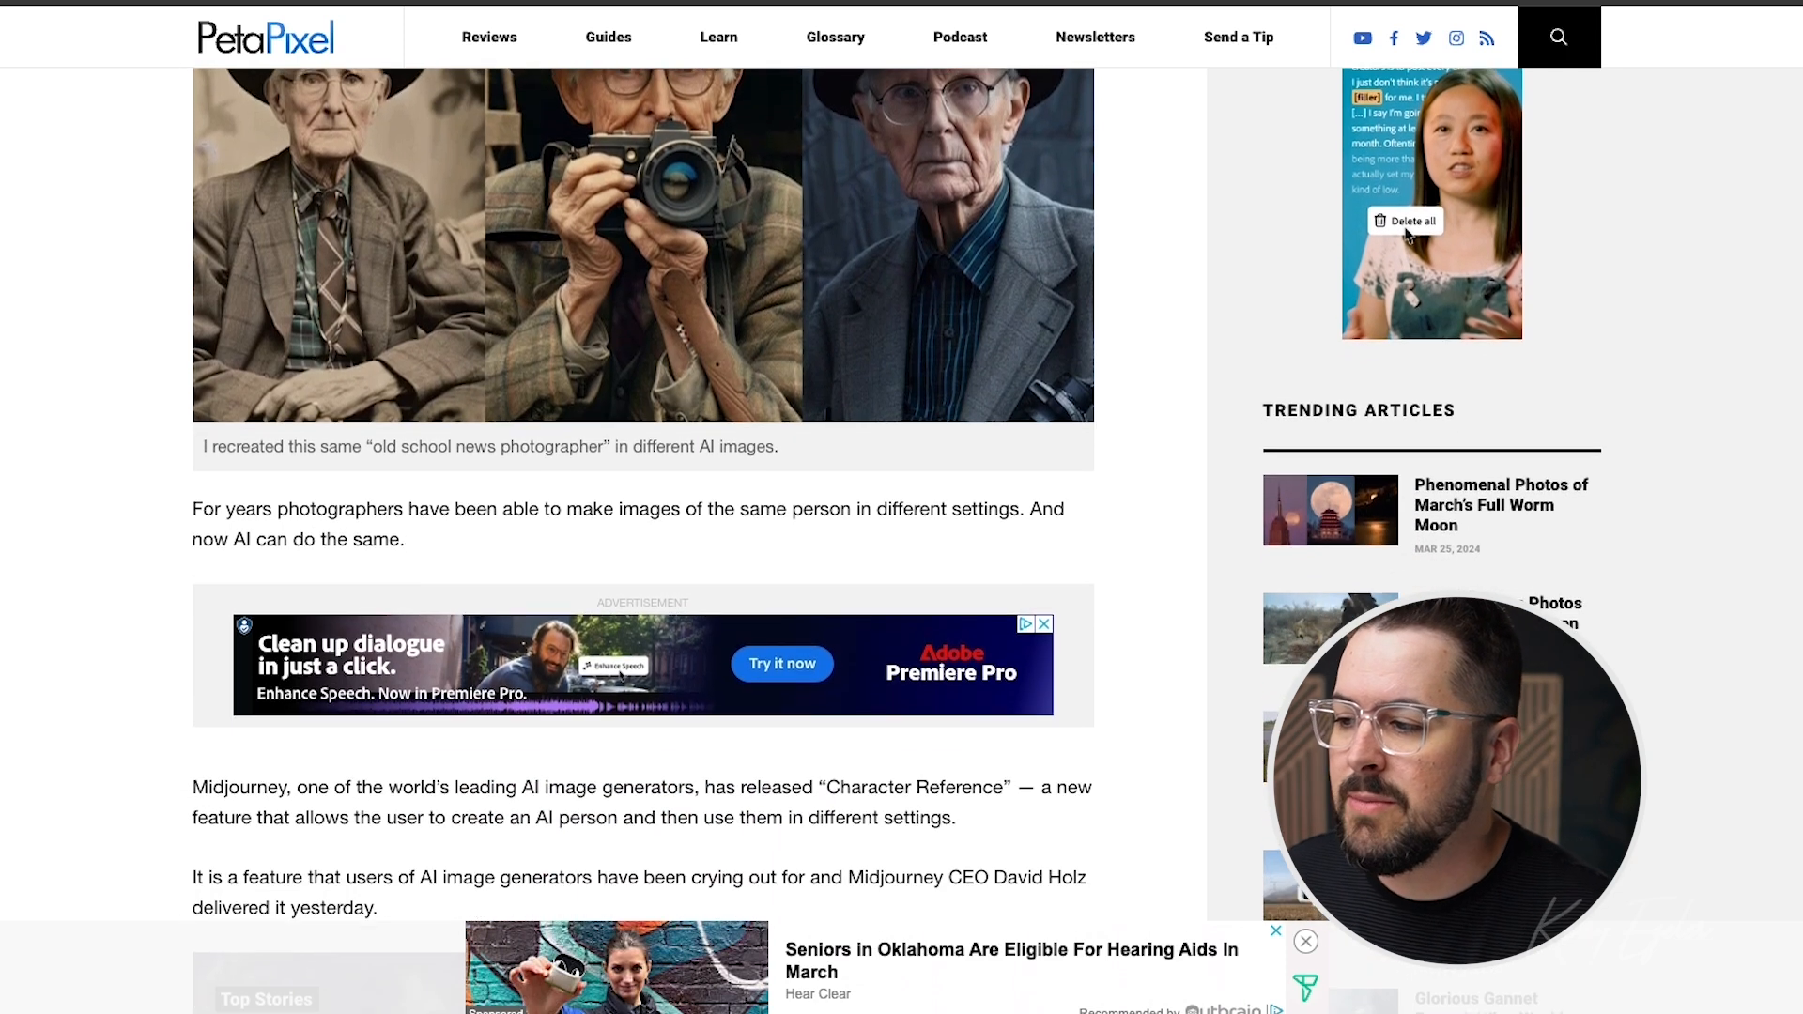
scroll(down, 3)
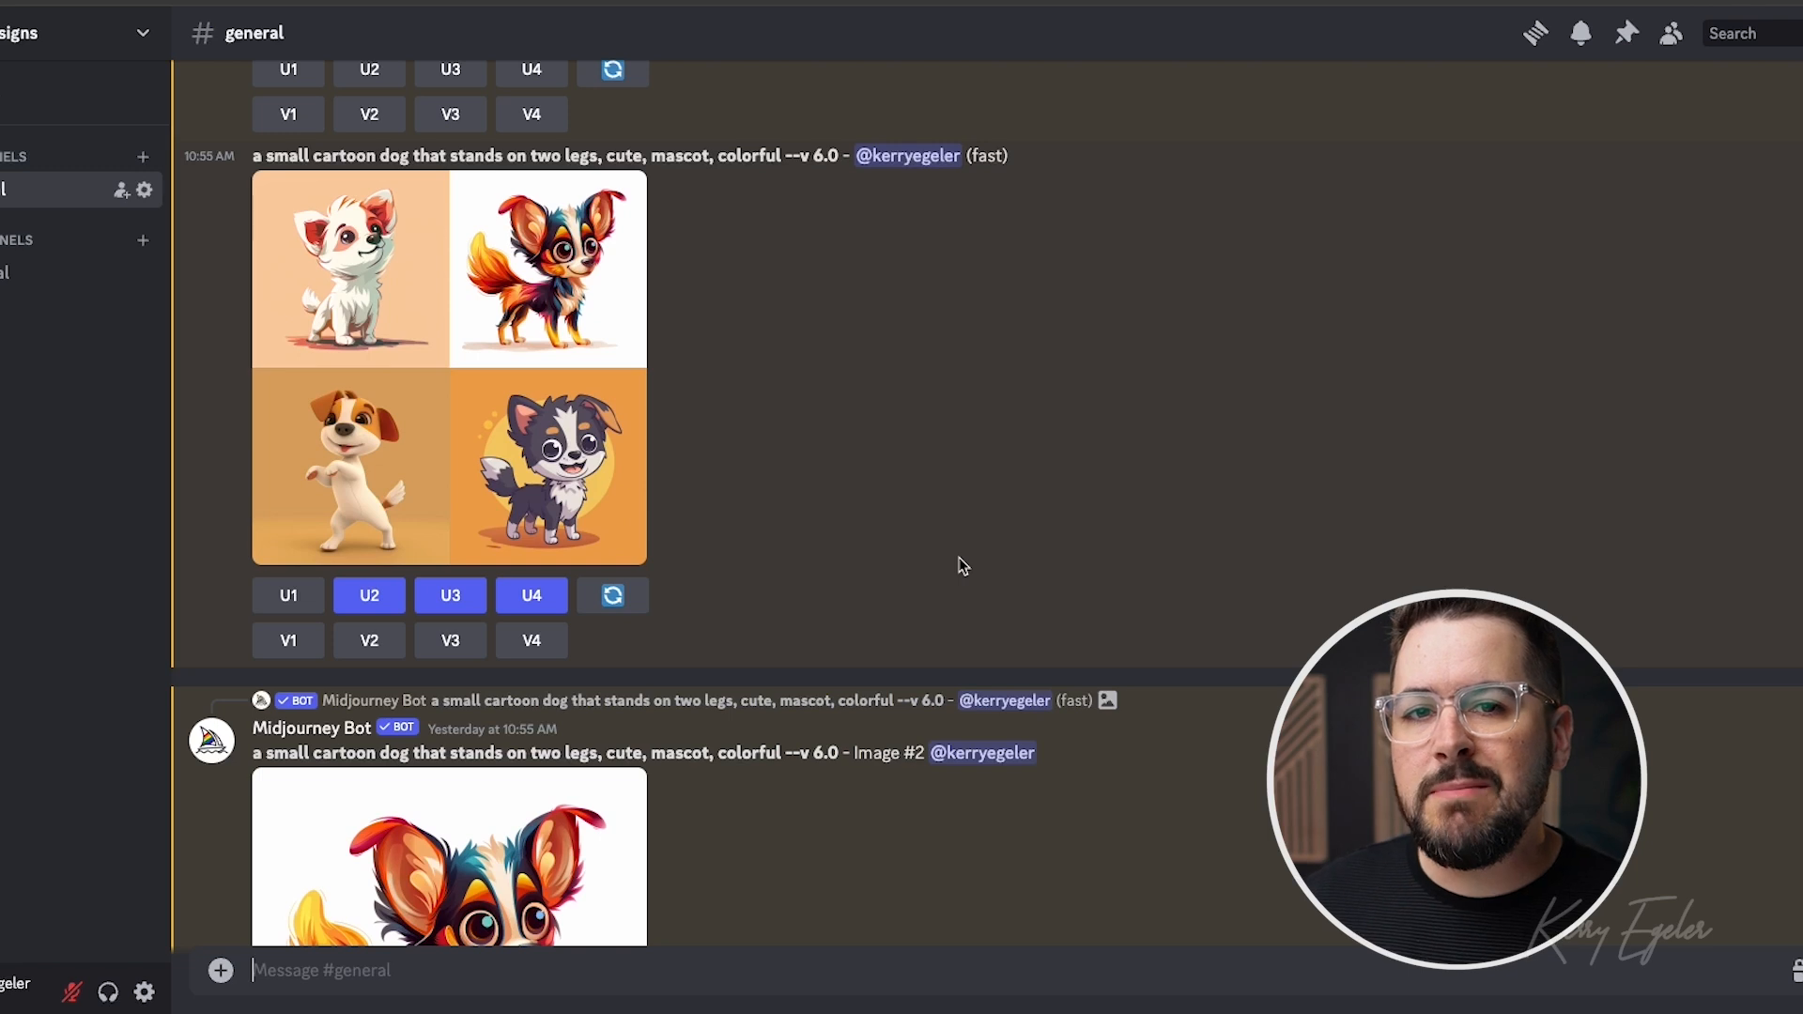
mouse_move(799, 450)
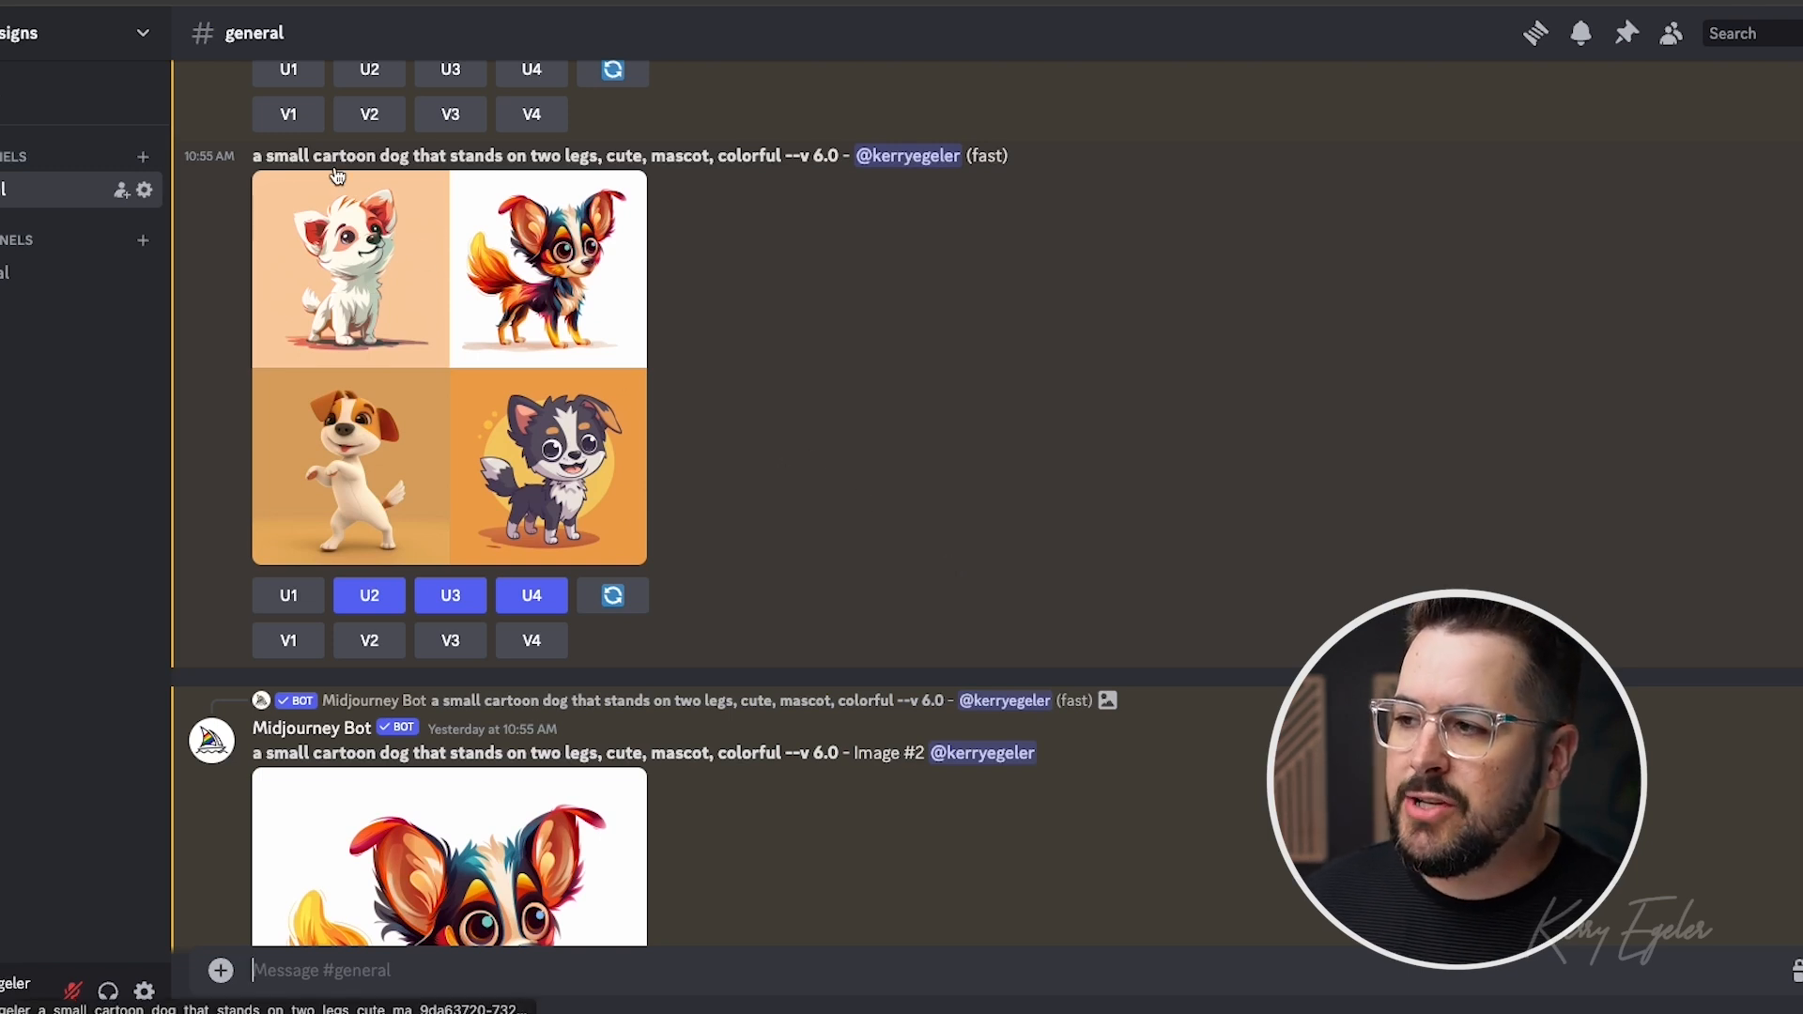
mouse_move(247, 179)
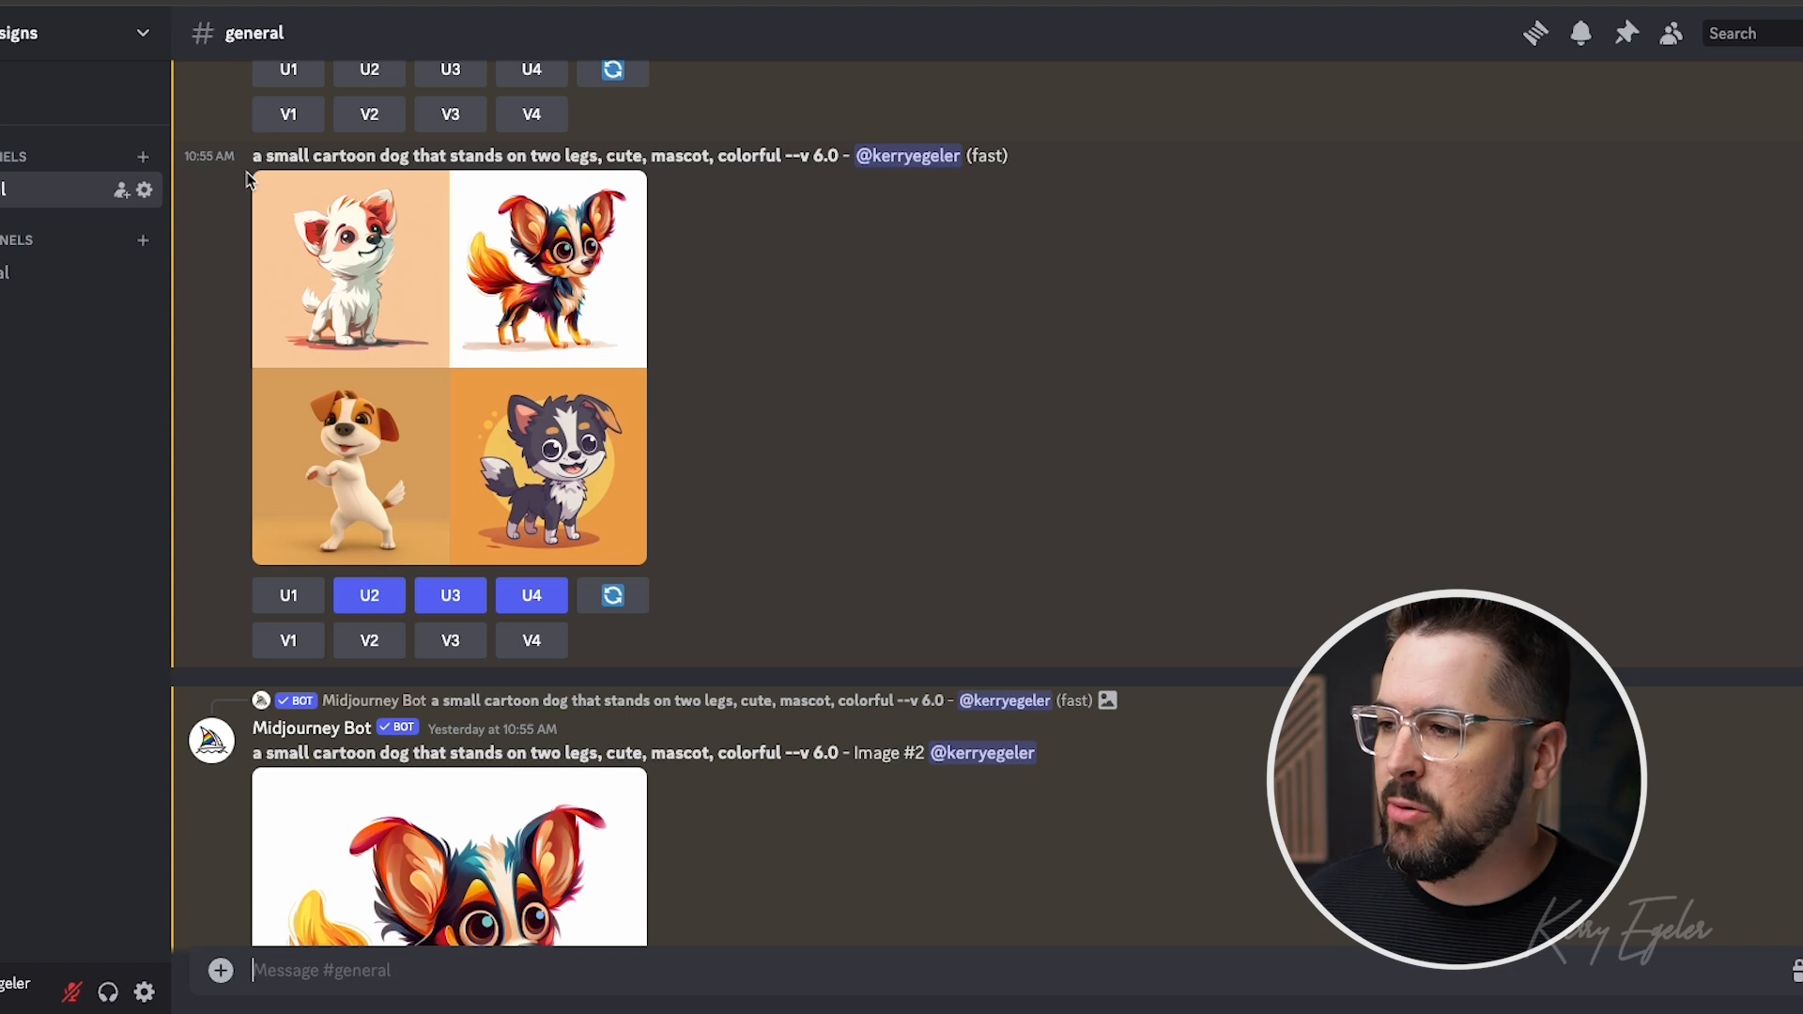
mouse_move(423, 164)
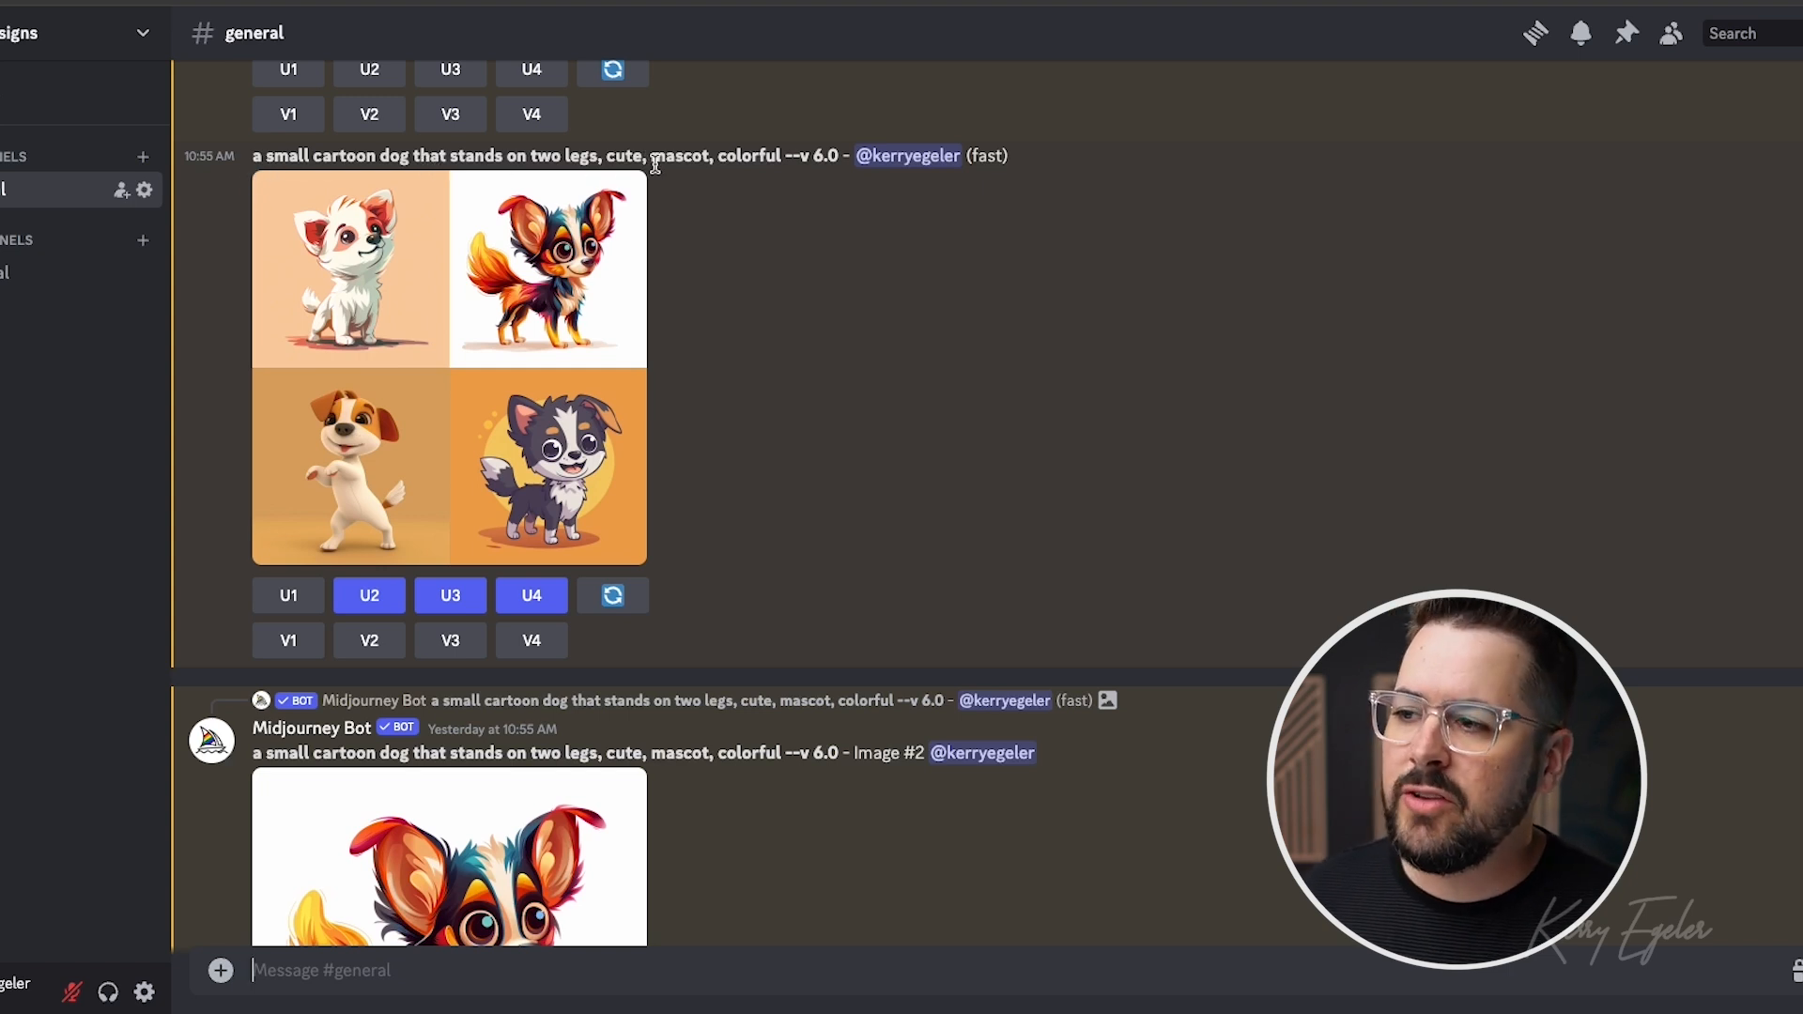
mouse_move(912, 349)
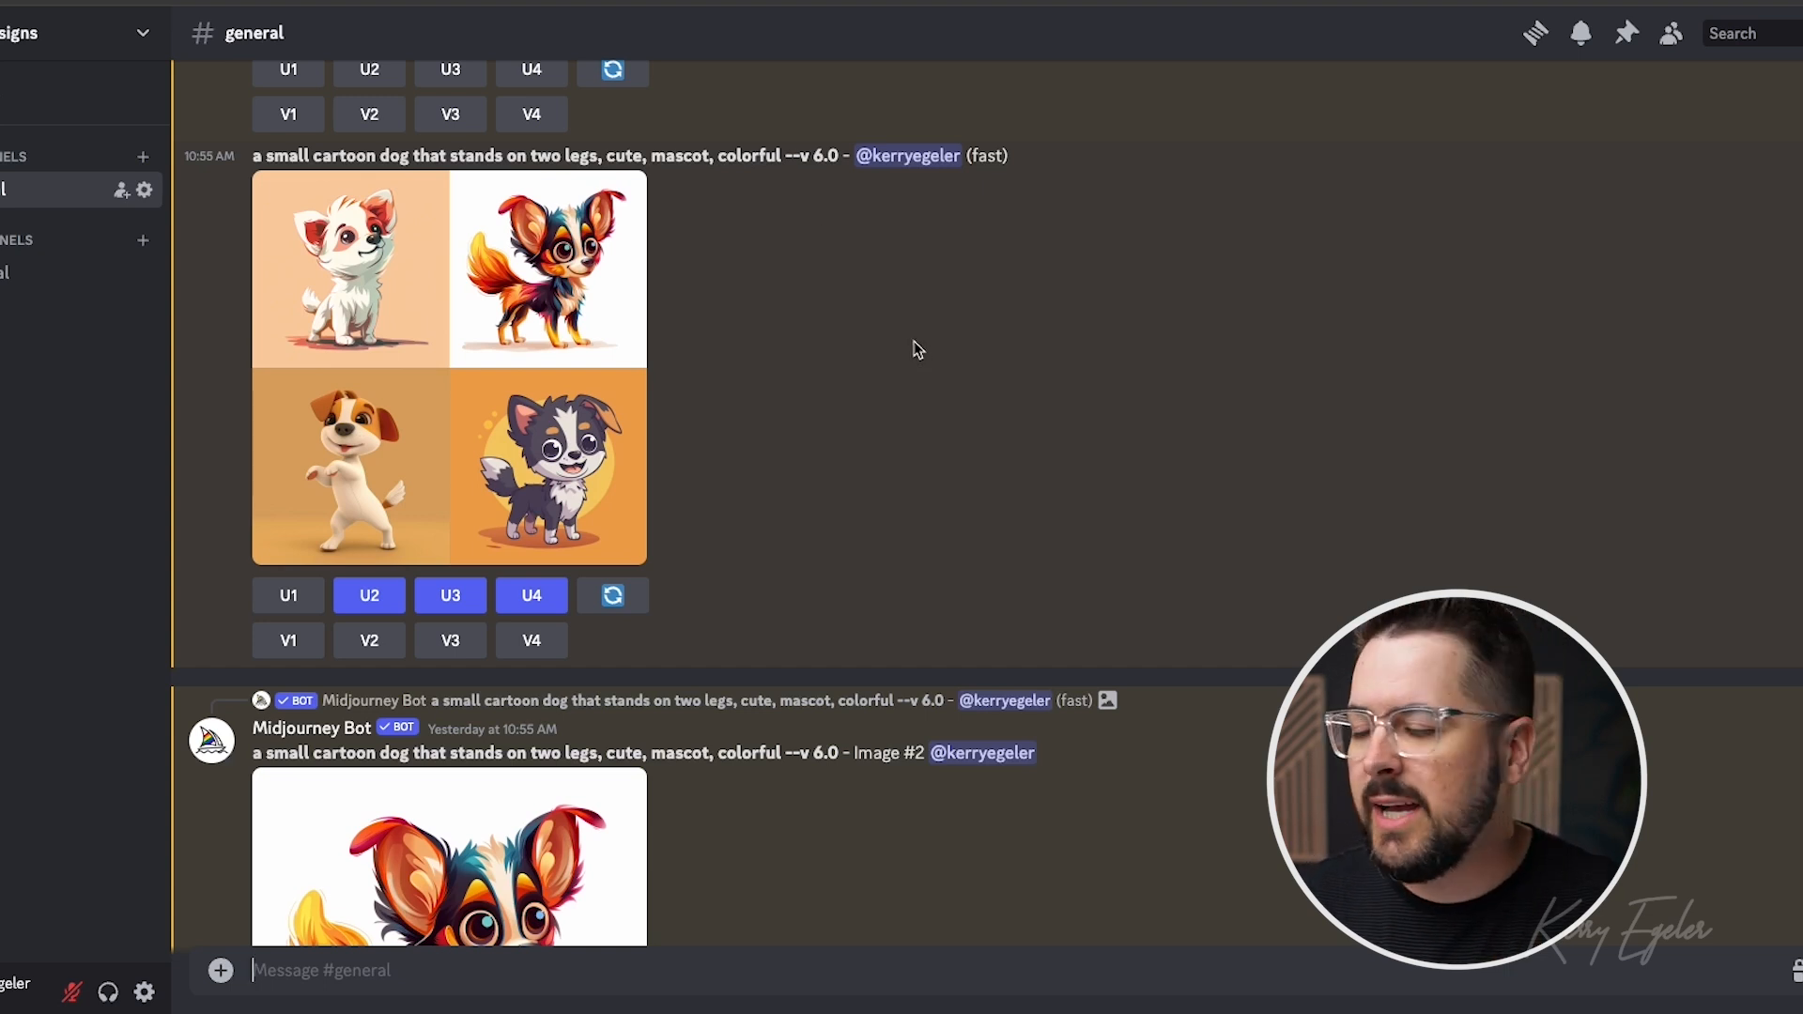
mouse_move(515, 460)
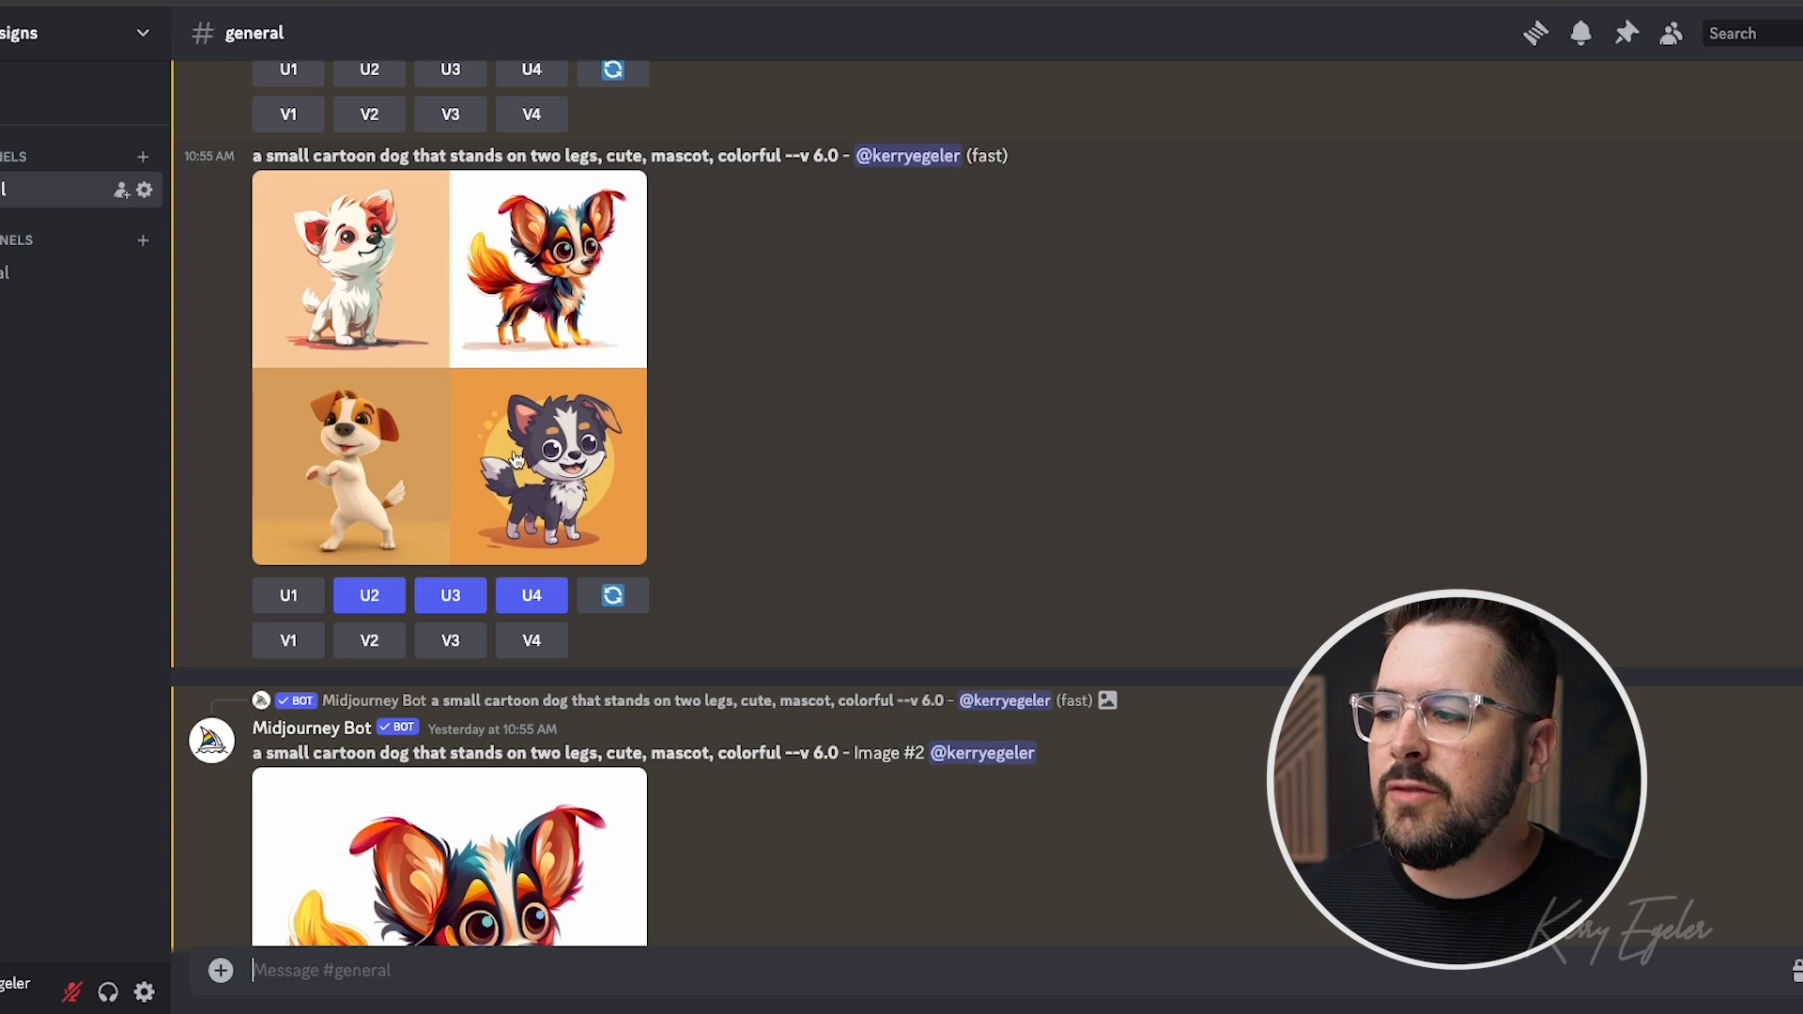
Scroll past Image #2 to the --cref dog grids: jumping in a crowd, lying down, pop art.
scroll(down, 3)
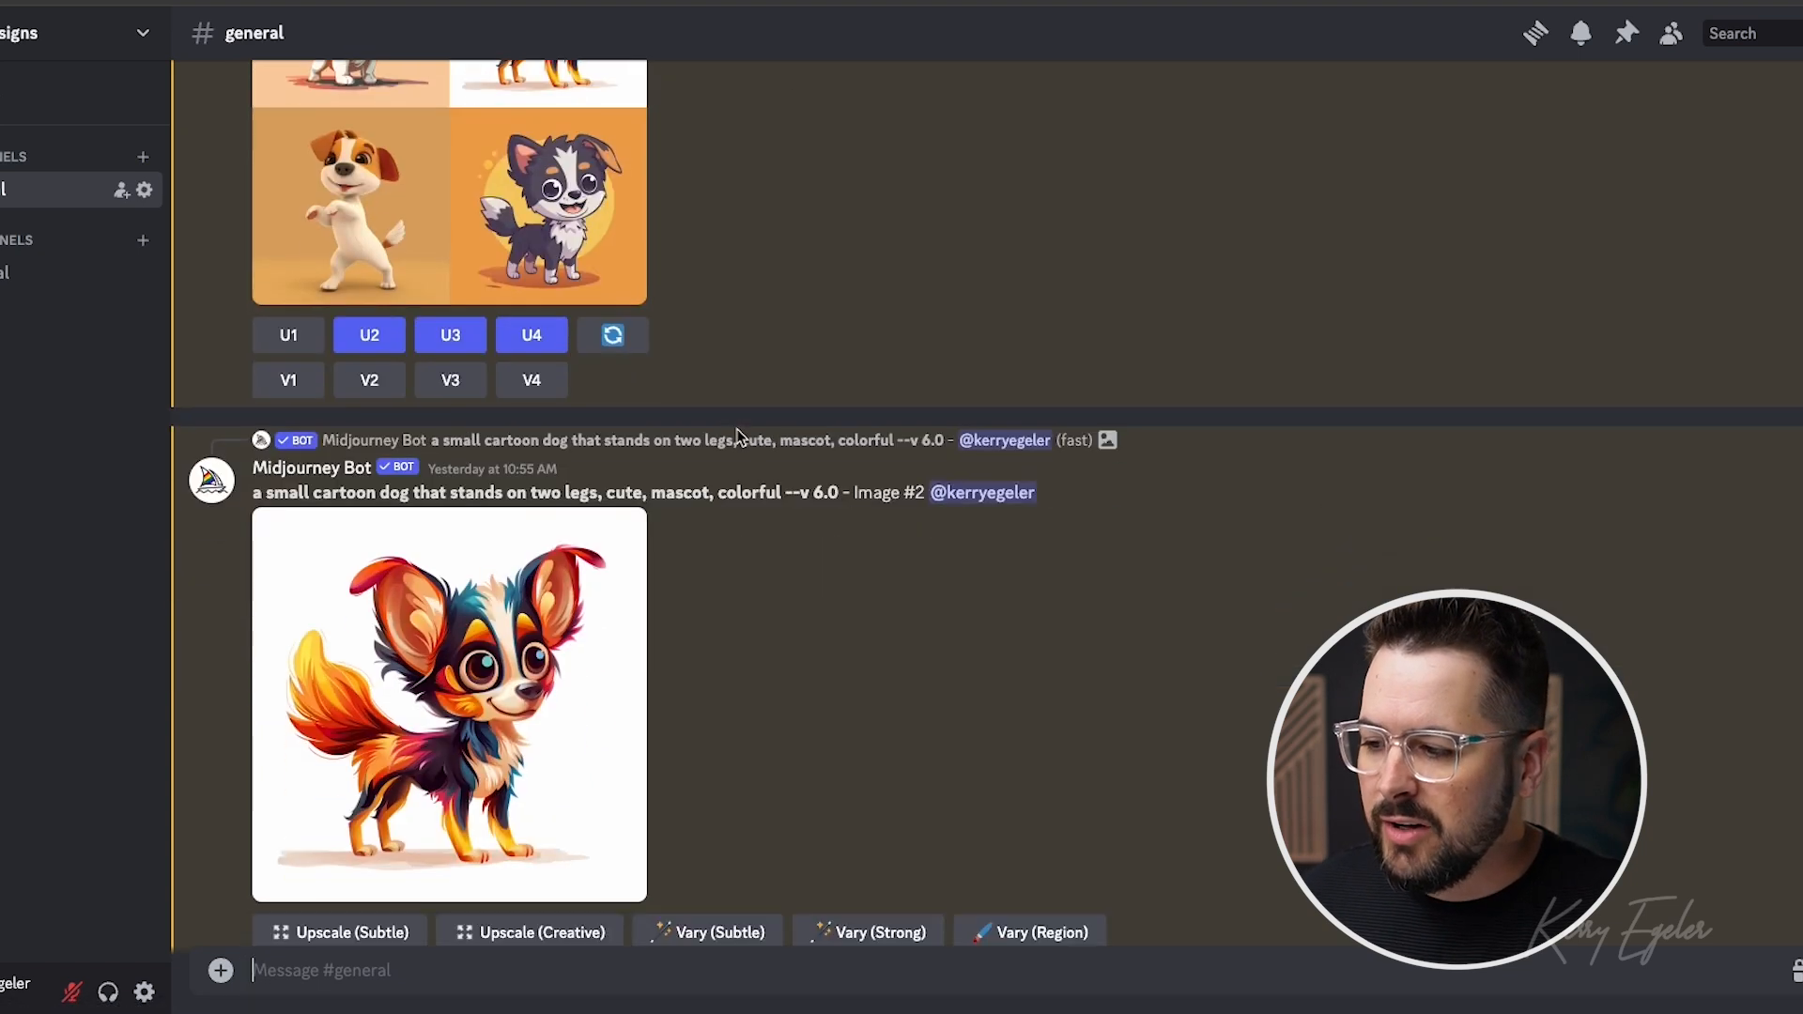
scroll(down, 3)
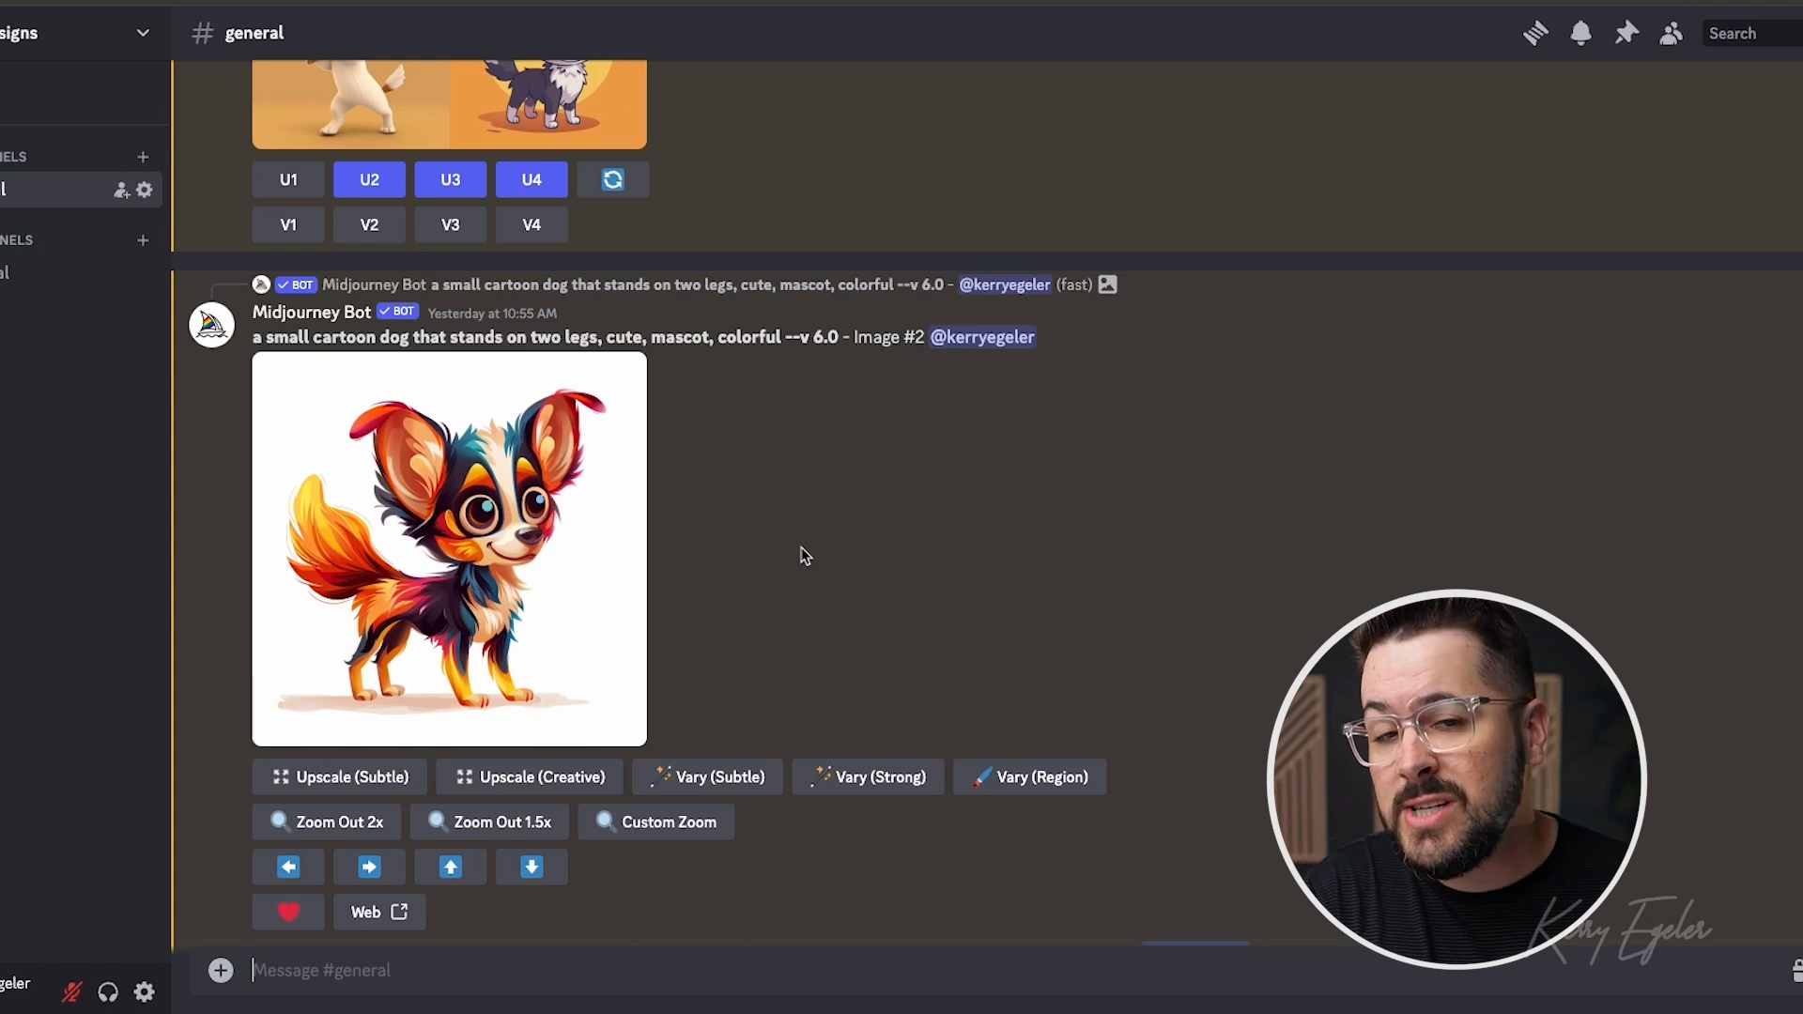
mouse_move(410, 564)
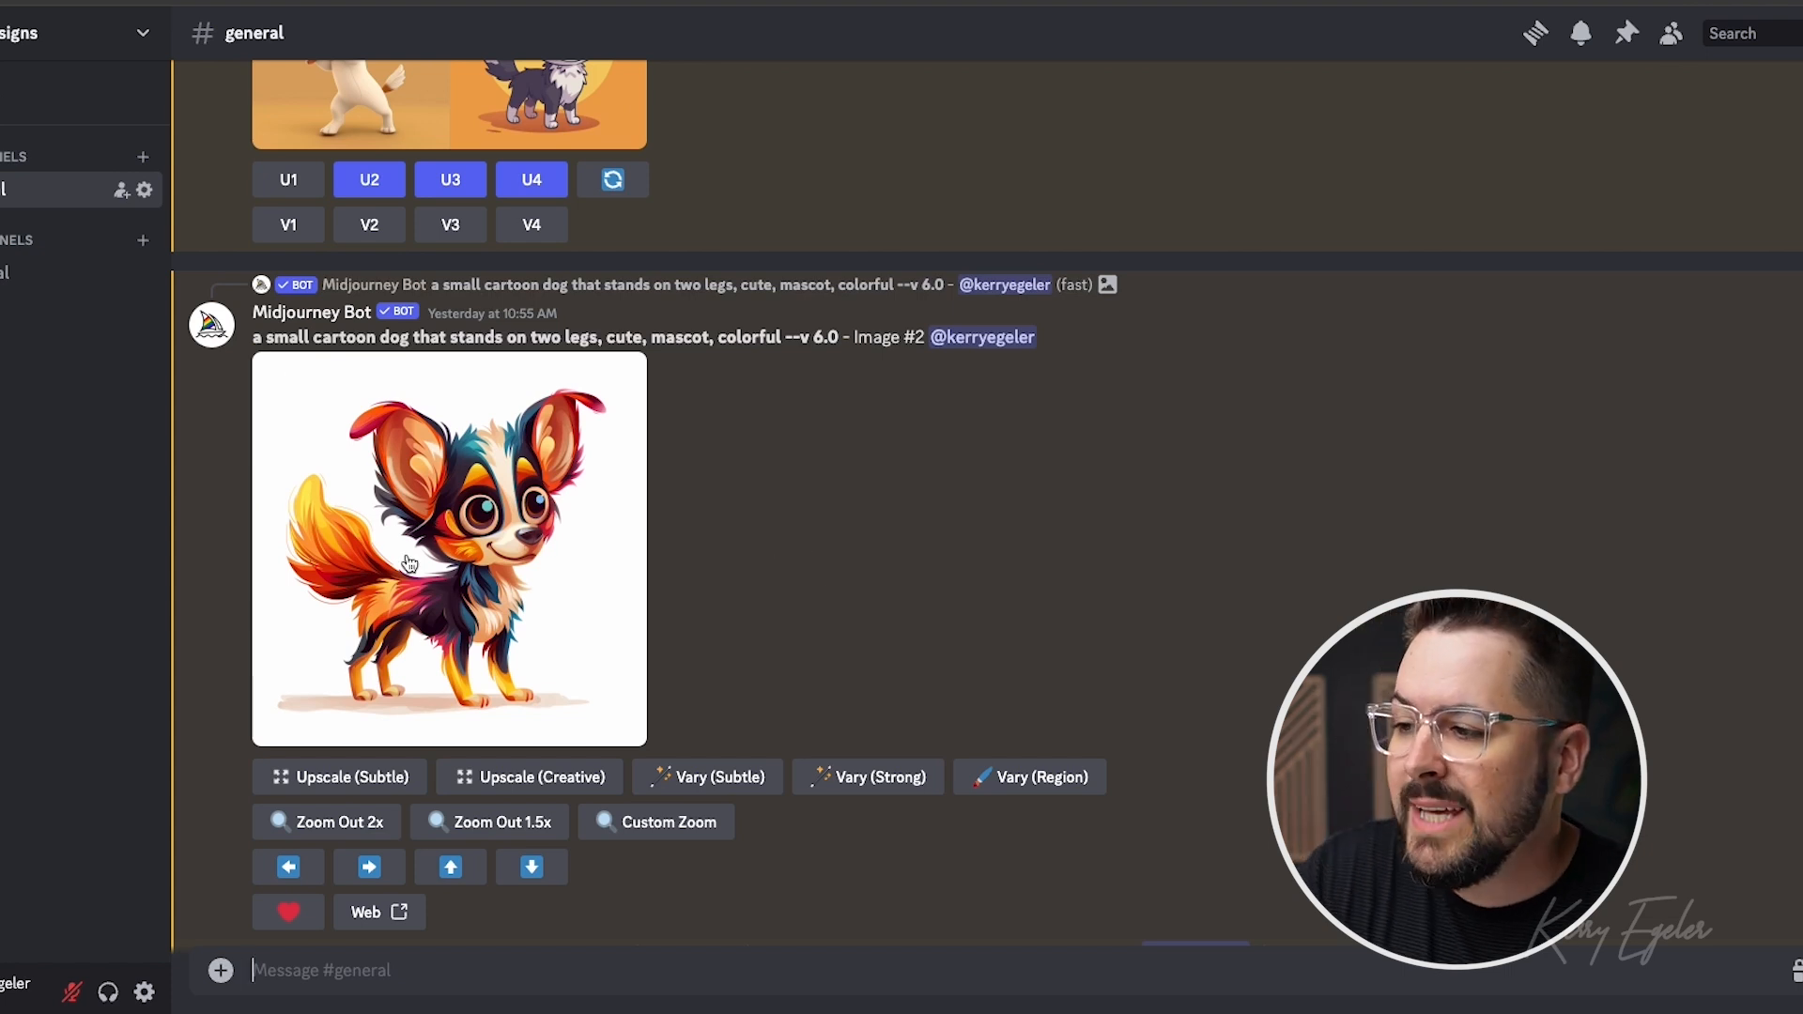
scroll(down, 3)
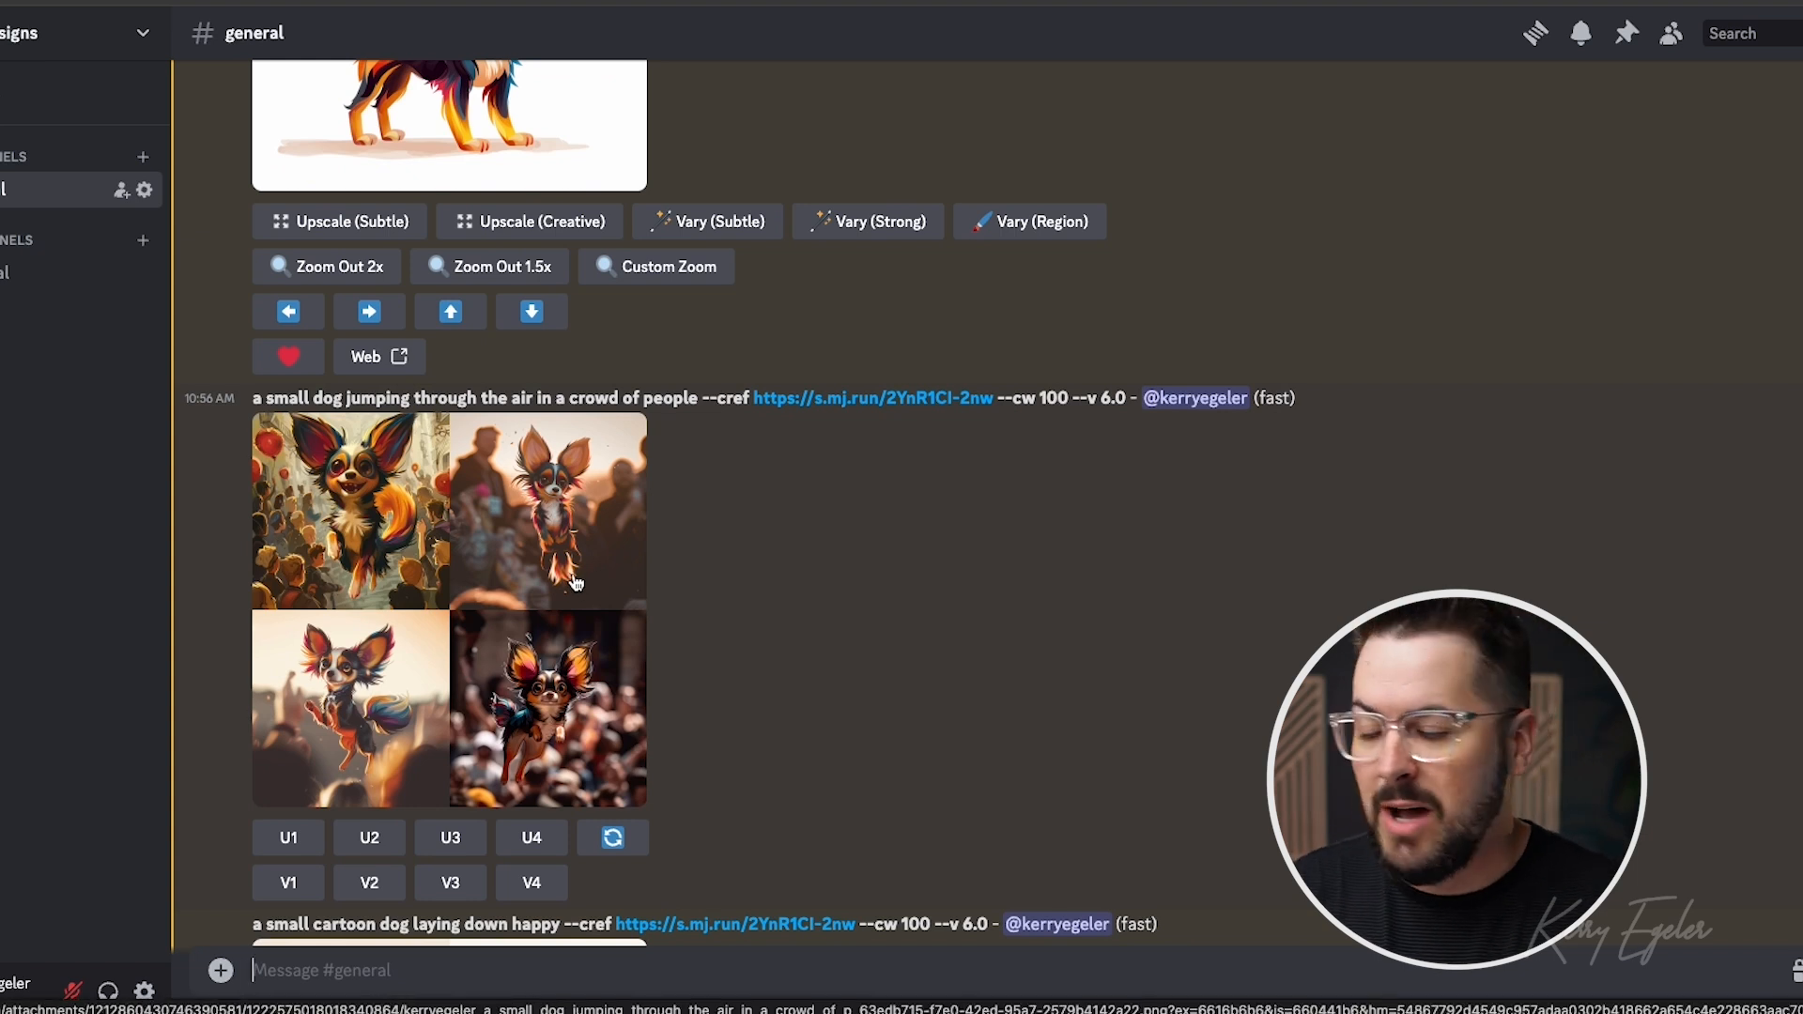
mouse_move(446, 542)
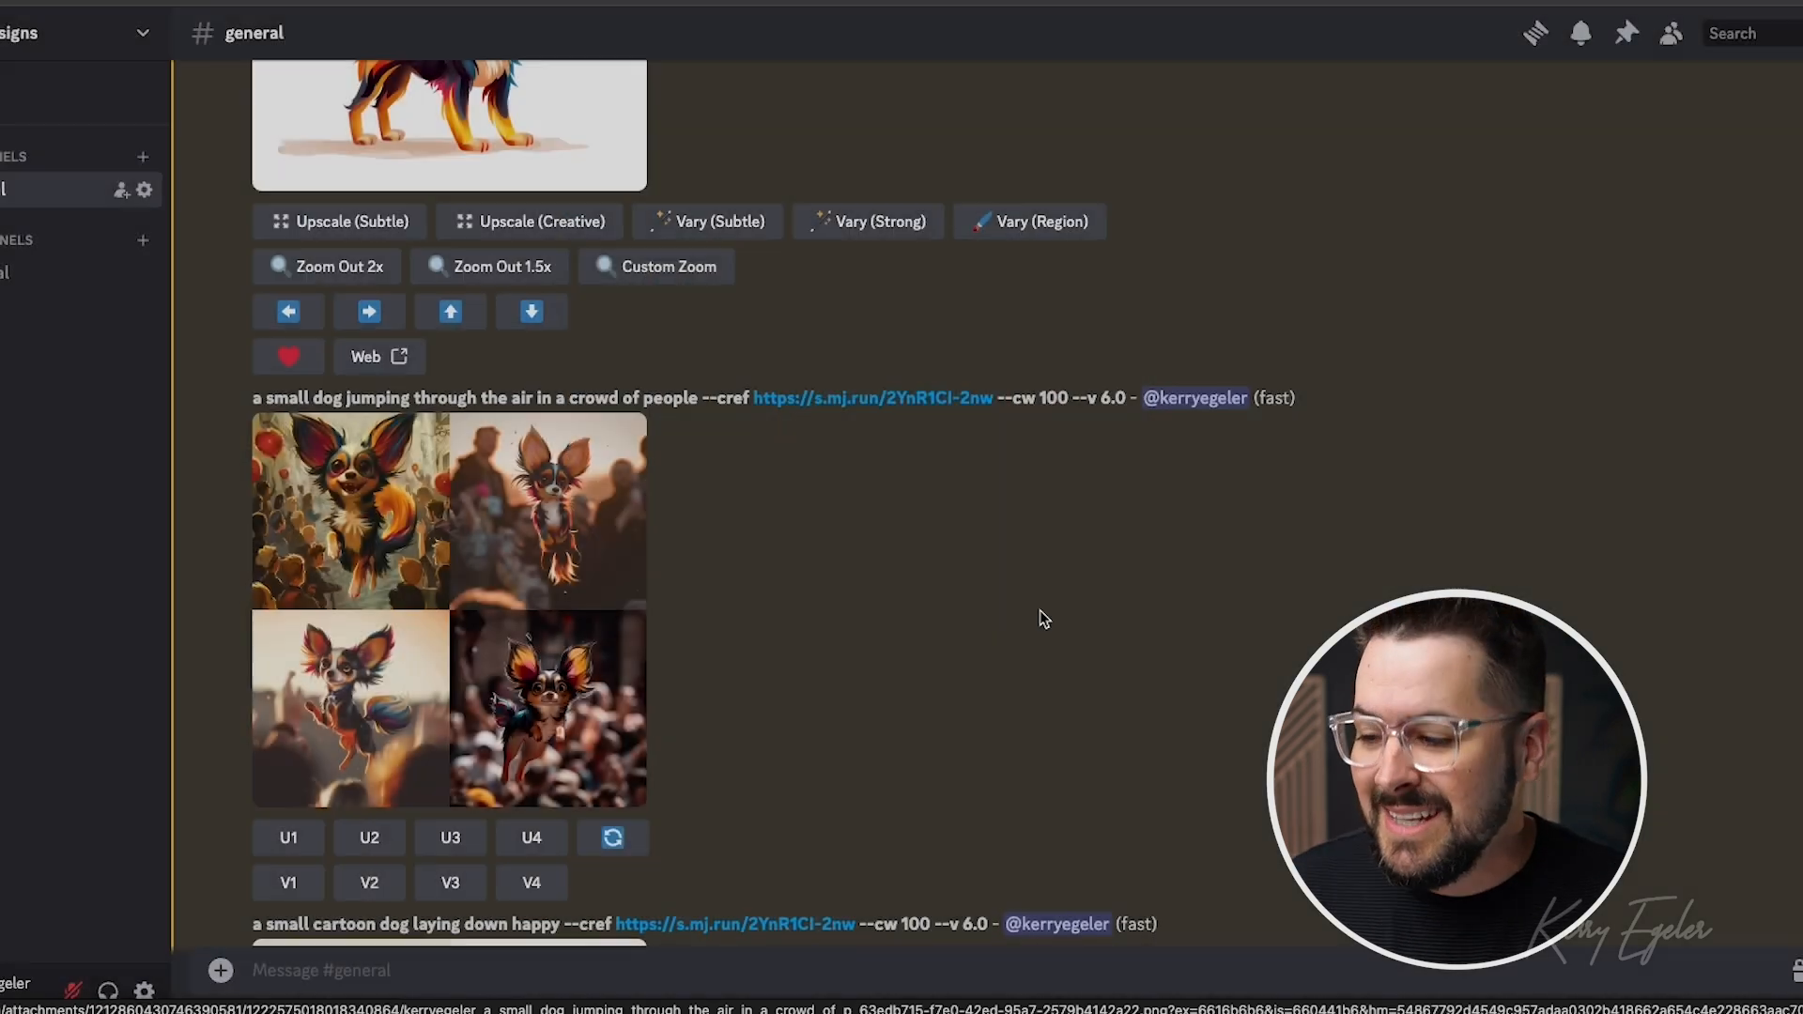
scroll(down, 3)
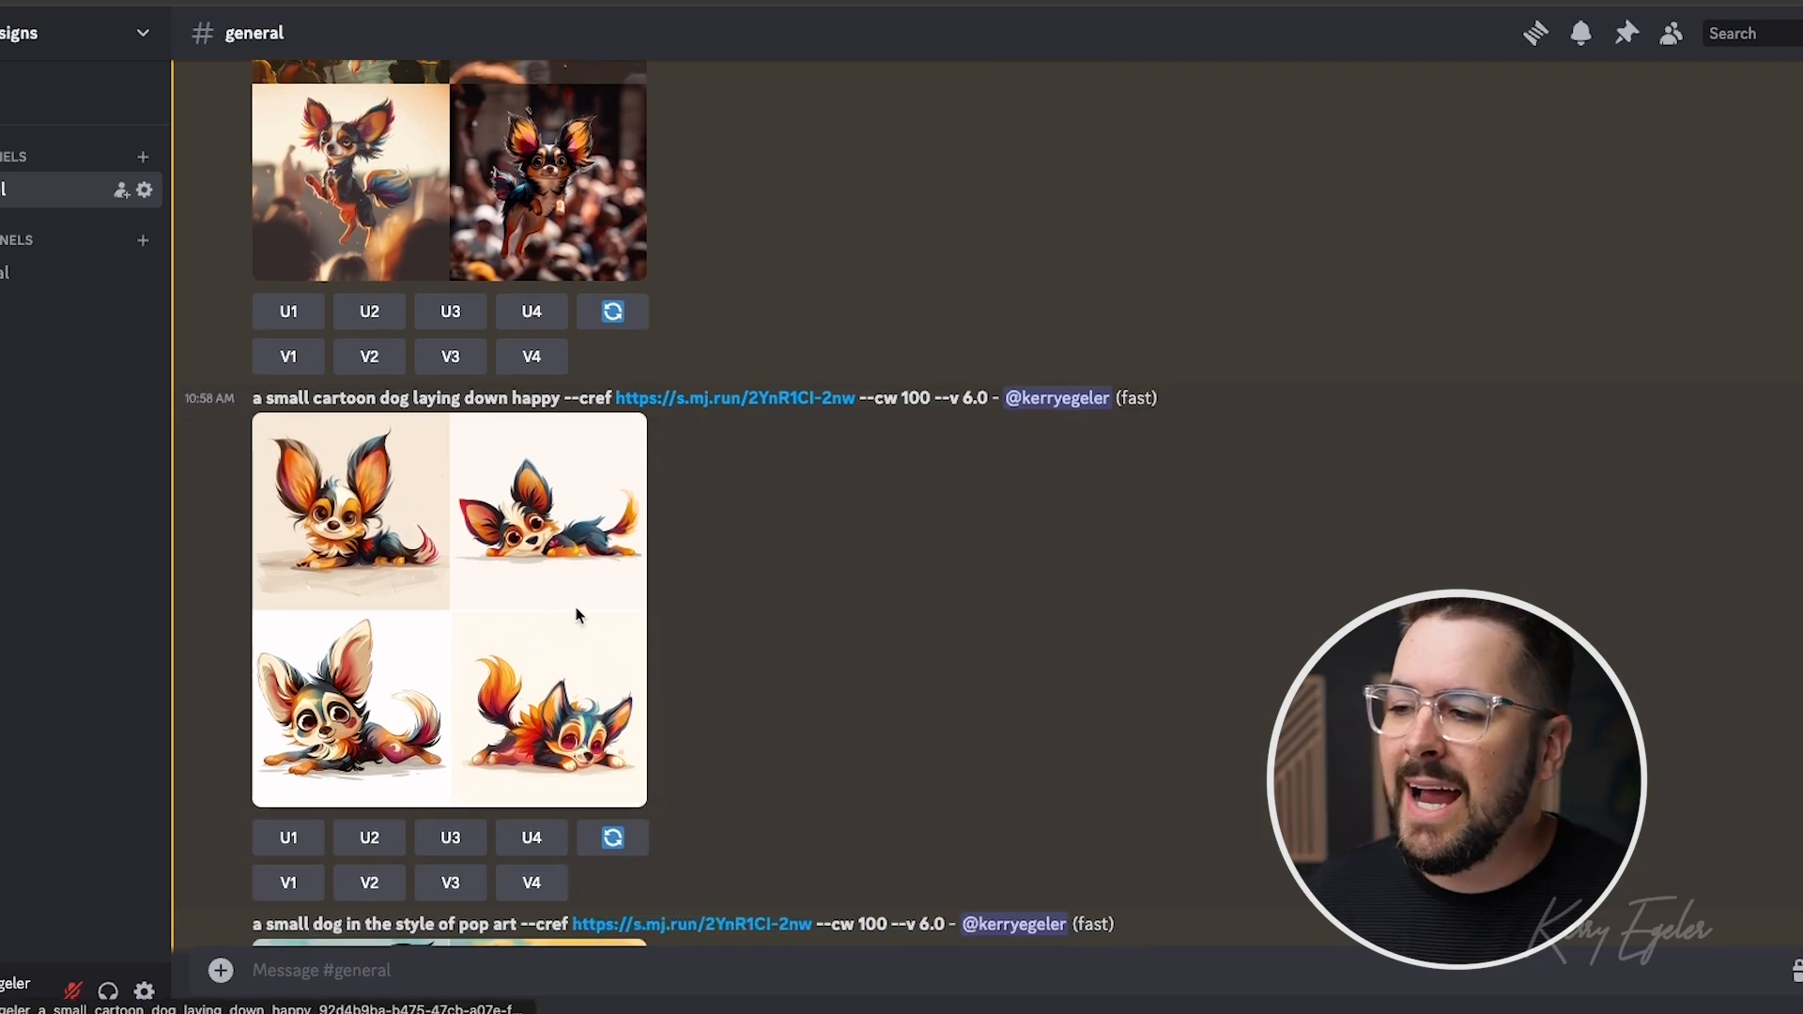
mouse_move(511, 610)
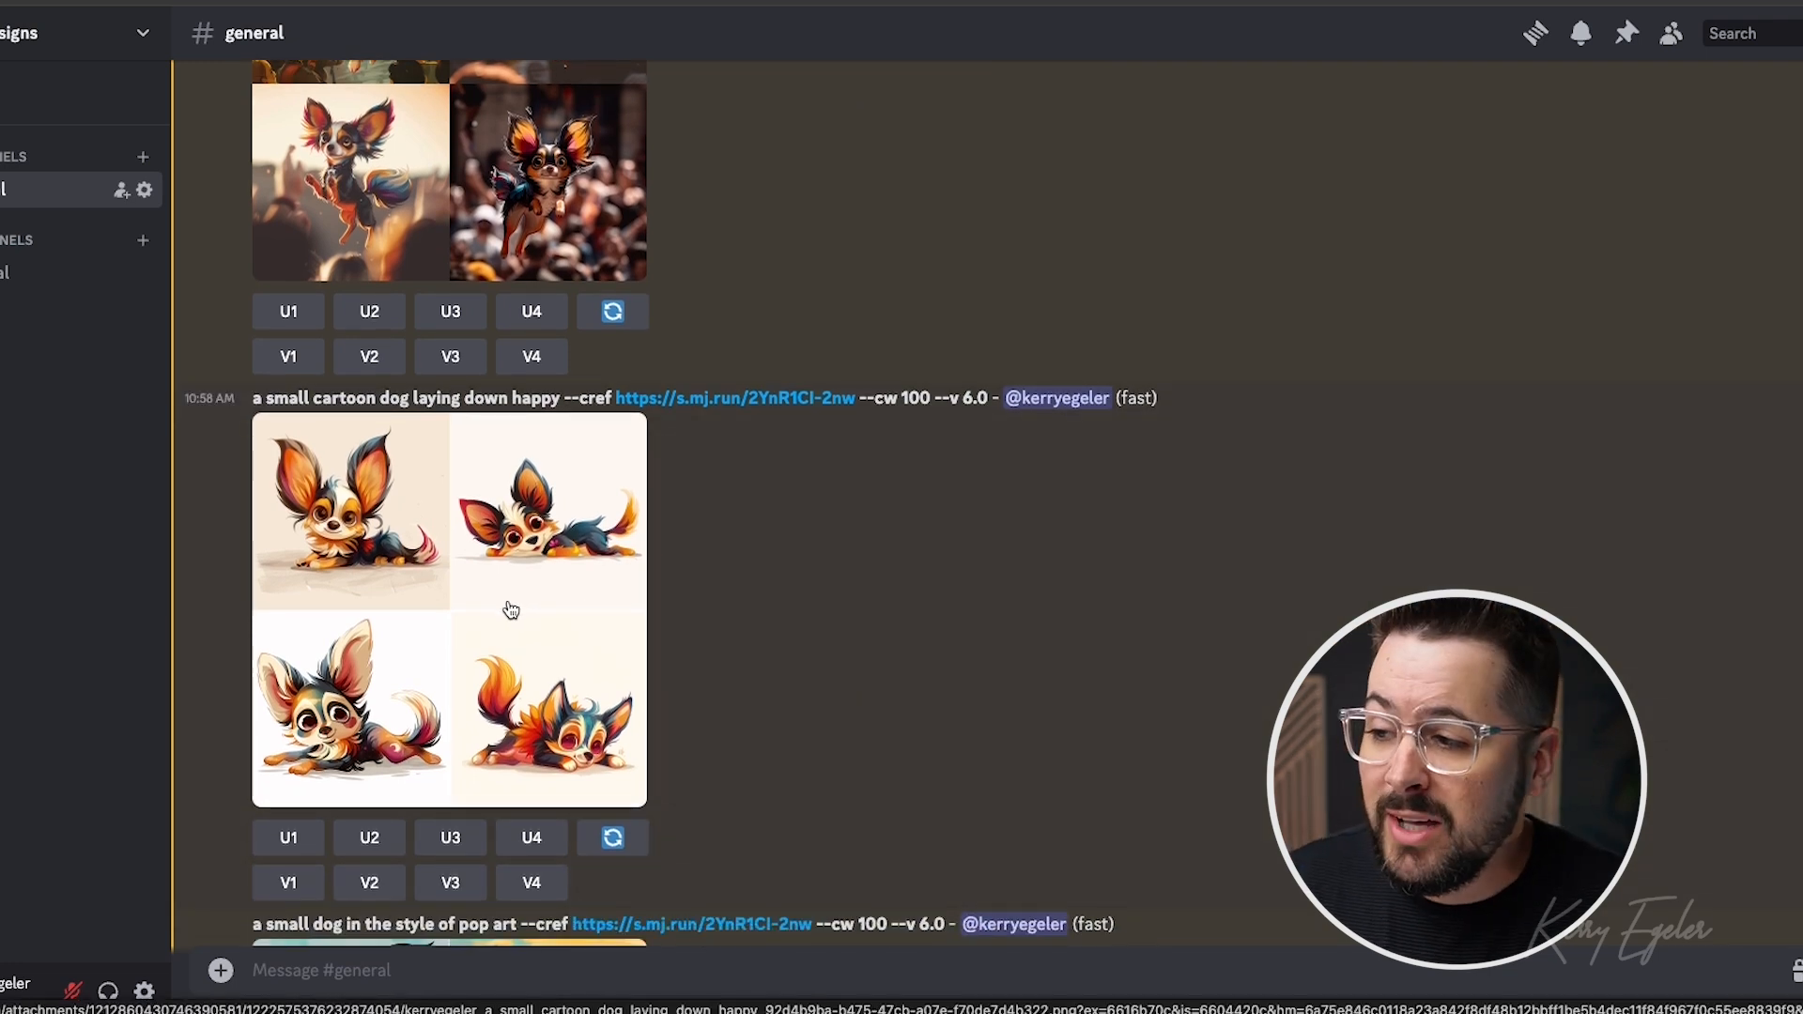
scroll(down, 3)
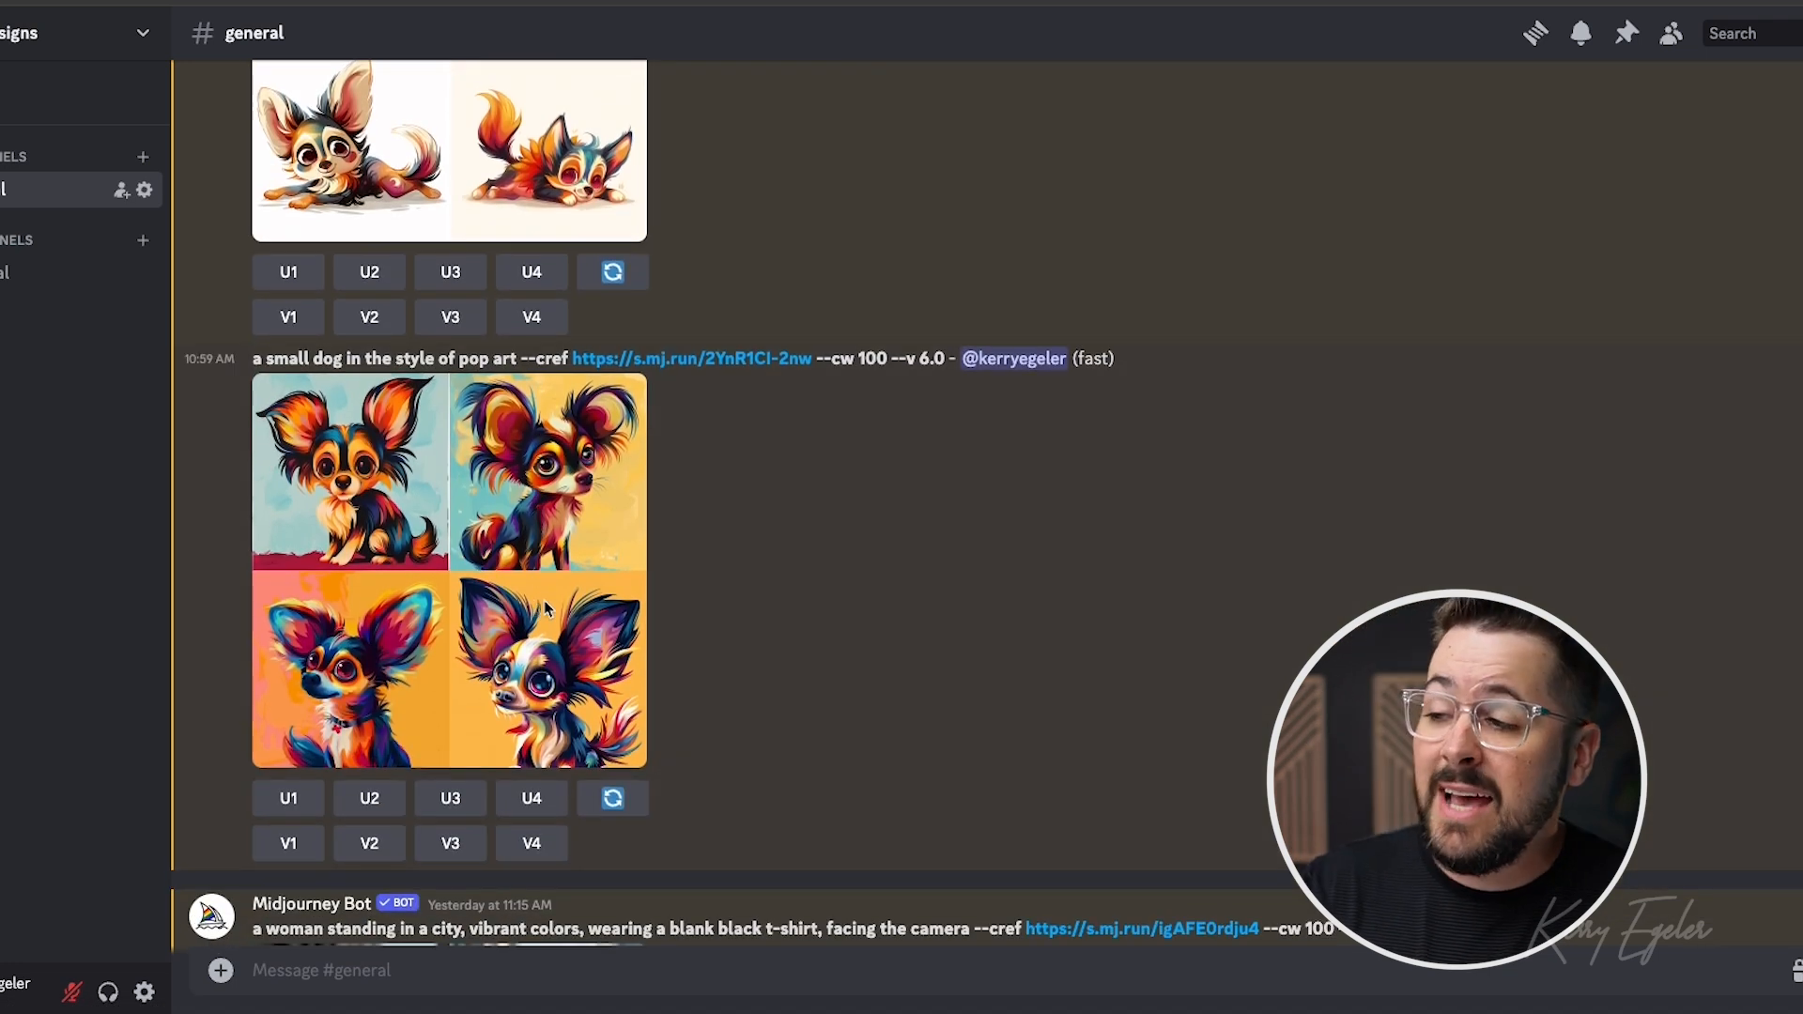
mouse_move(694, 564)
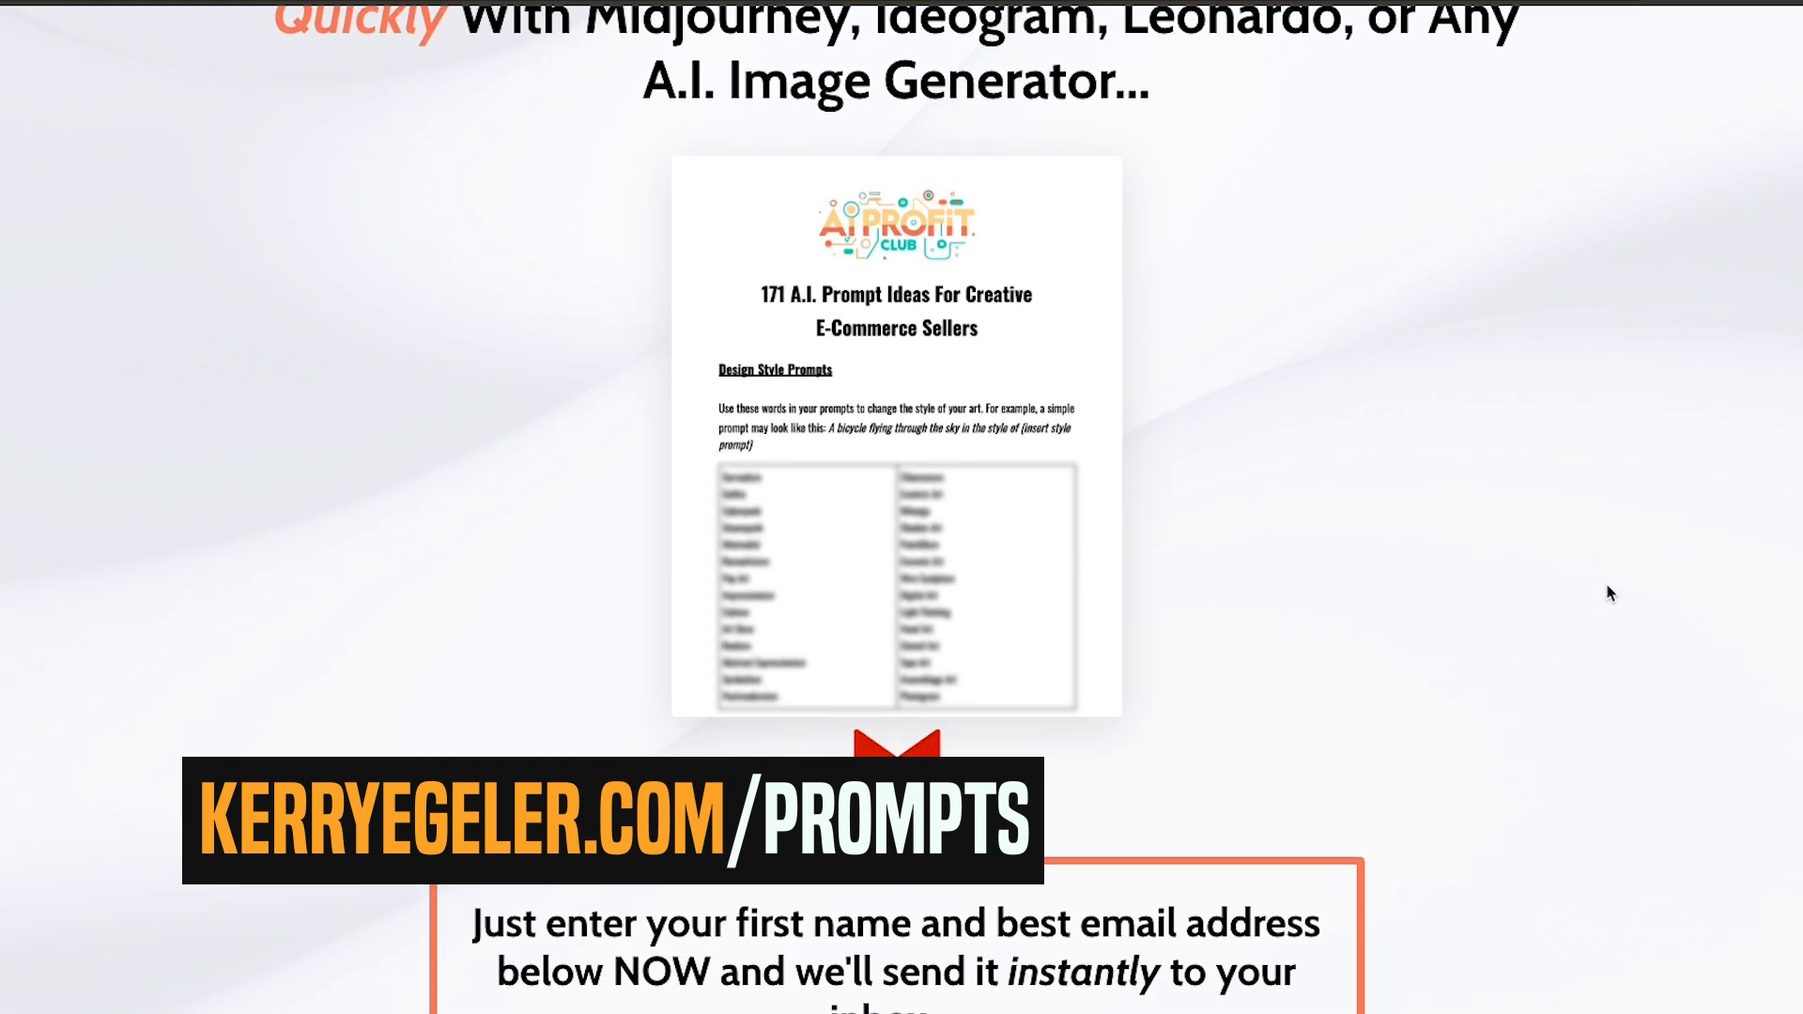
Scroll the kerryegeler.com/prompts page down to the name and email form.
scroll(down, 3)
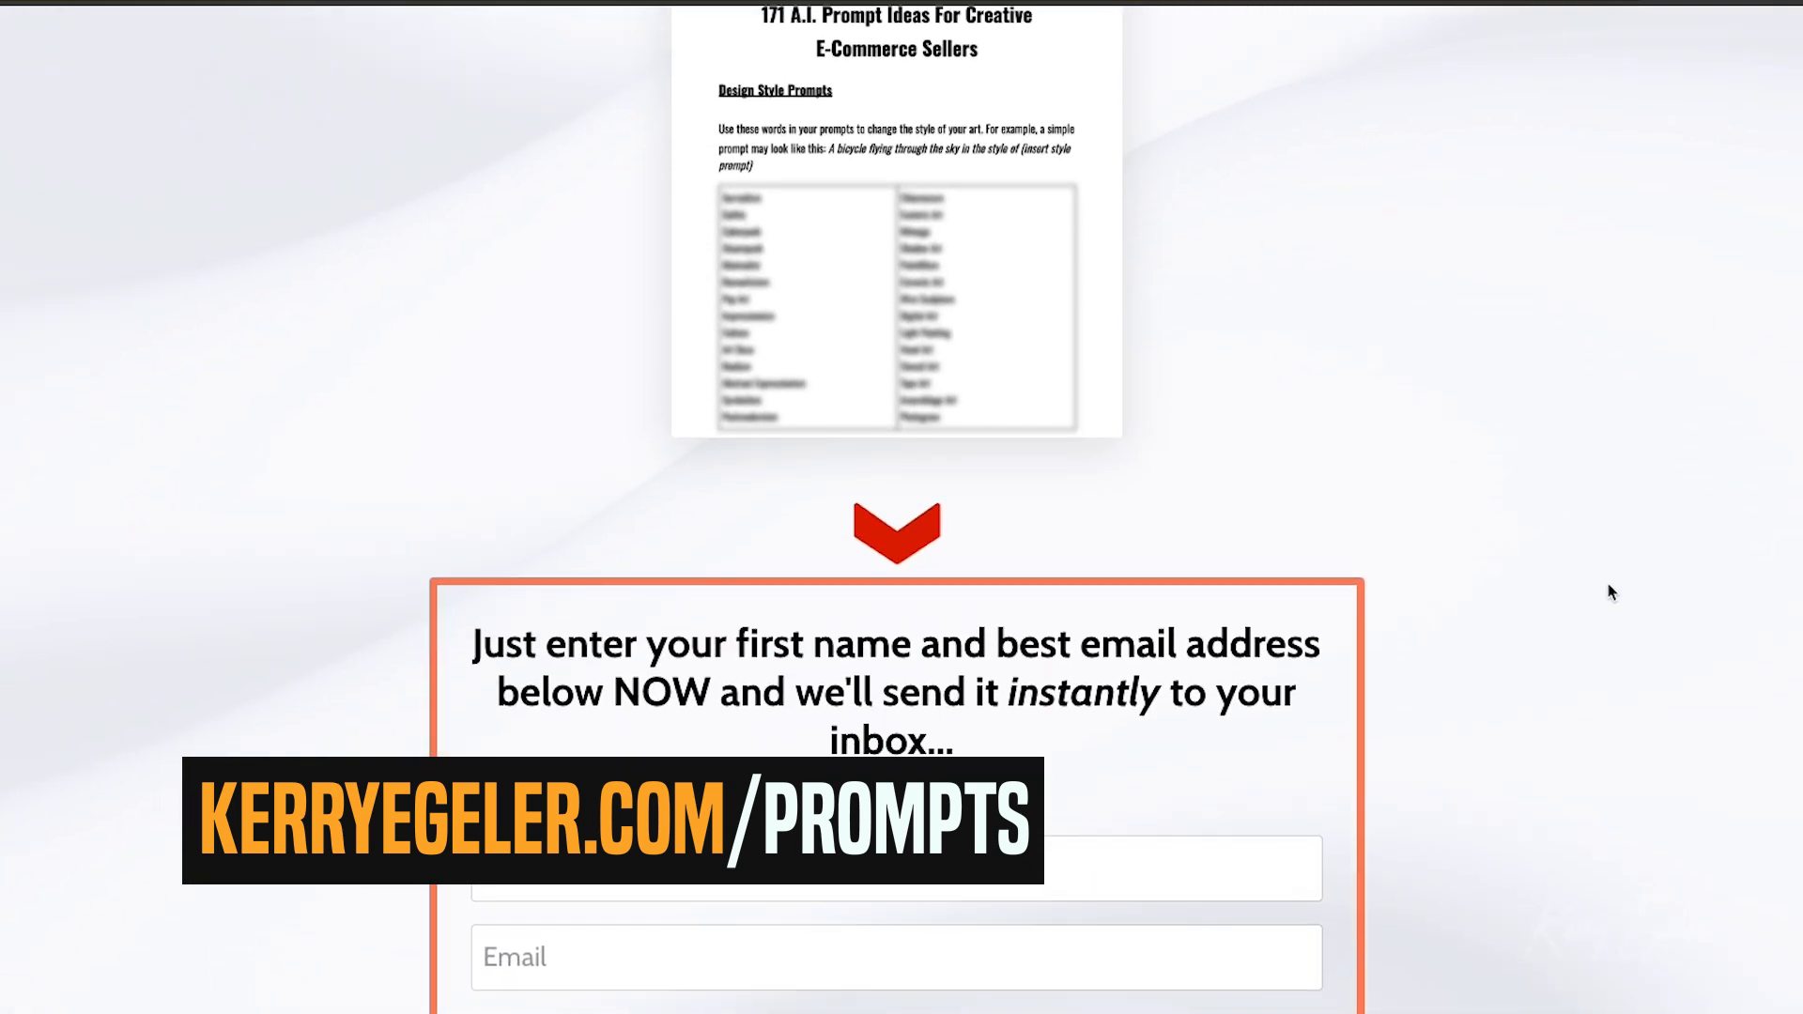
scroll(down, 3)
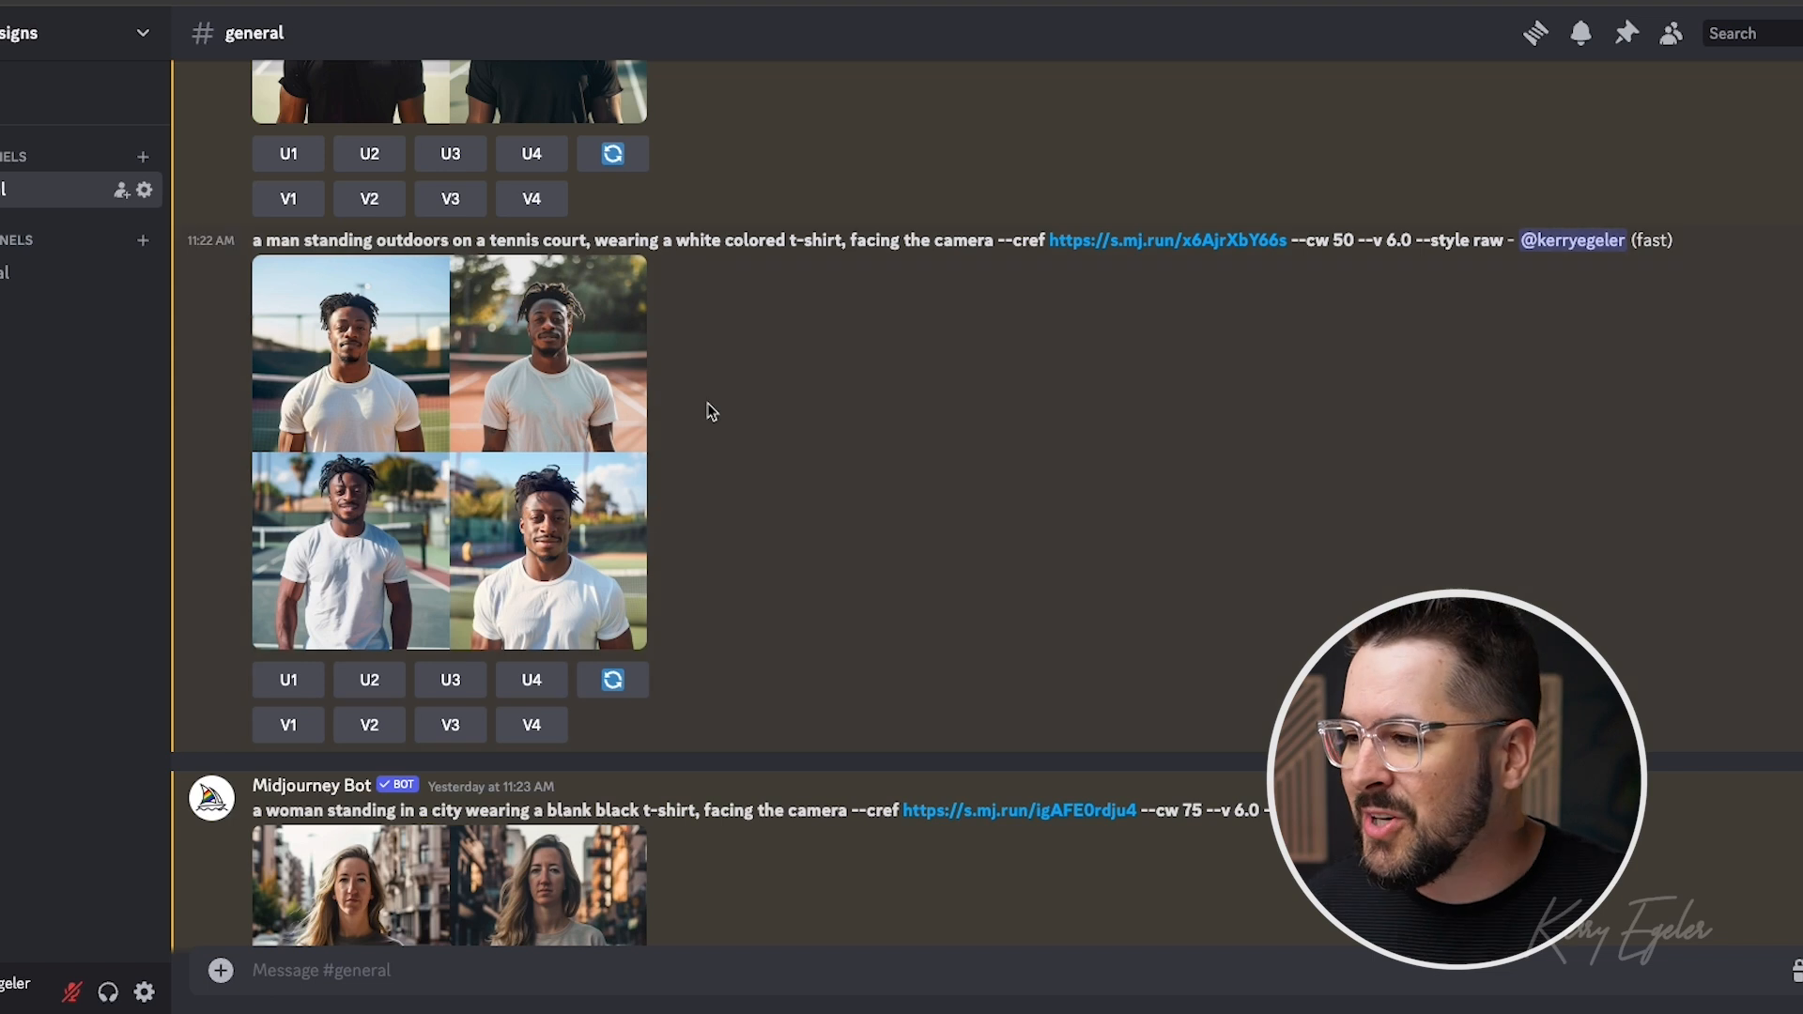
mouse_move(552, 245)
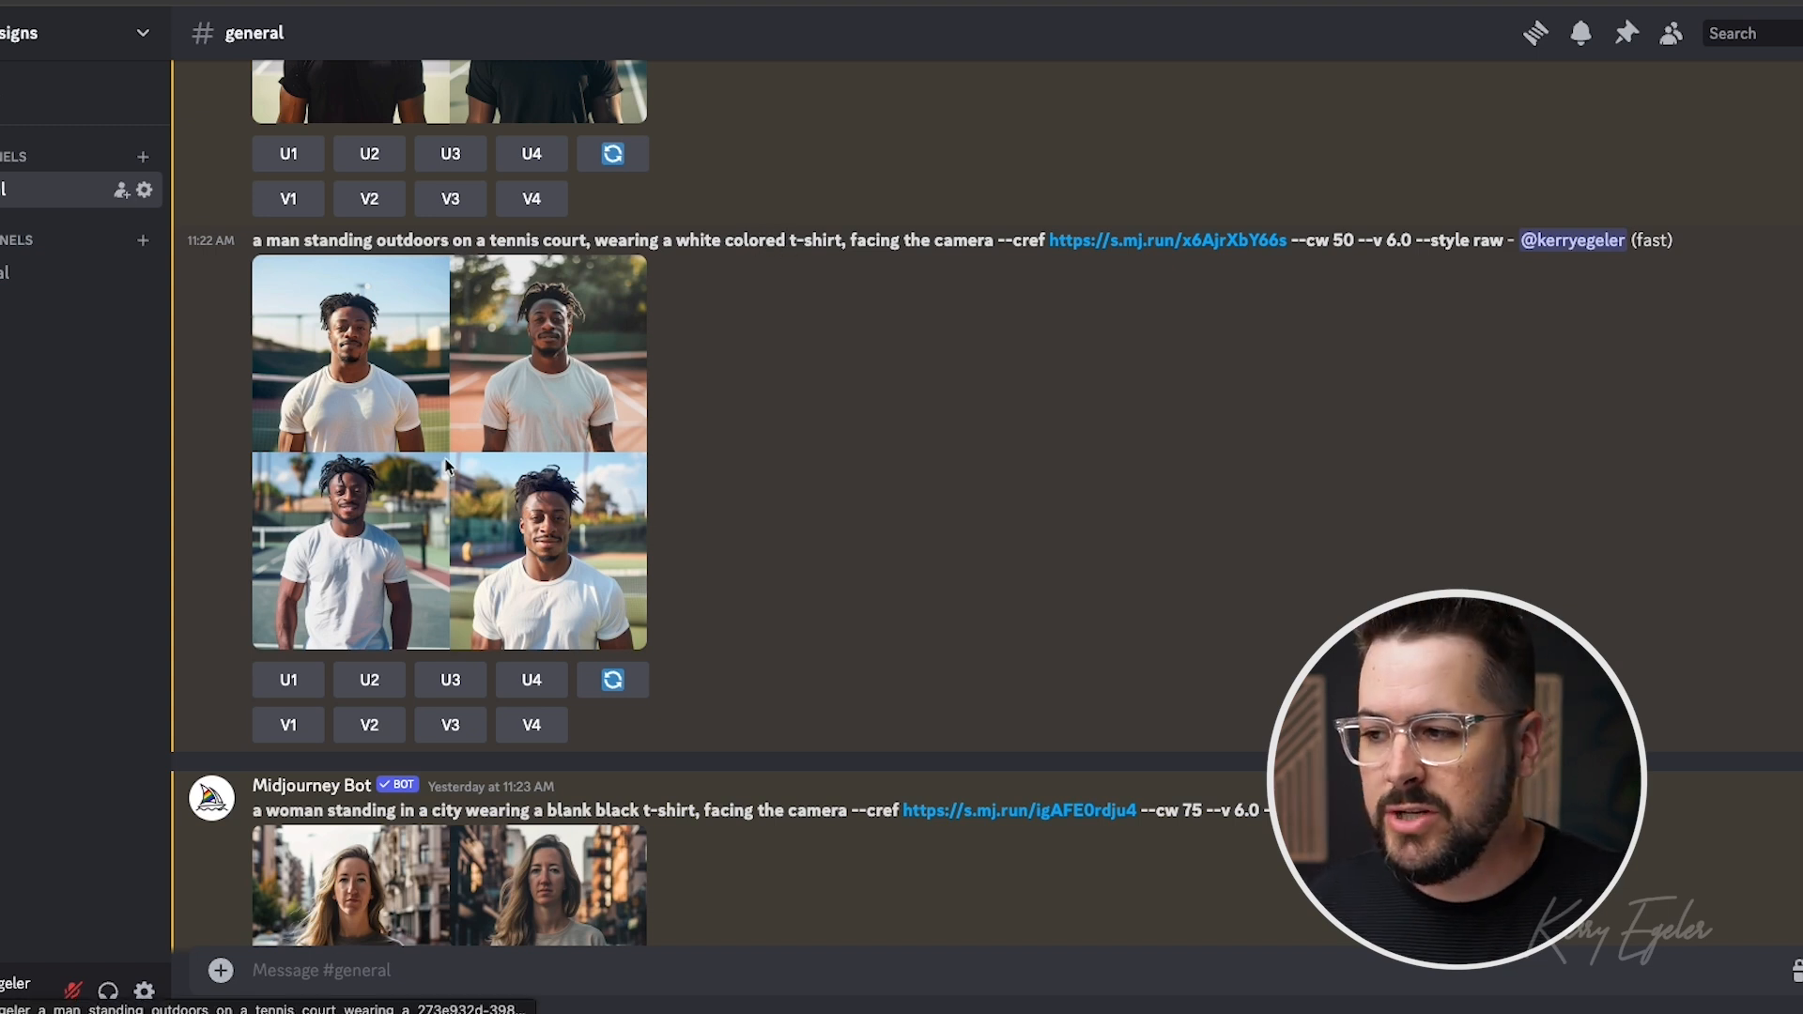
click(449, 454)
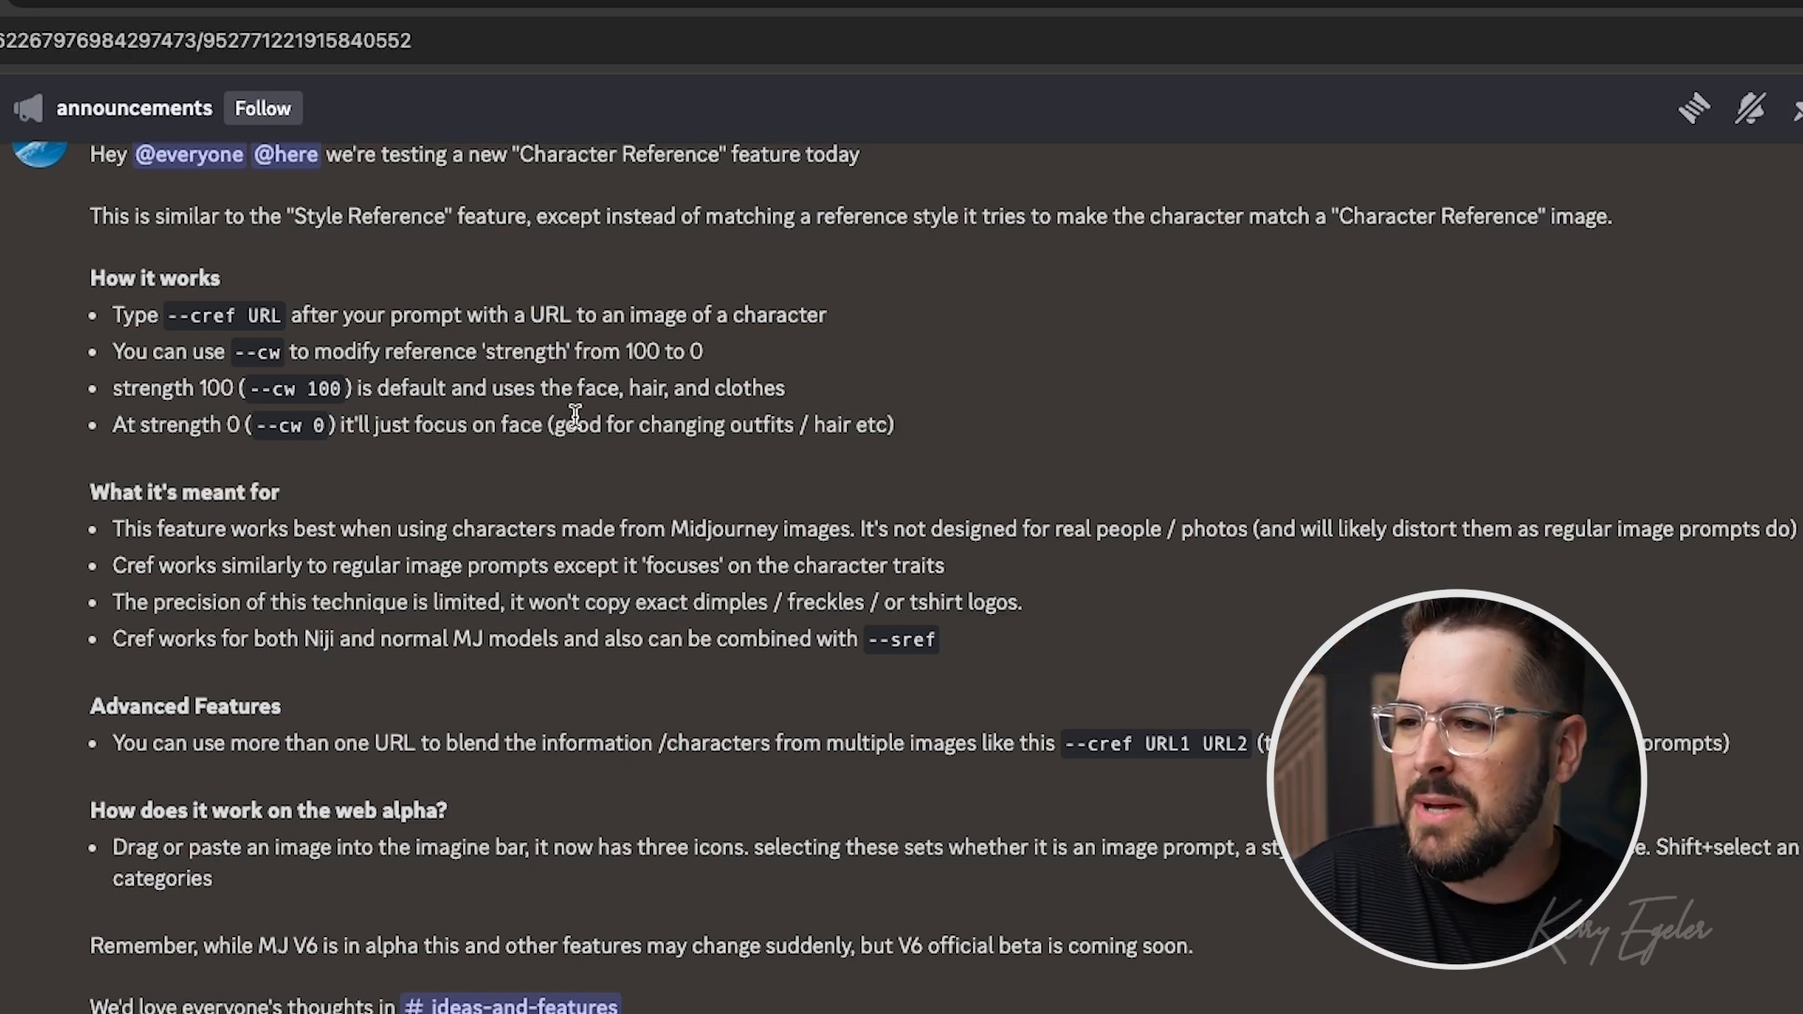
mouse_move(383, 234)
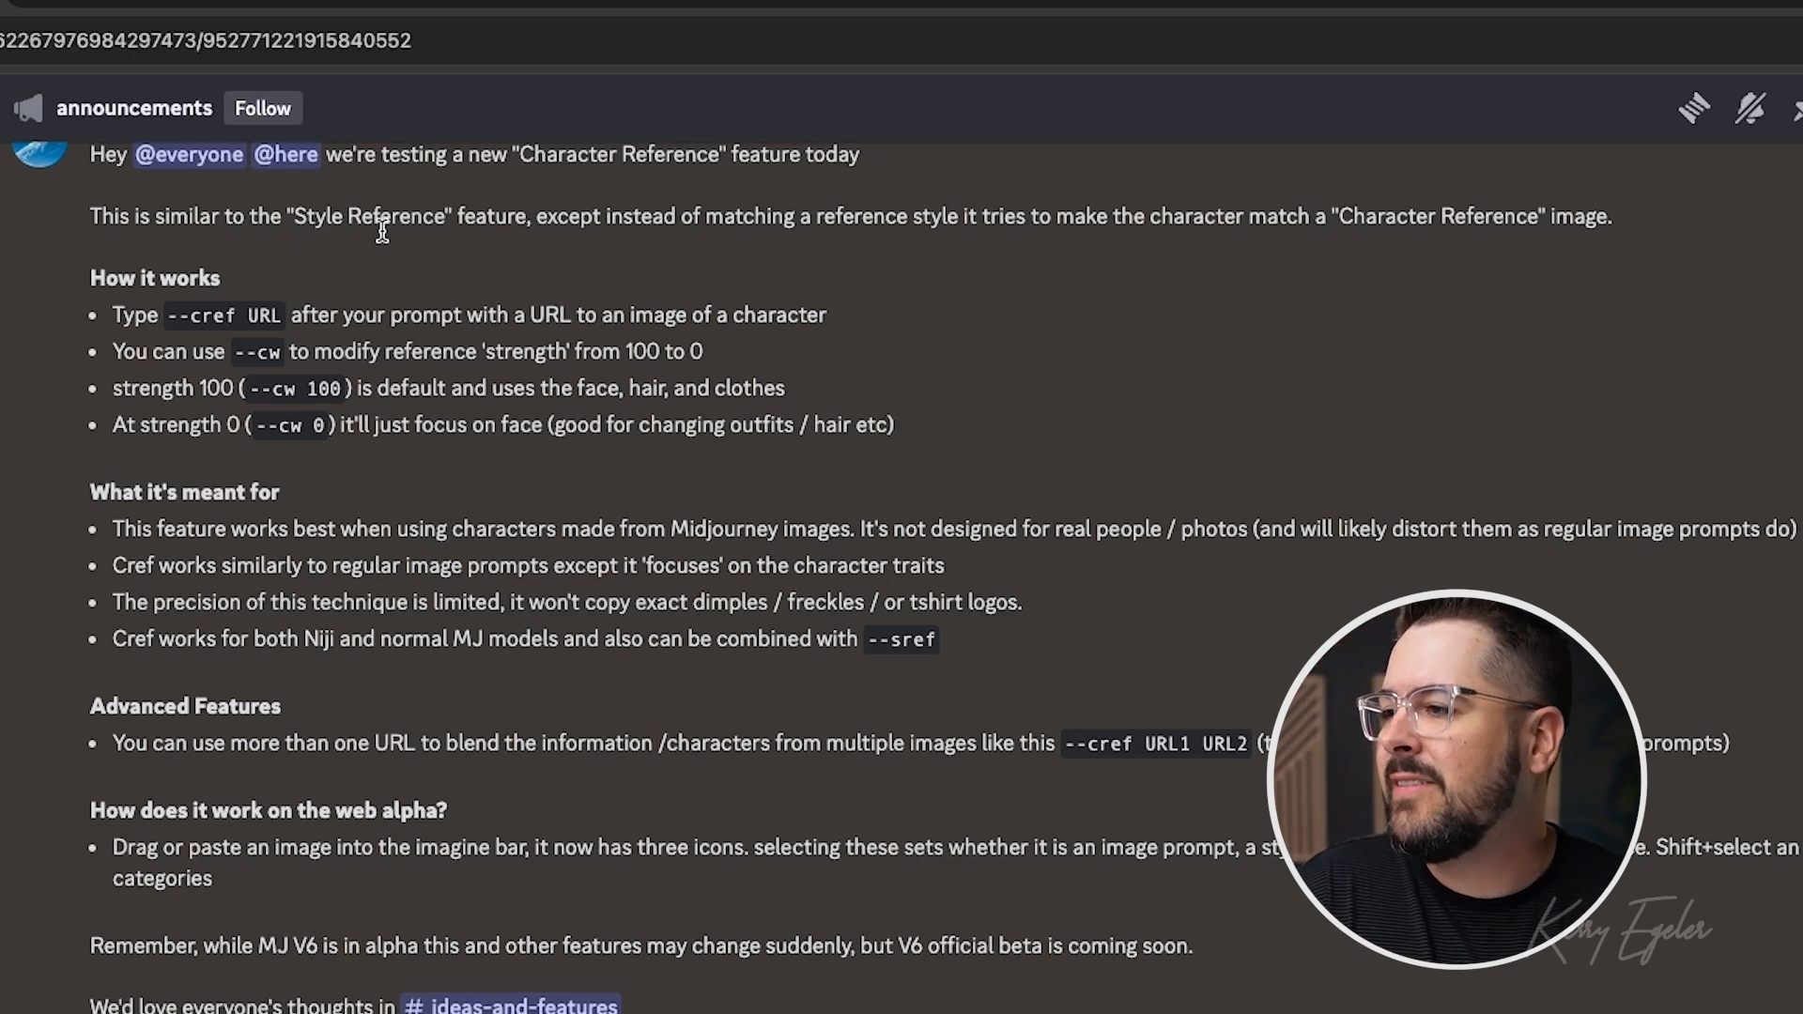
mouse_move(713, 251)
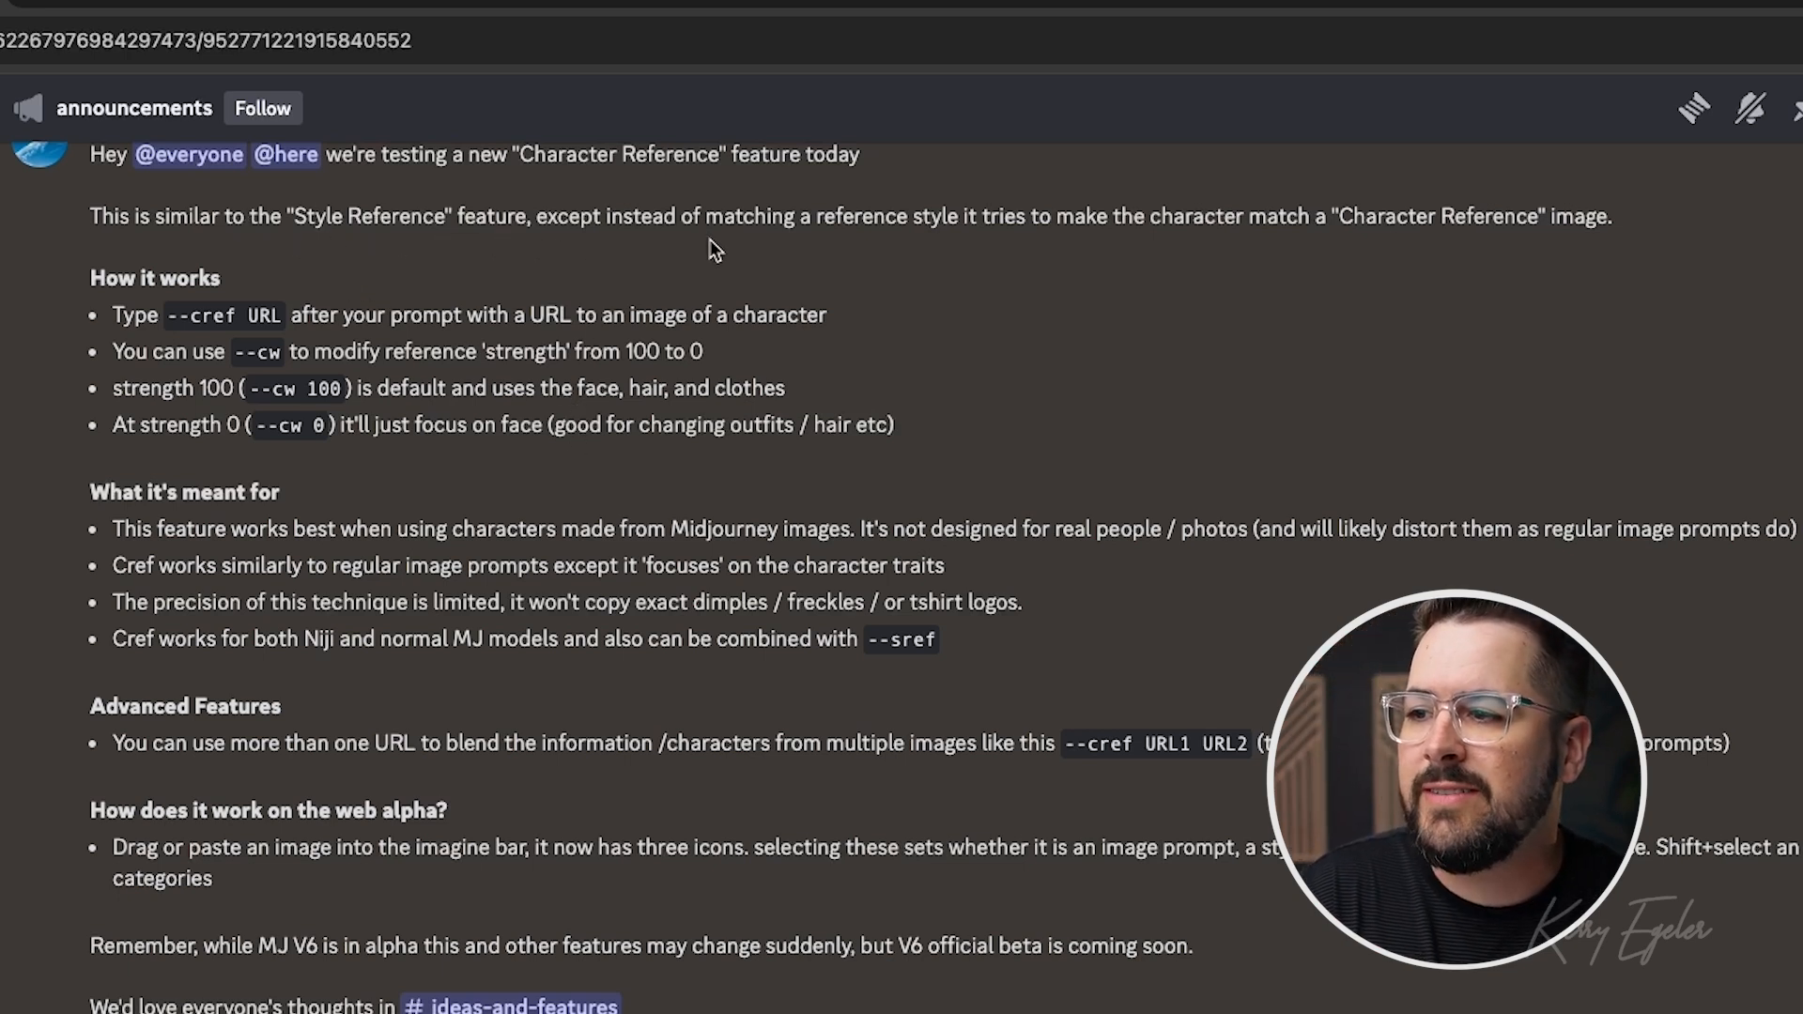
mouse_move(1196, 287)
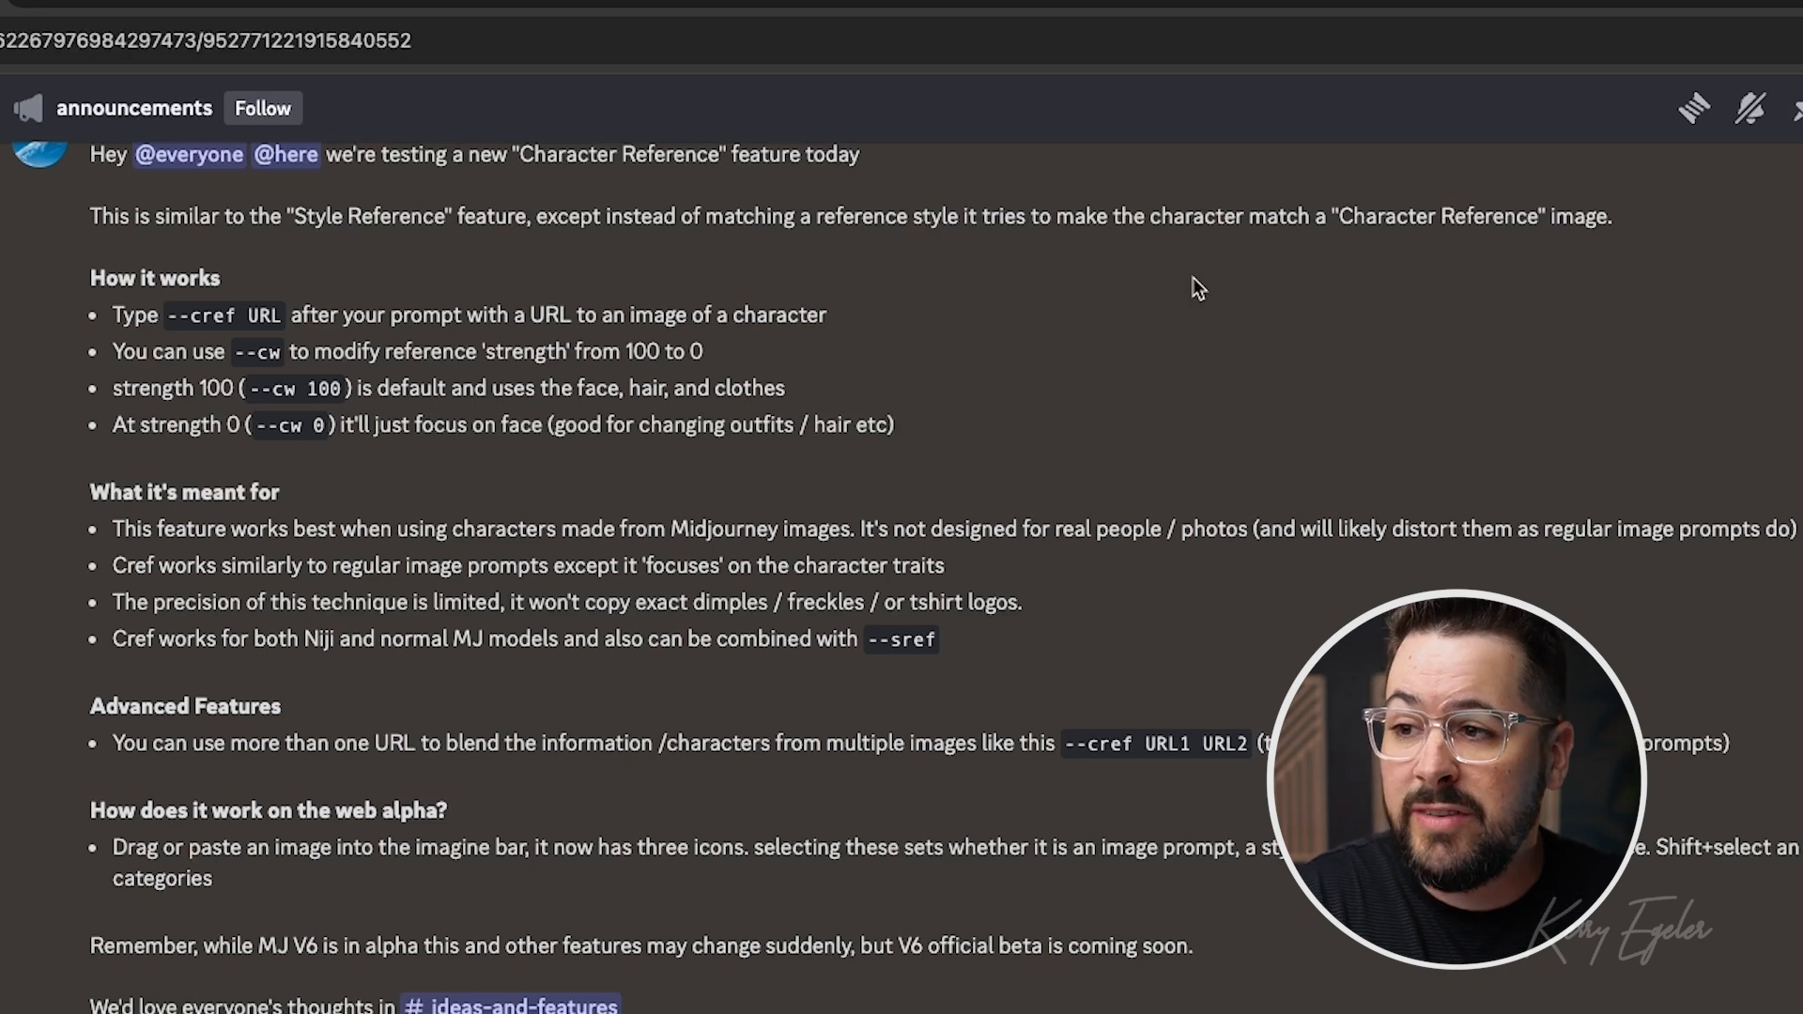
mouse_move(1331, 334)
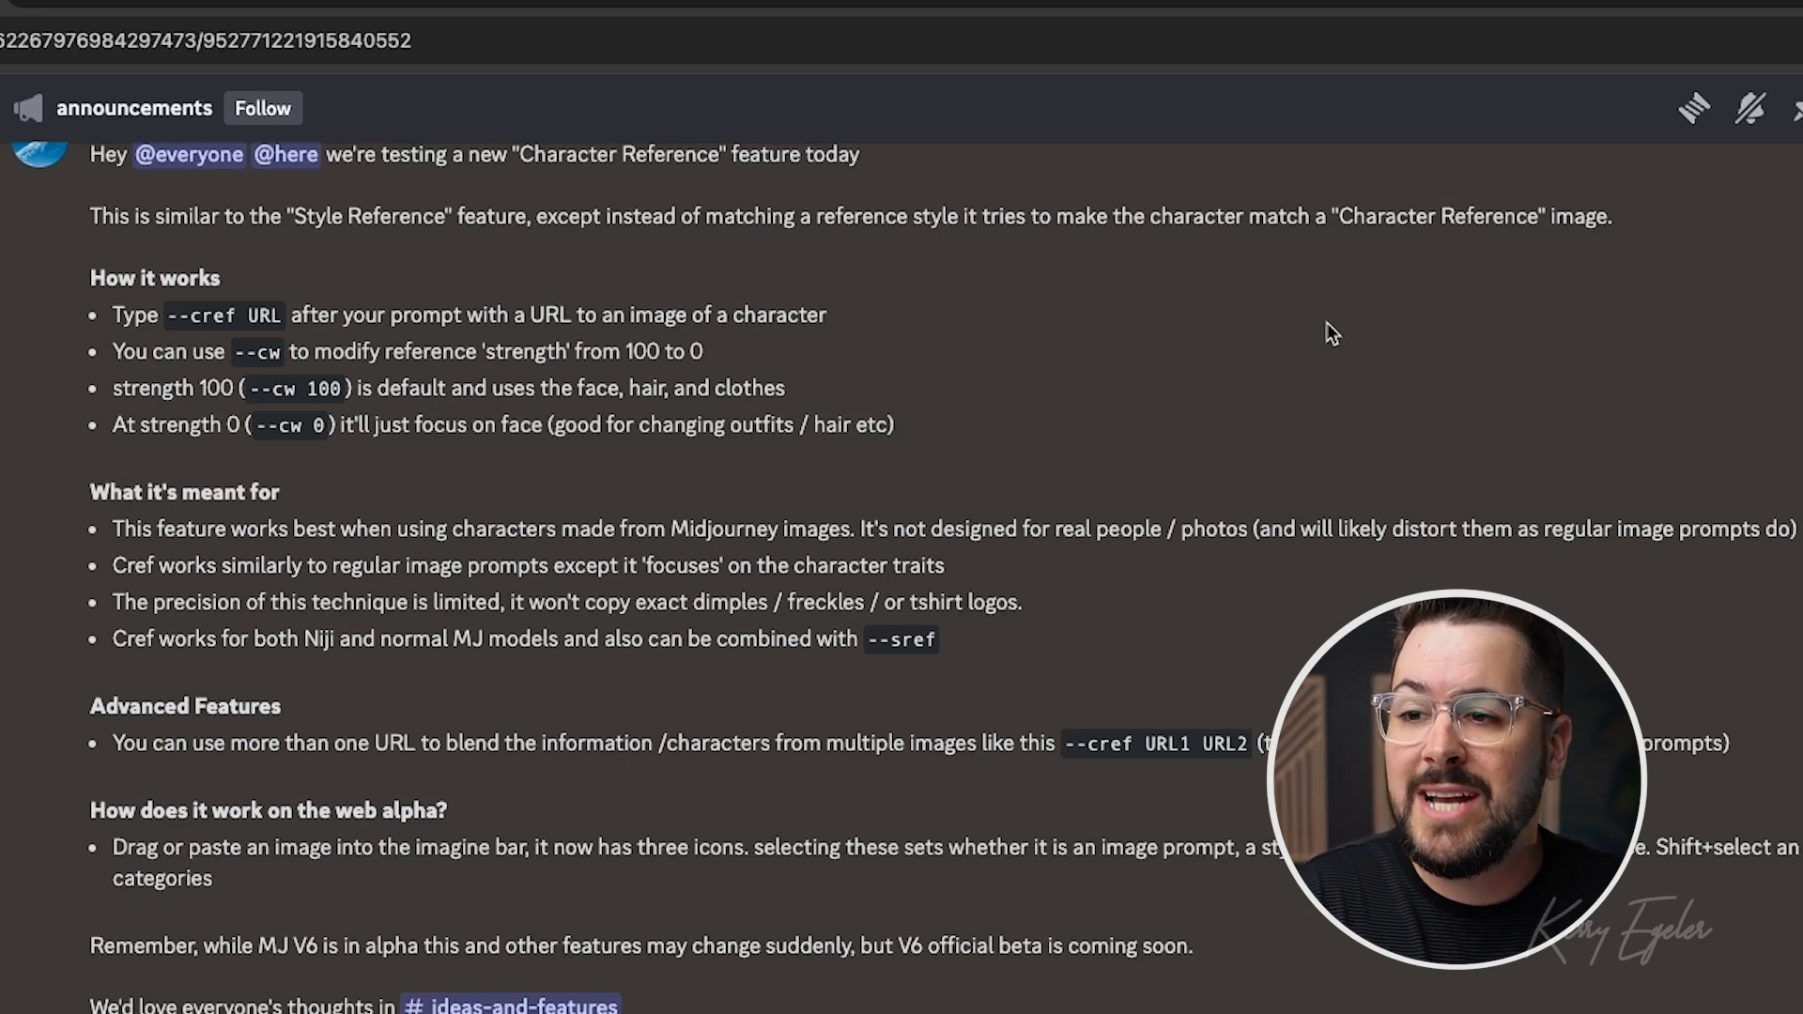
Scroll through the Character Reference announcement post.
scroll(down, 3)
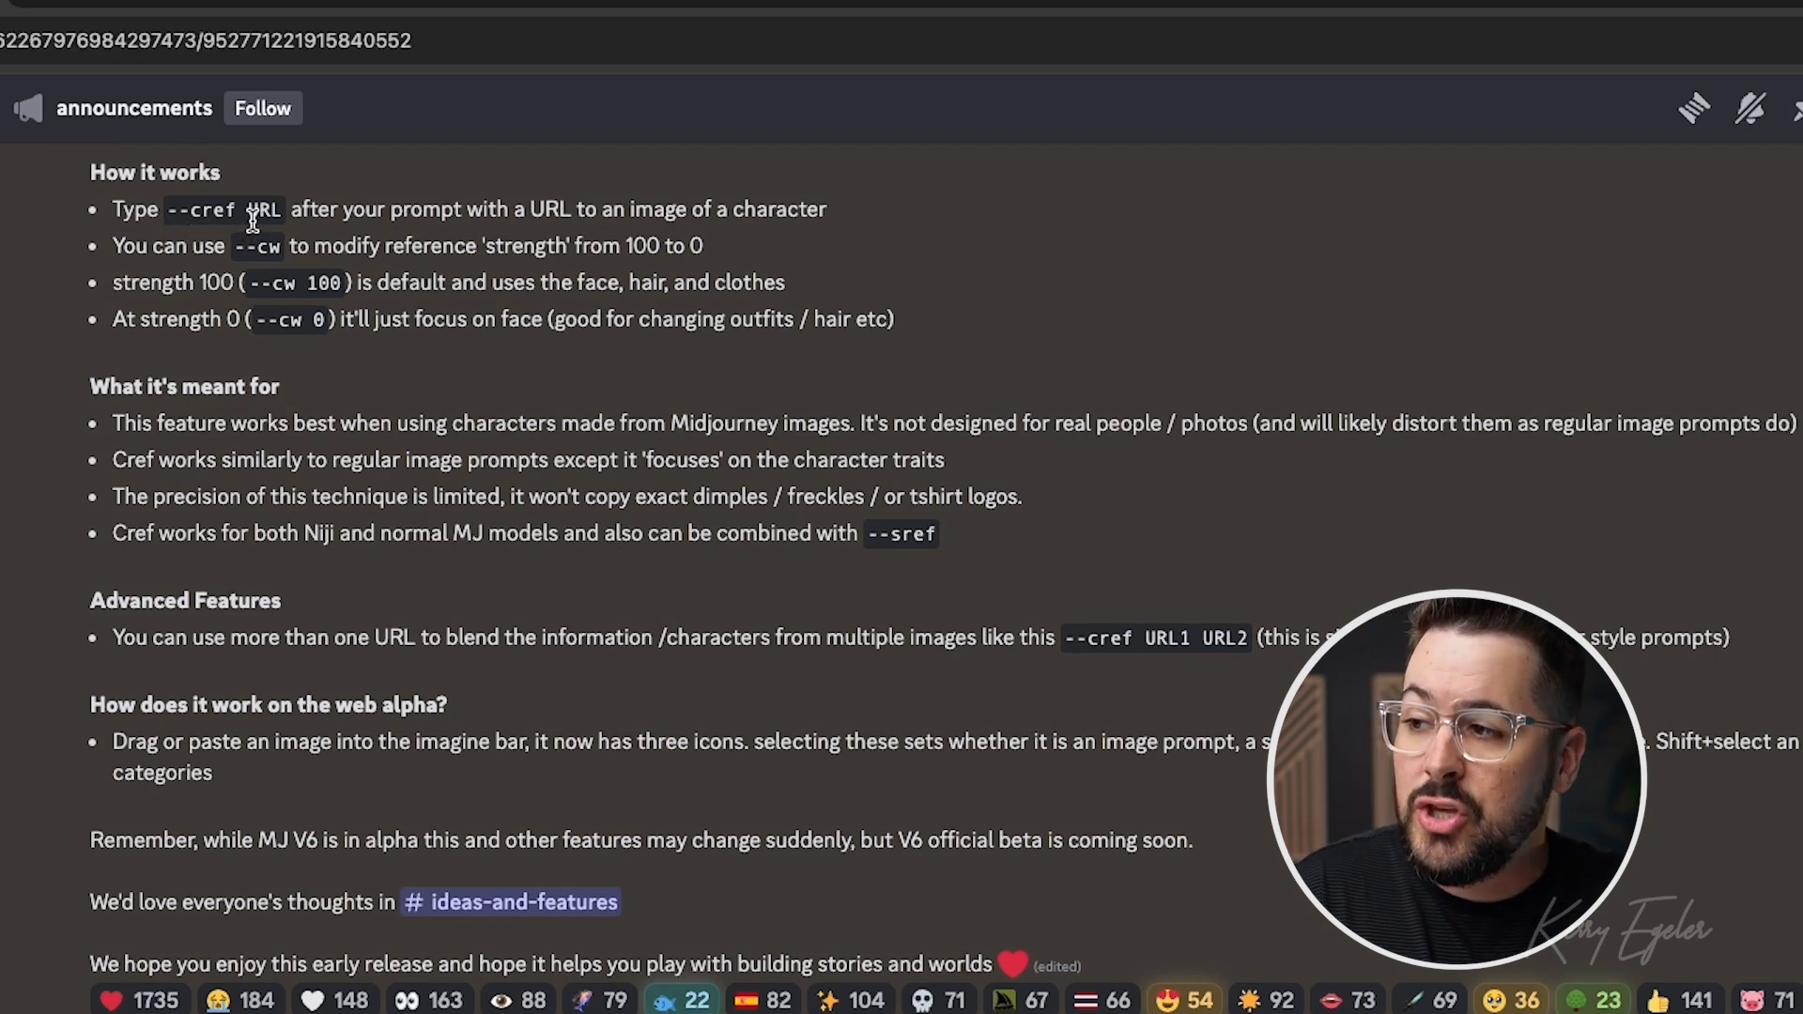
mouse_move(574, 247)
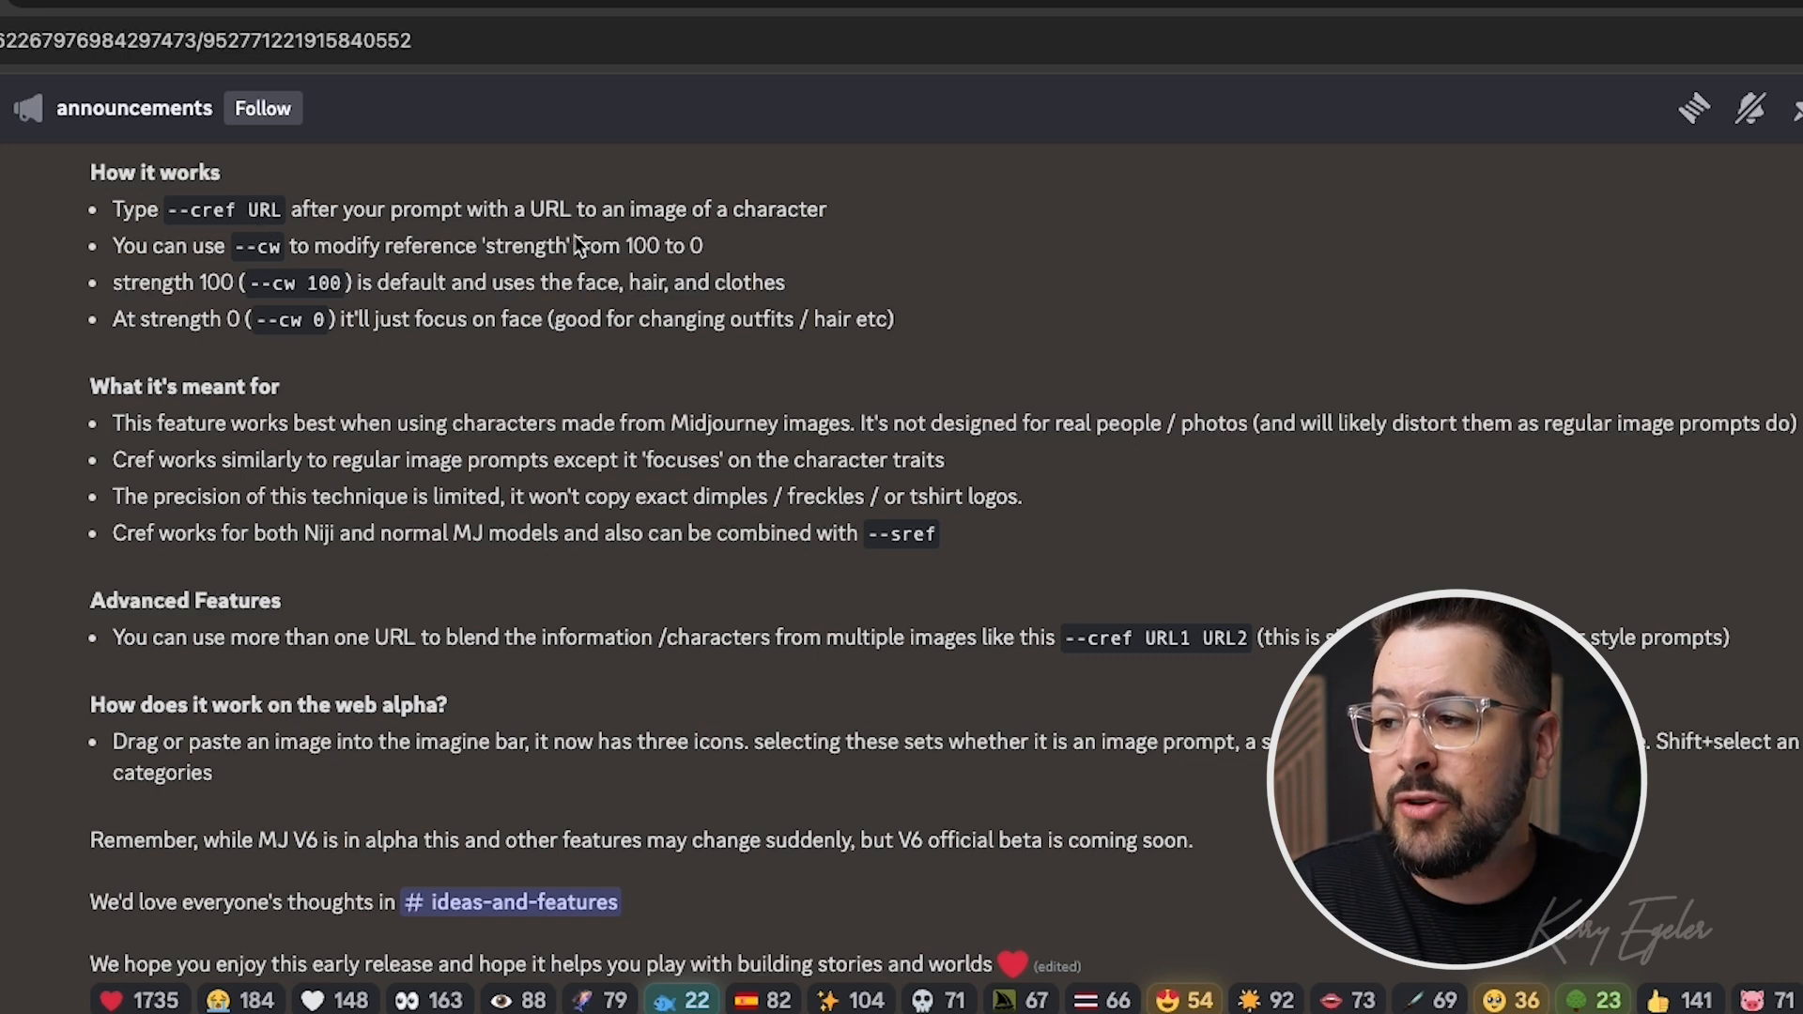
mouse_move(908, 293)
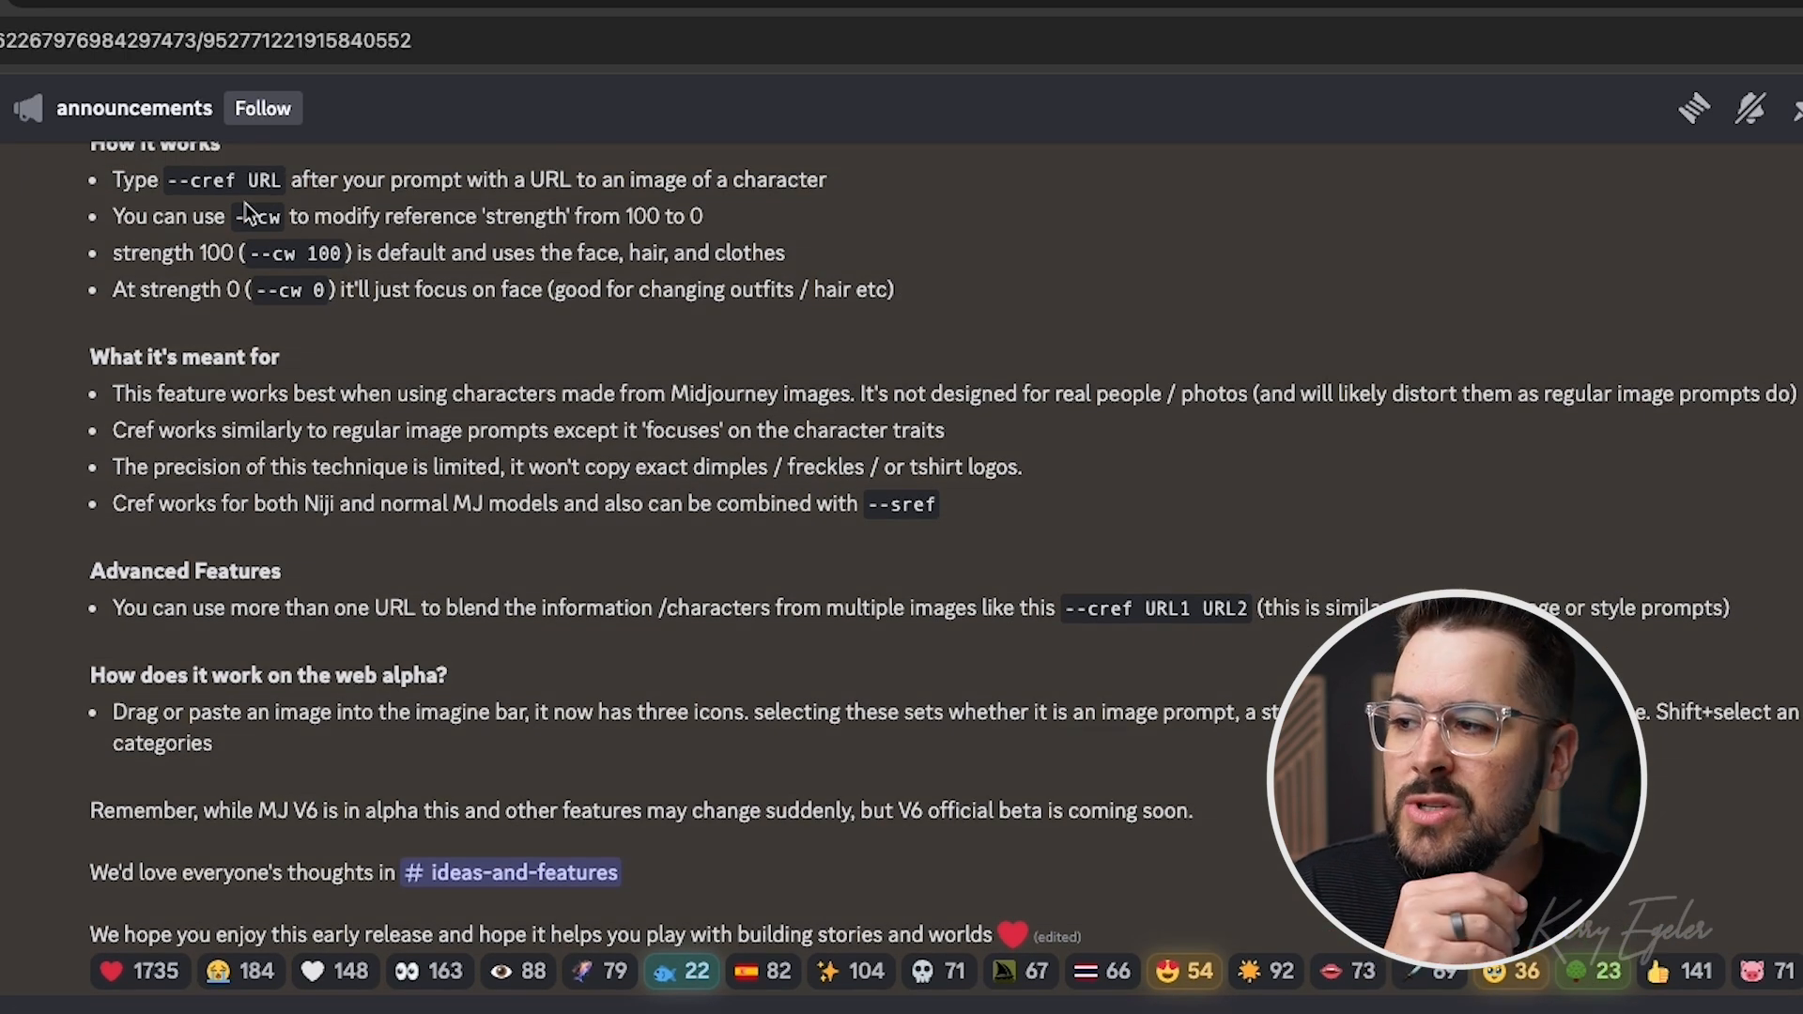
mouse_move(577, 241)
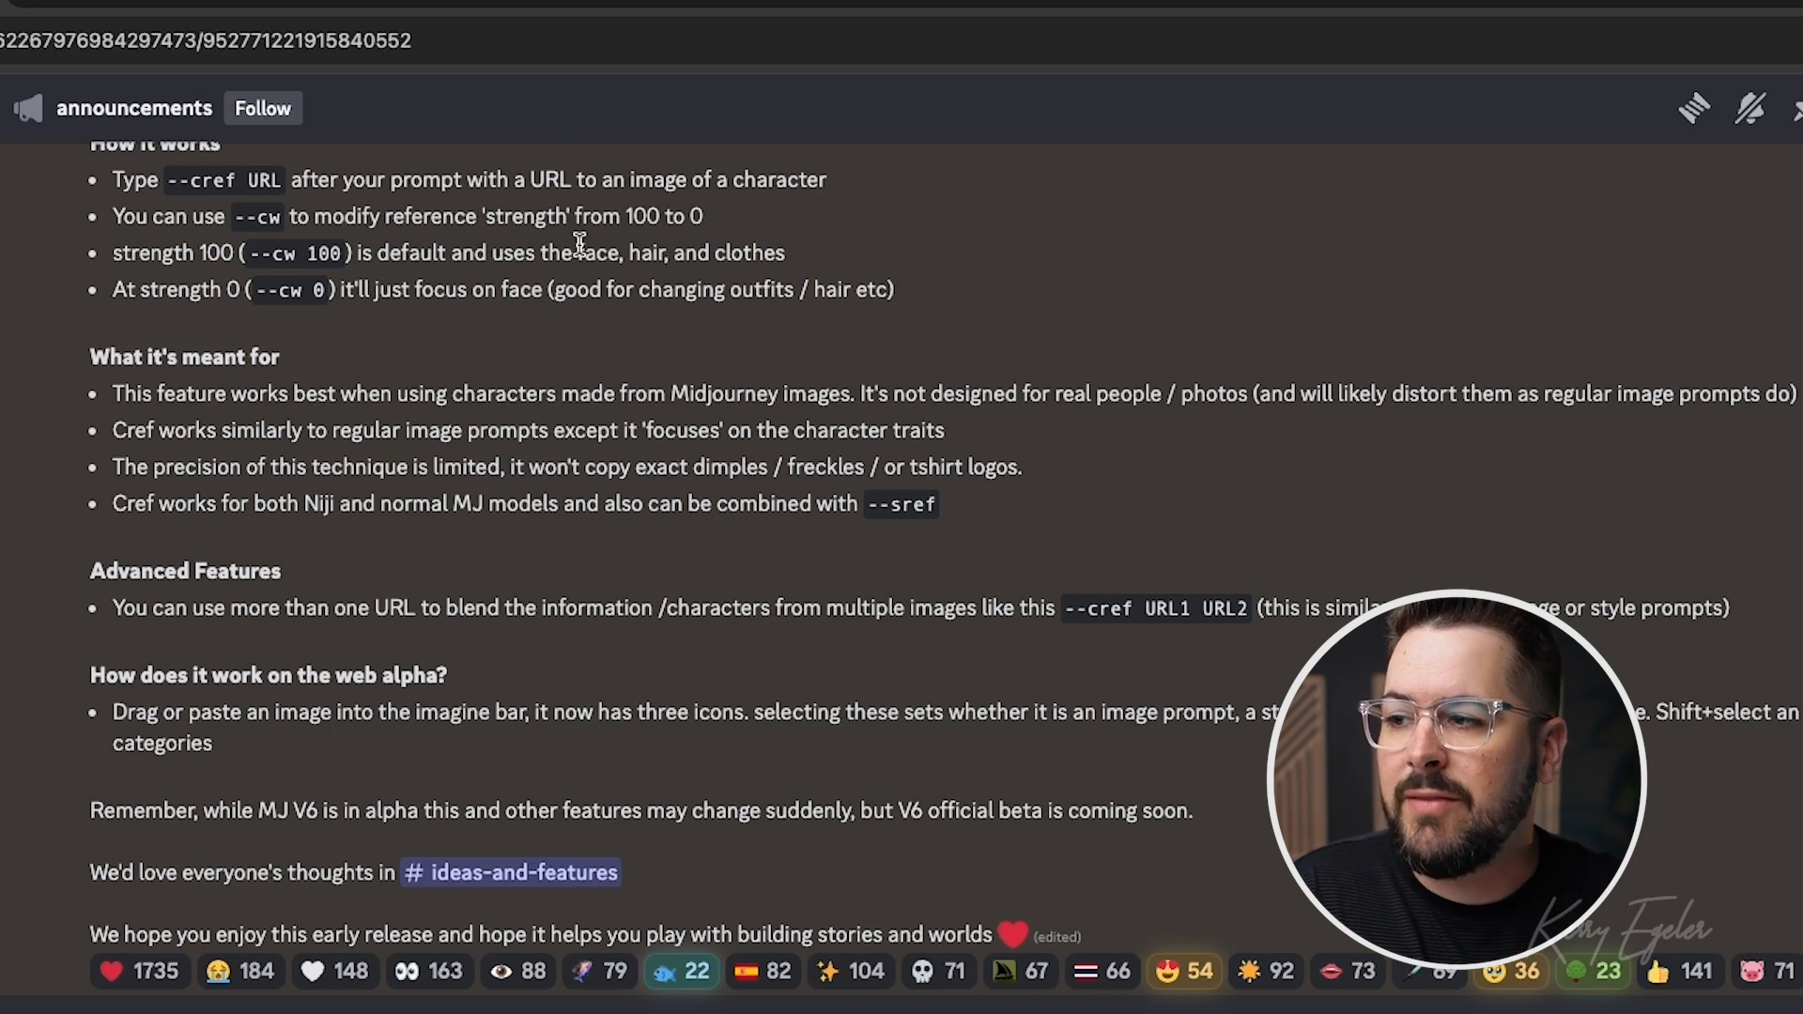
mouse_move(821, 262)
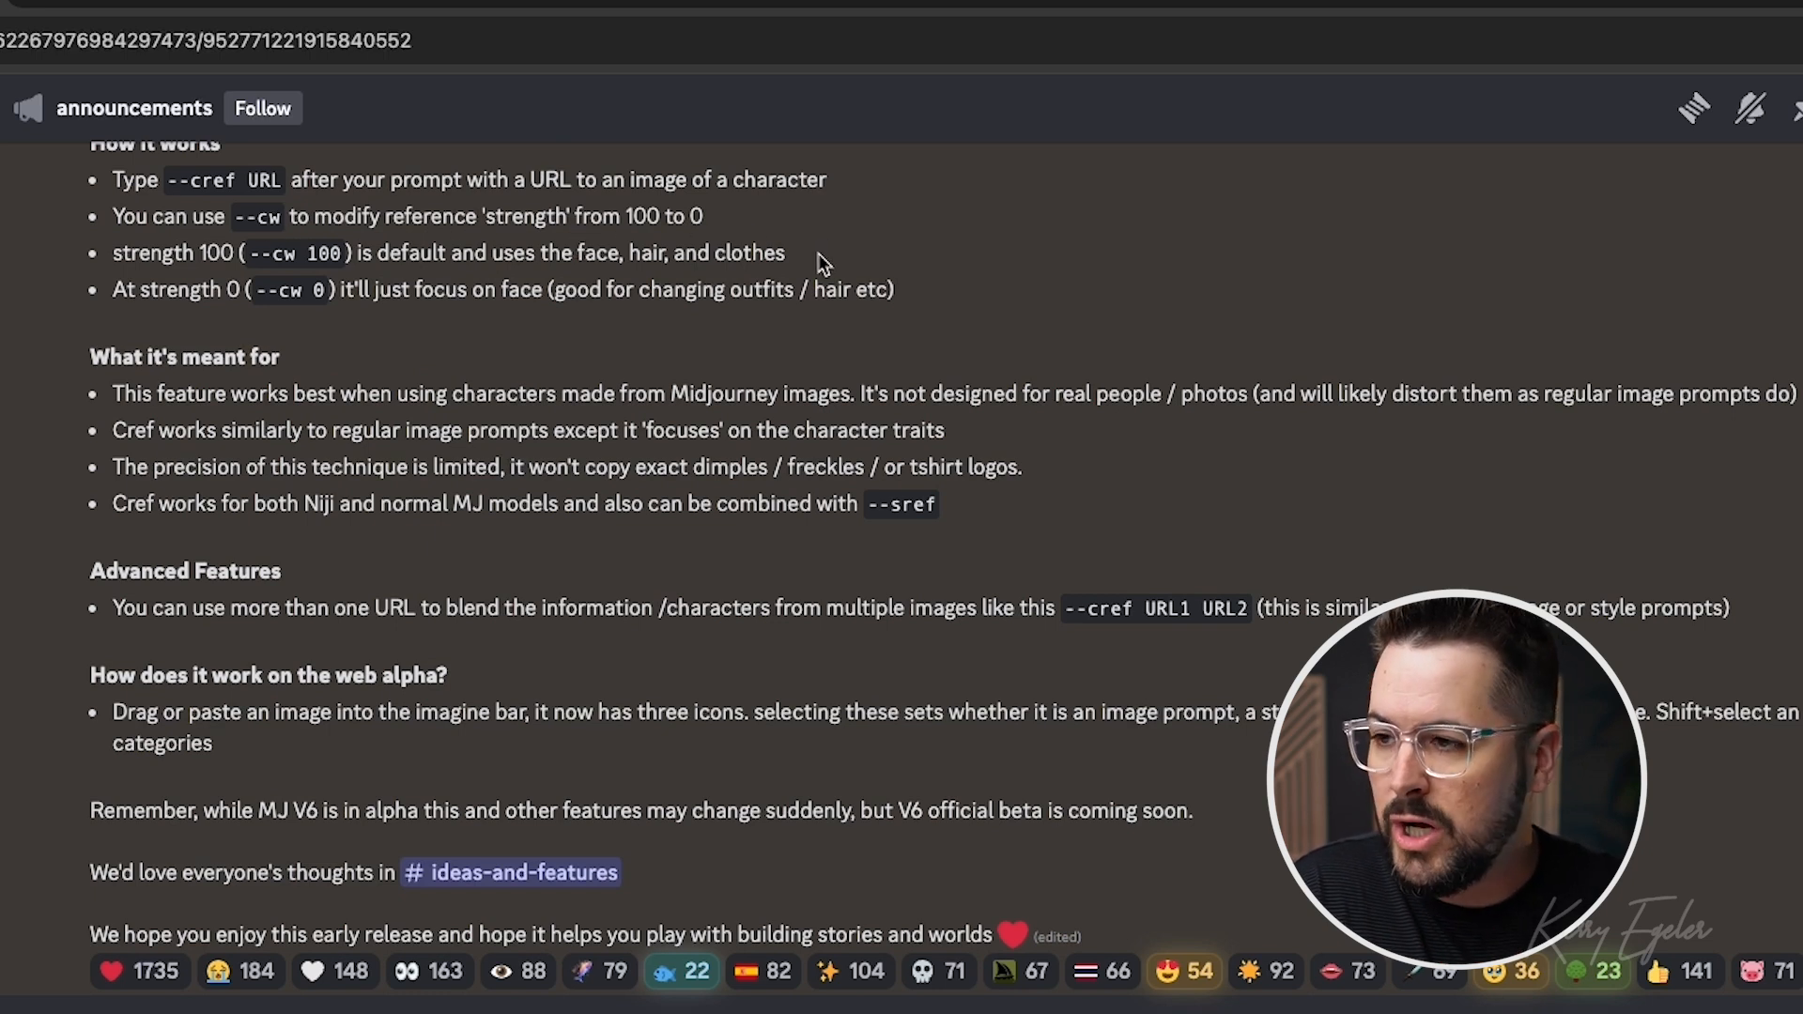
mouse_move(865, 257)
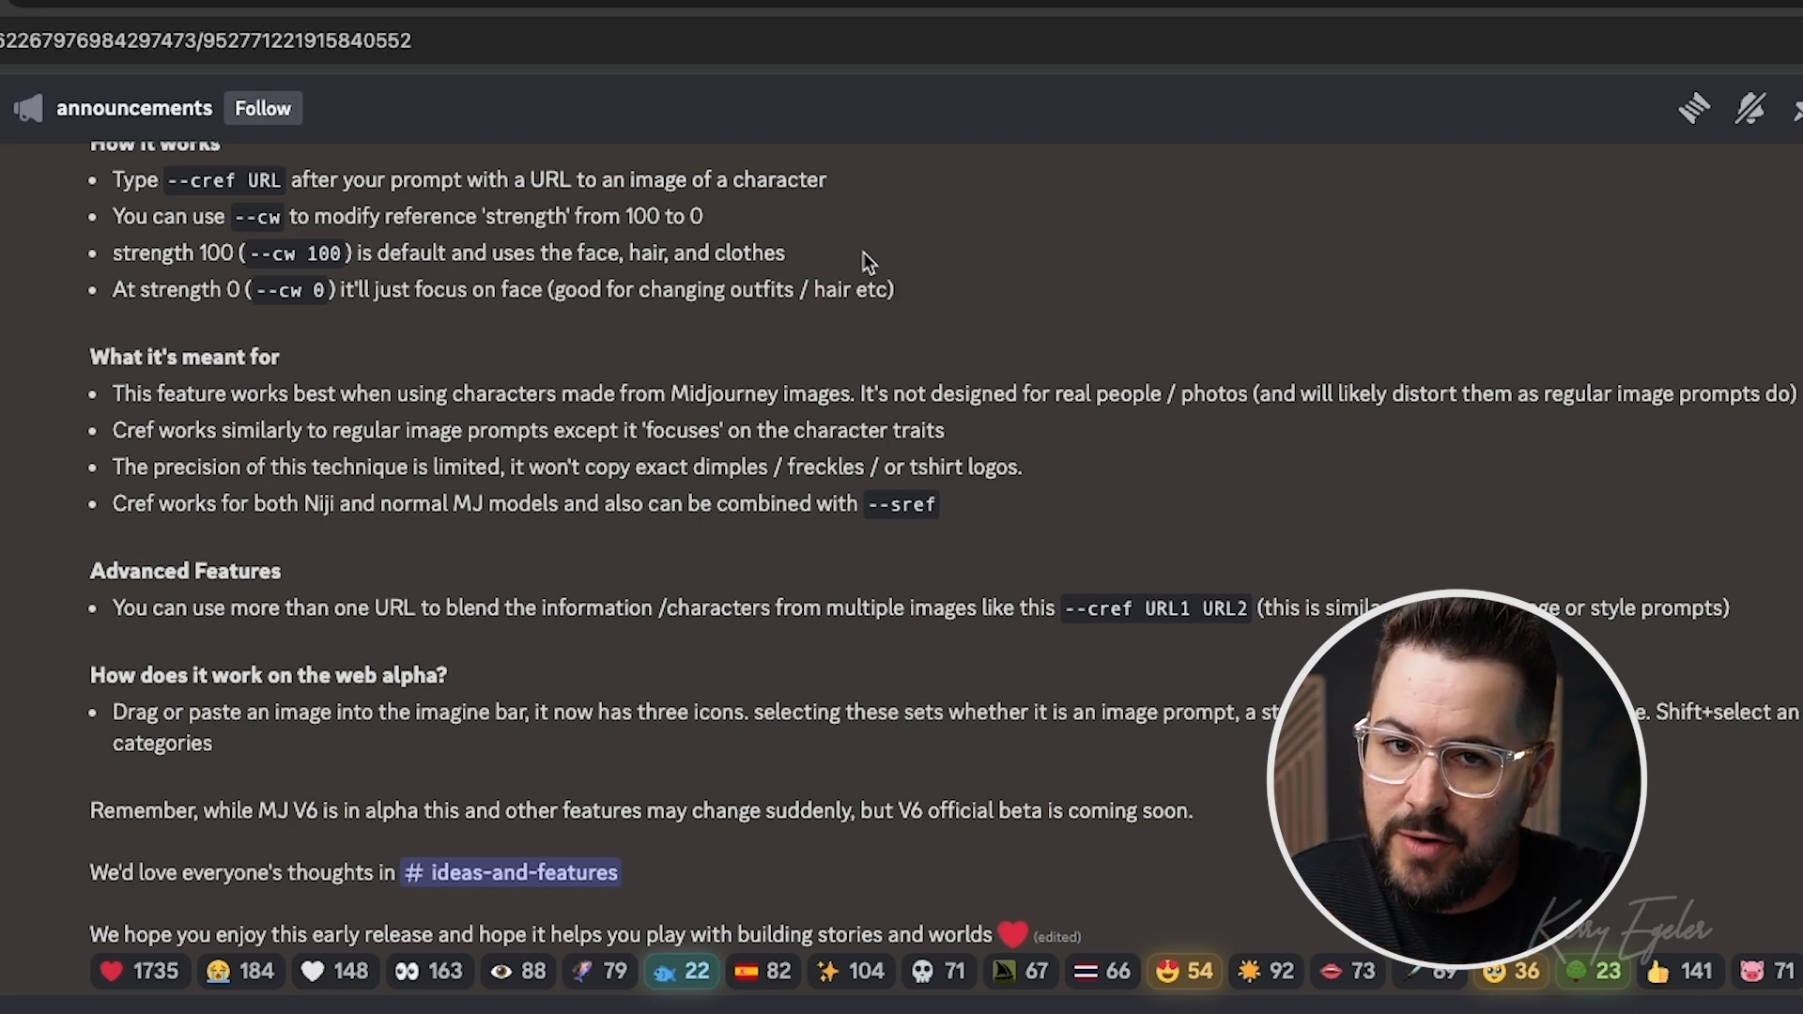
mouse_move(755, 298)
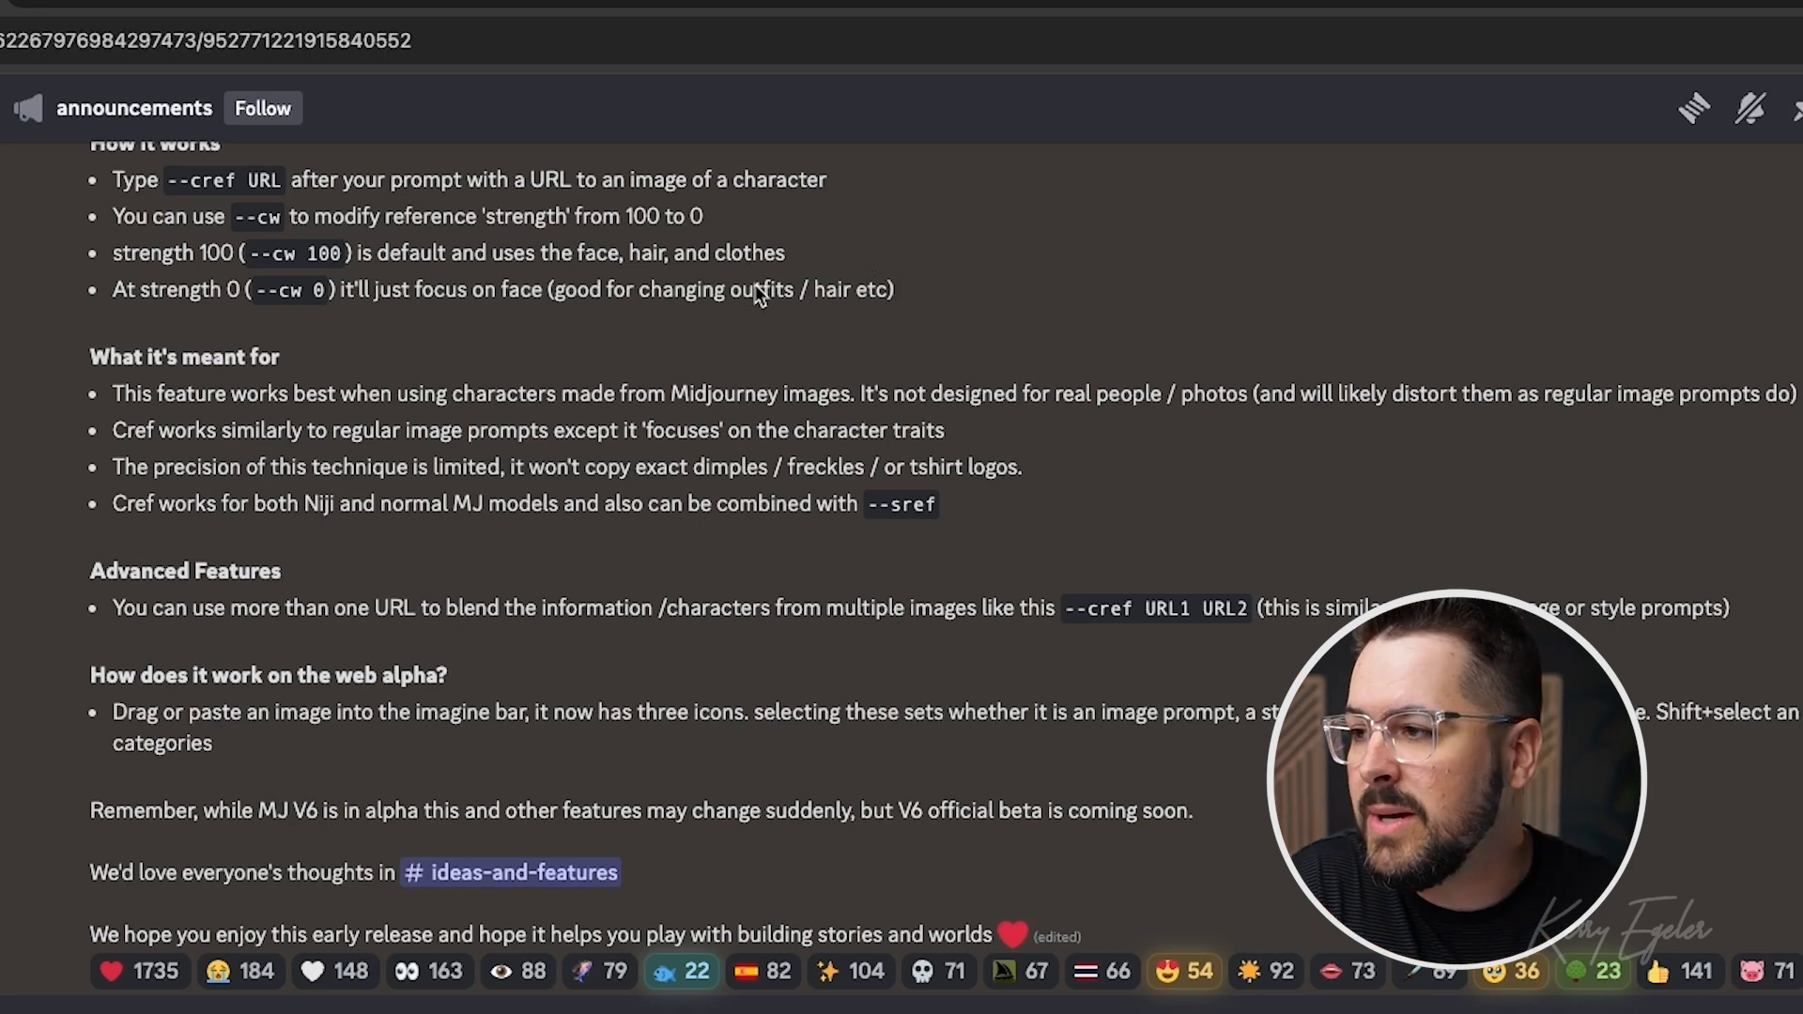
mouse_move(481, 270)
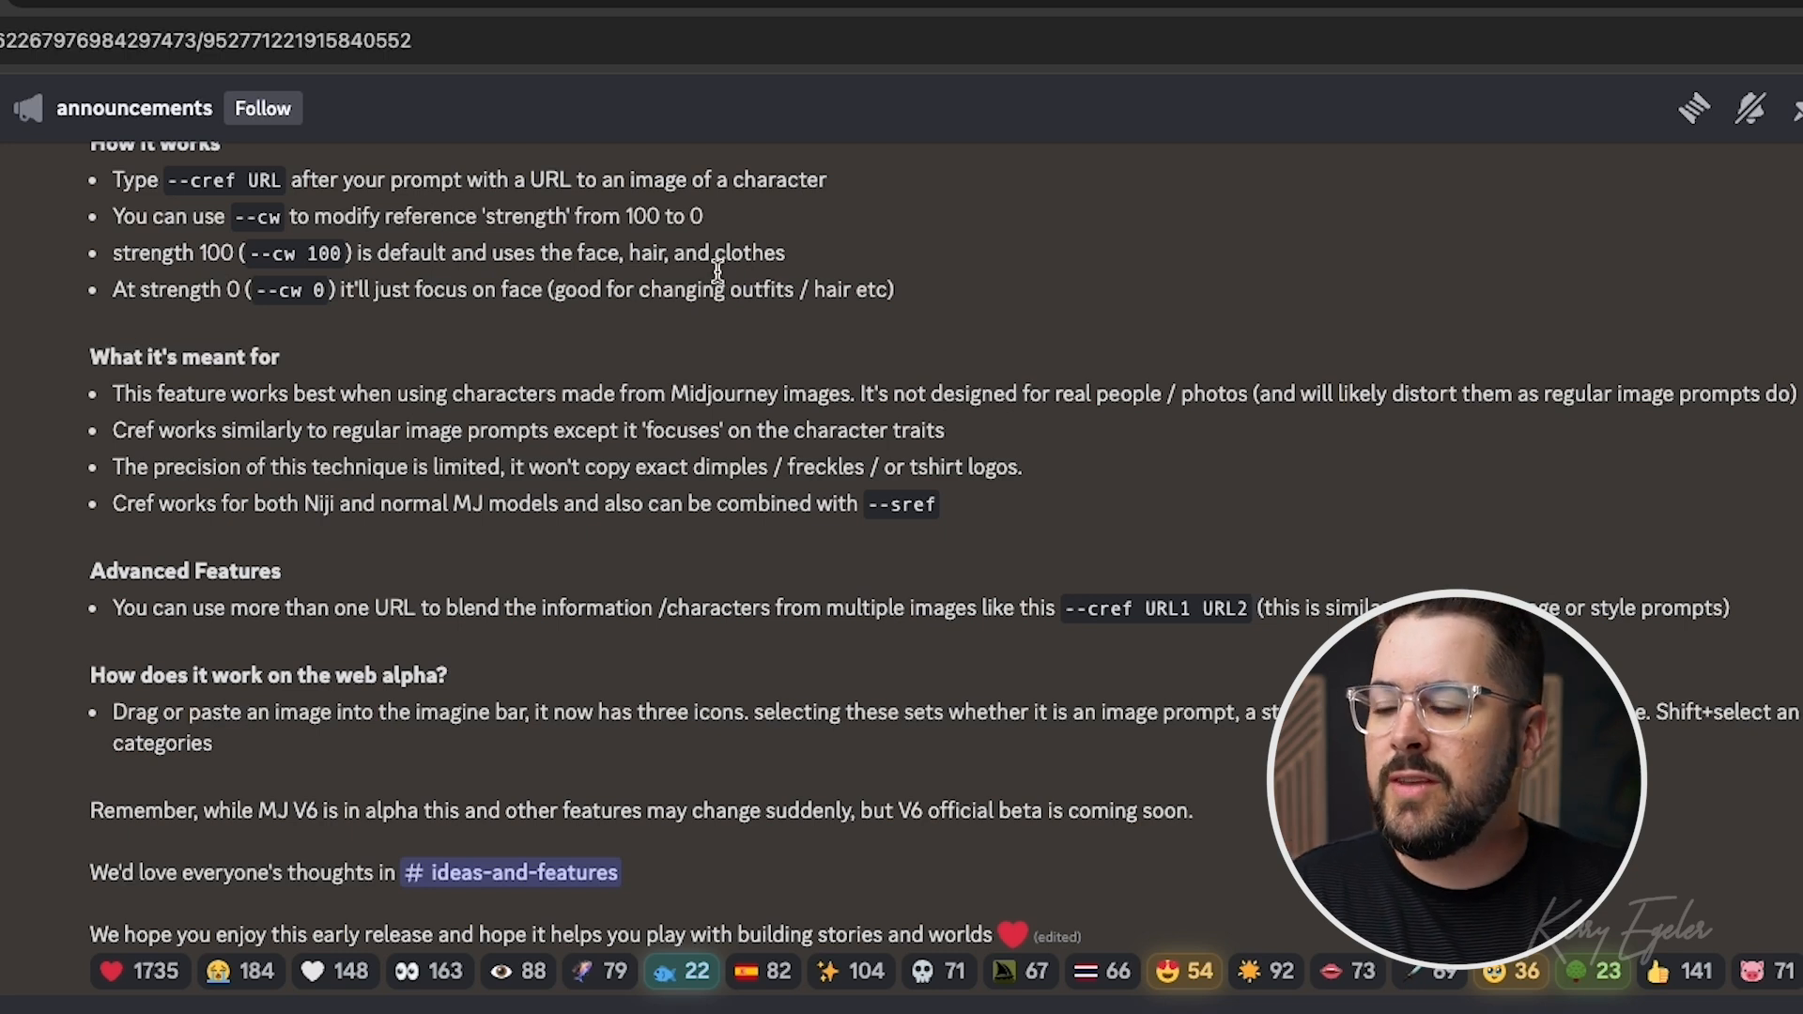
mouse_move(794, 268)
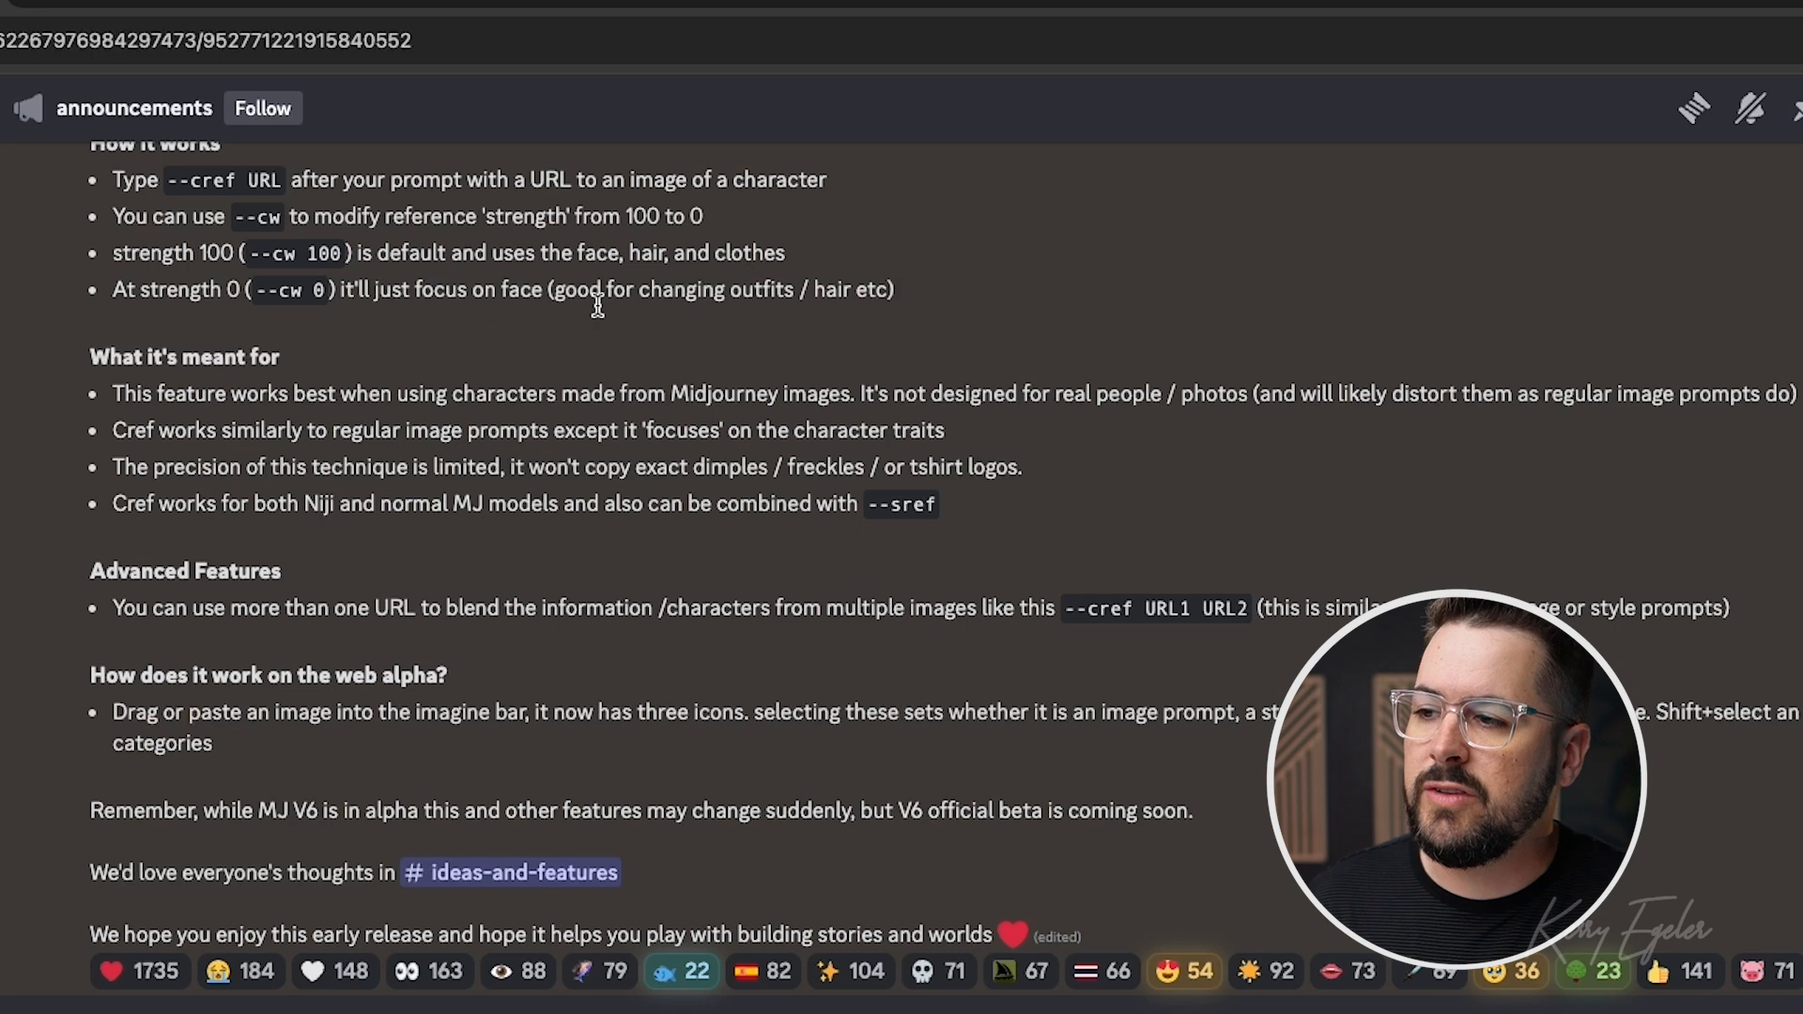
mouse_move(891, 319)
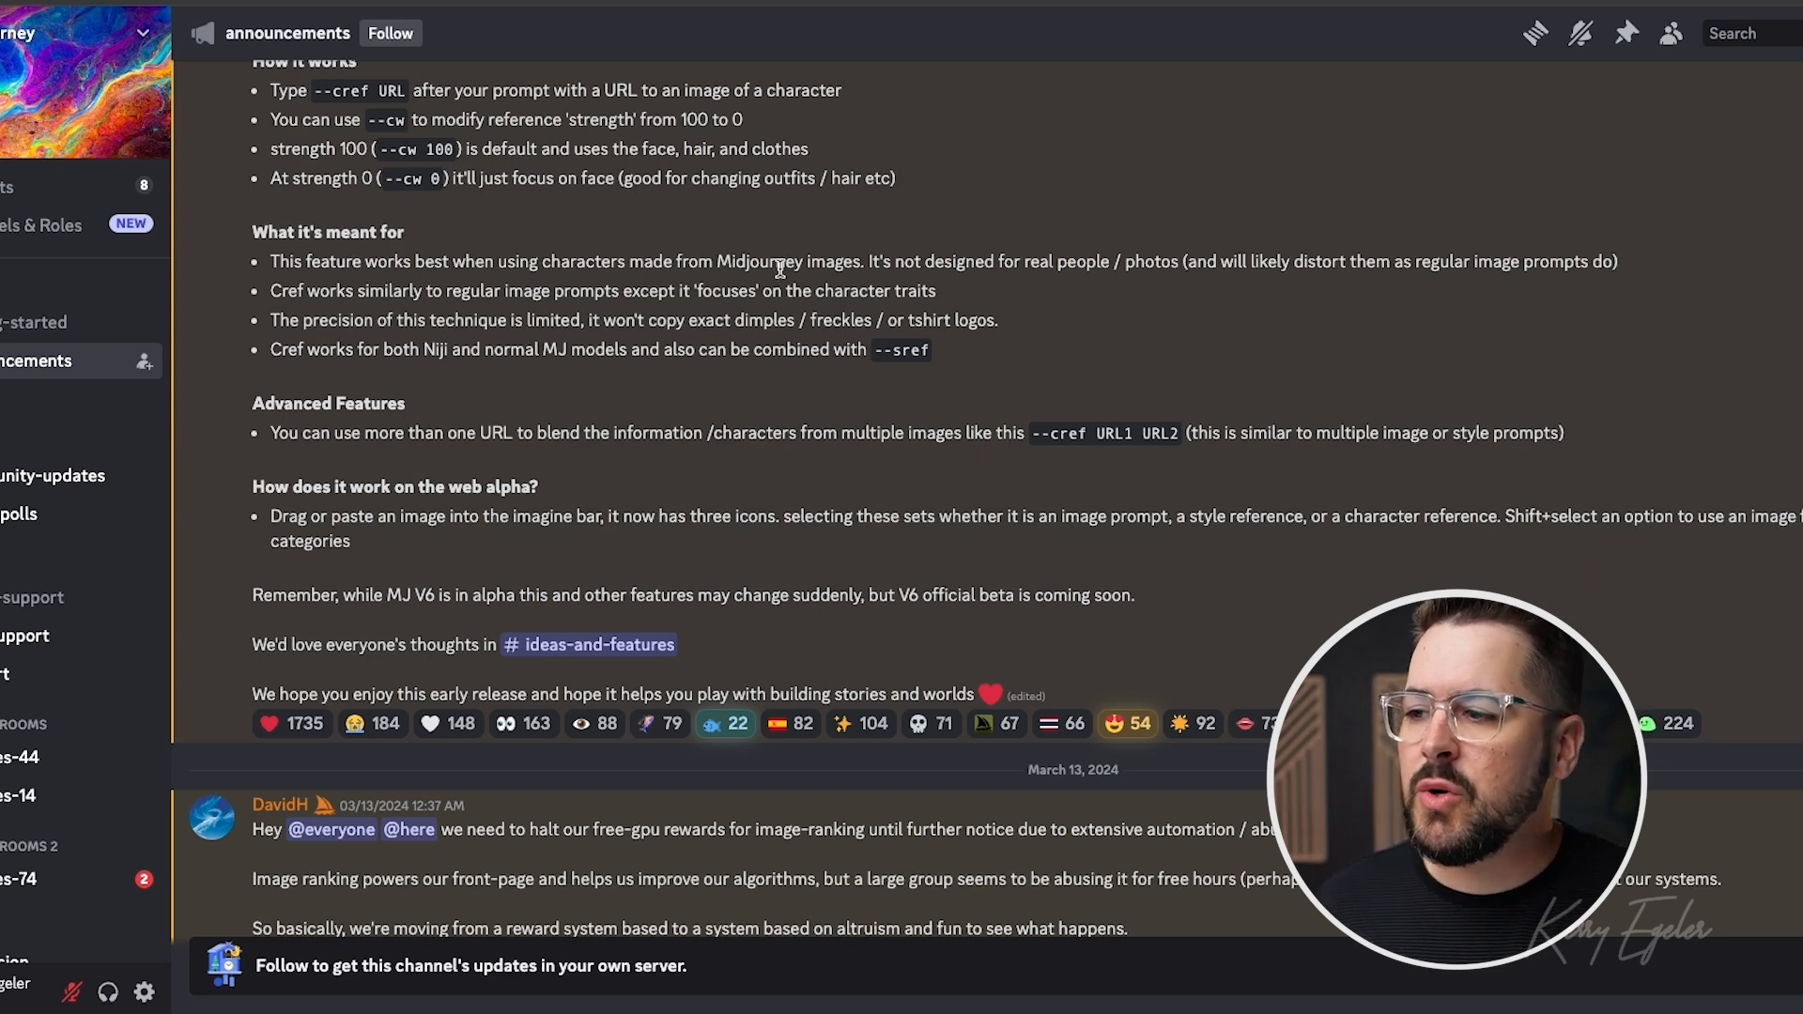
mouse_move(1000, 291)
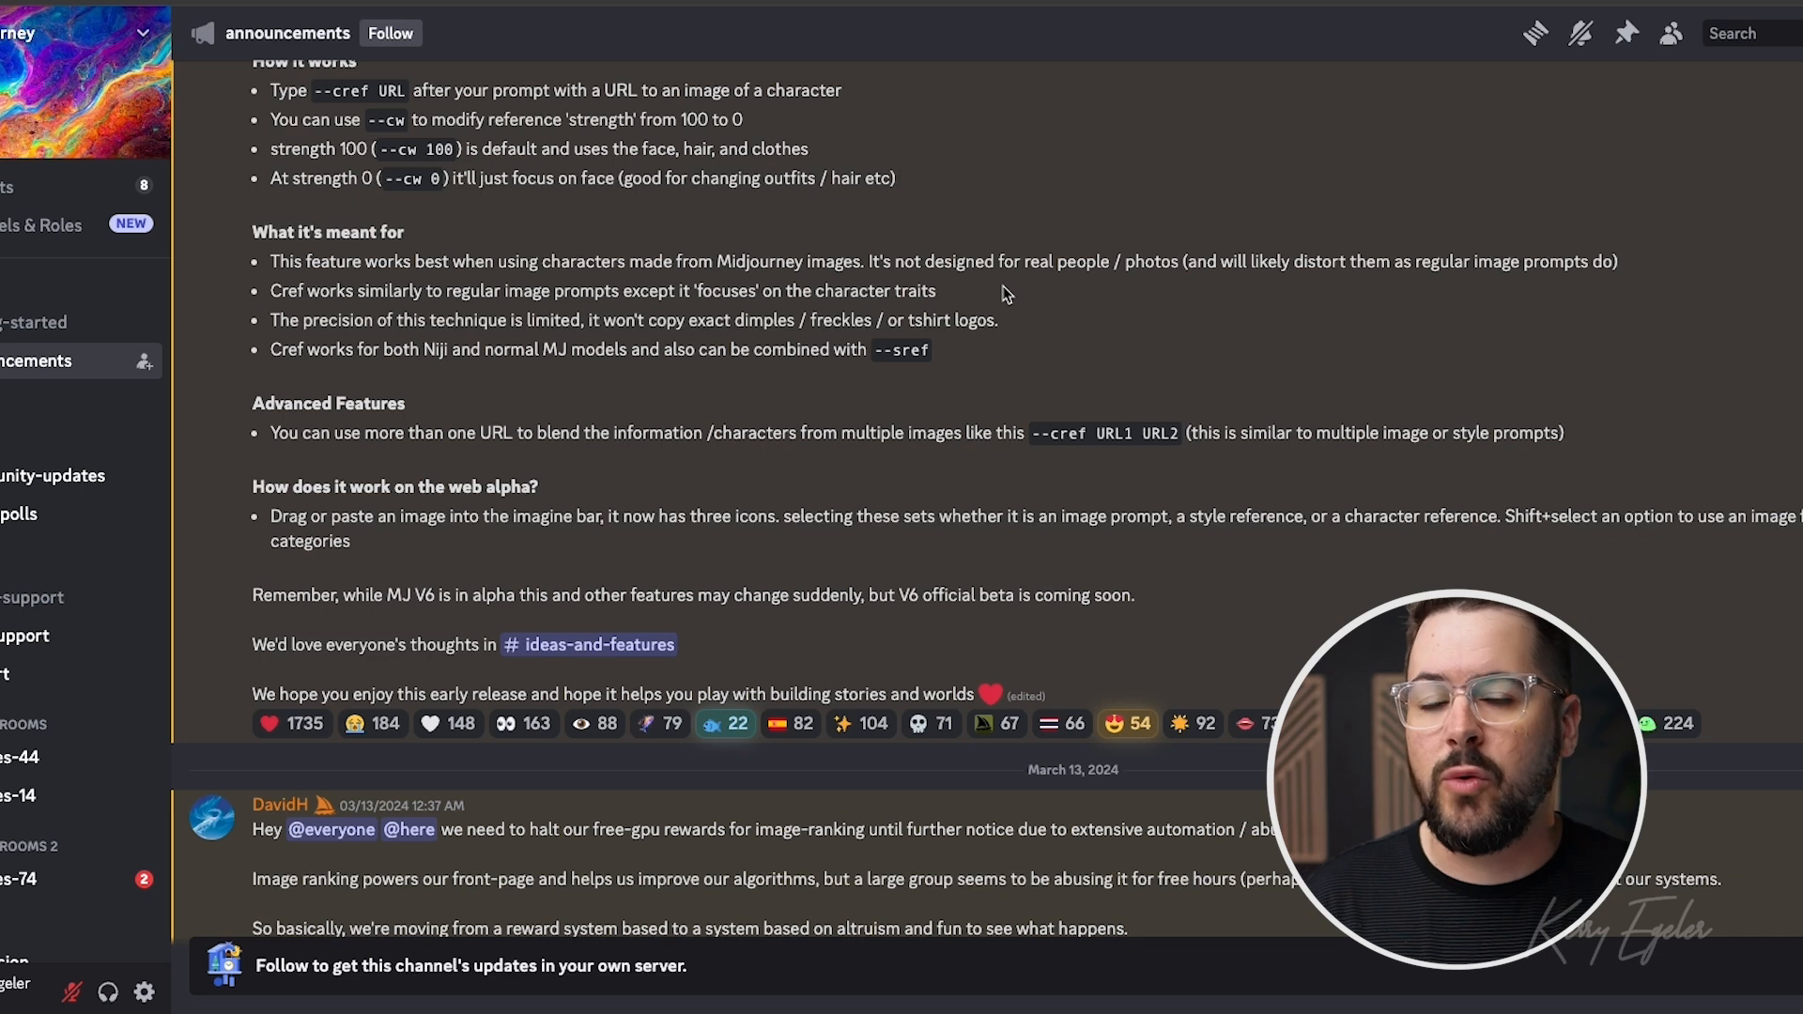
mouse_move(1232, 292)
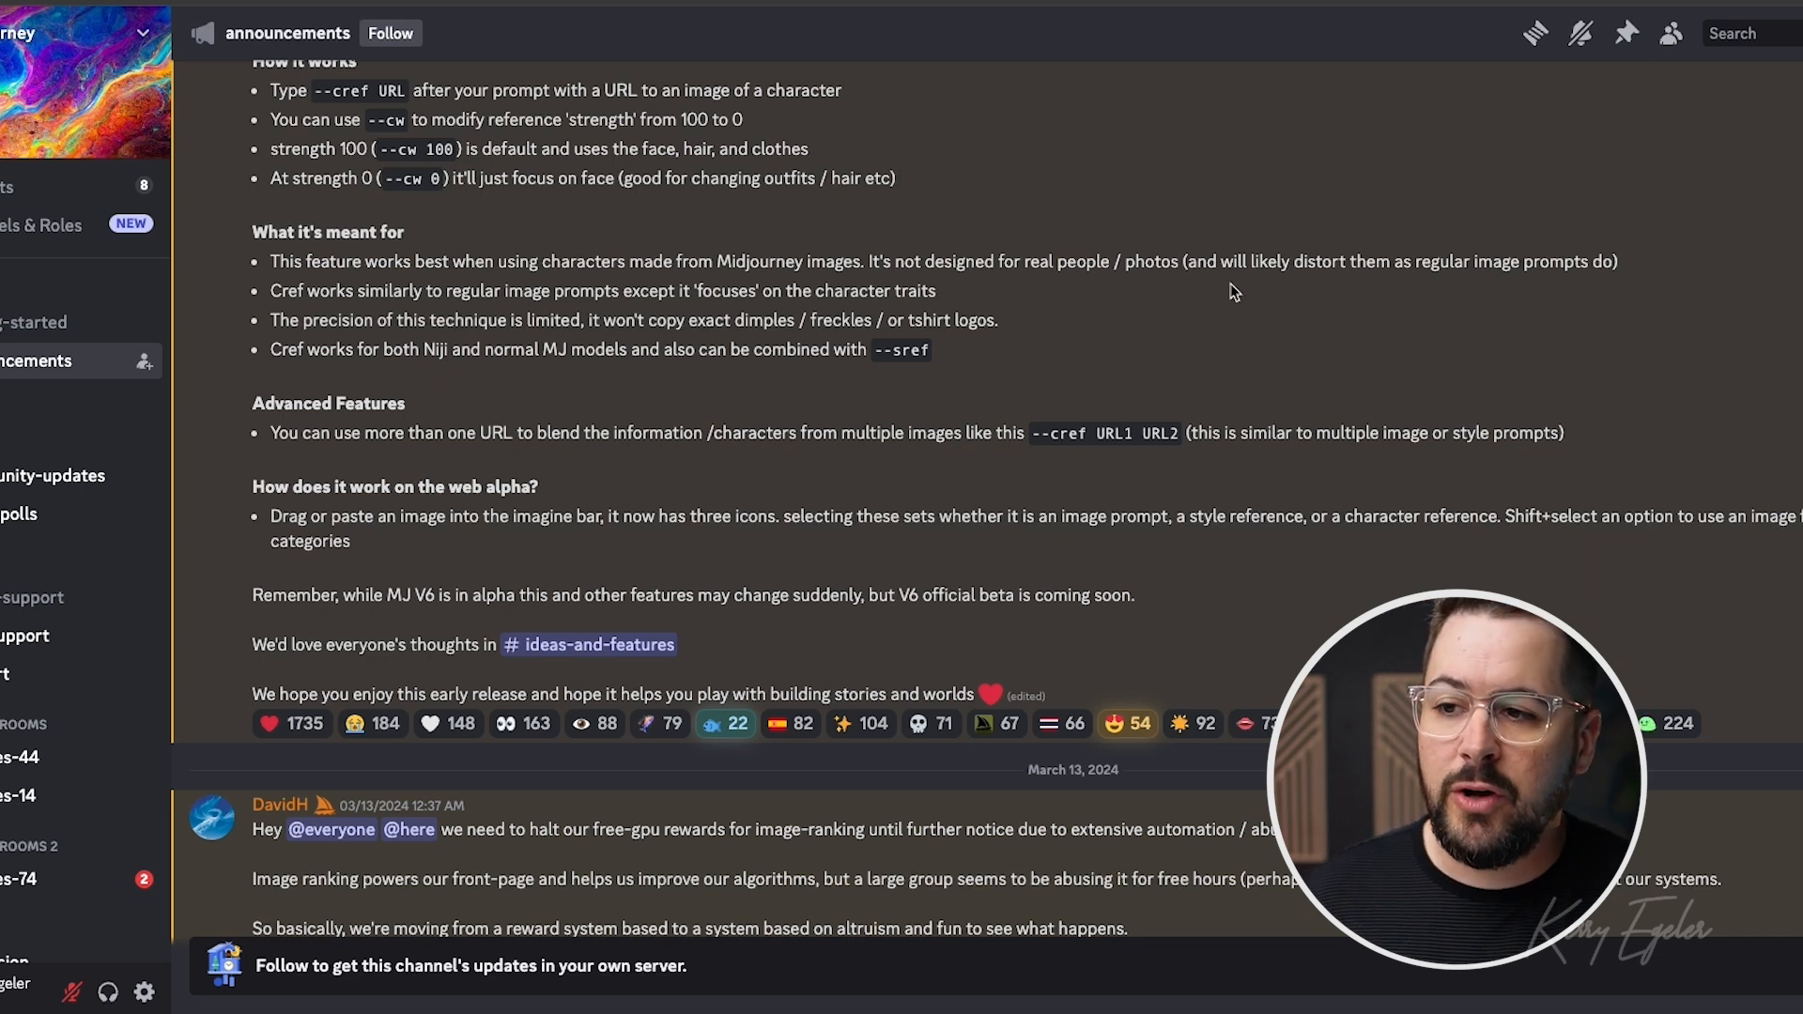
mouse_move(1245, 292)
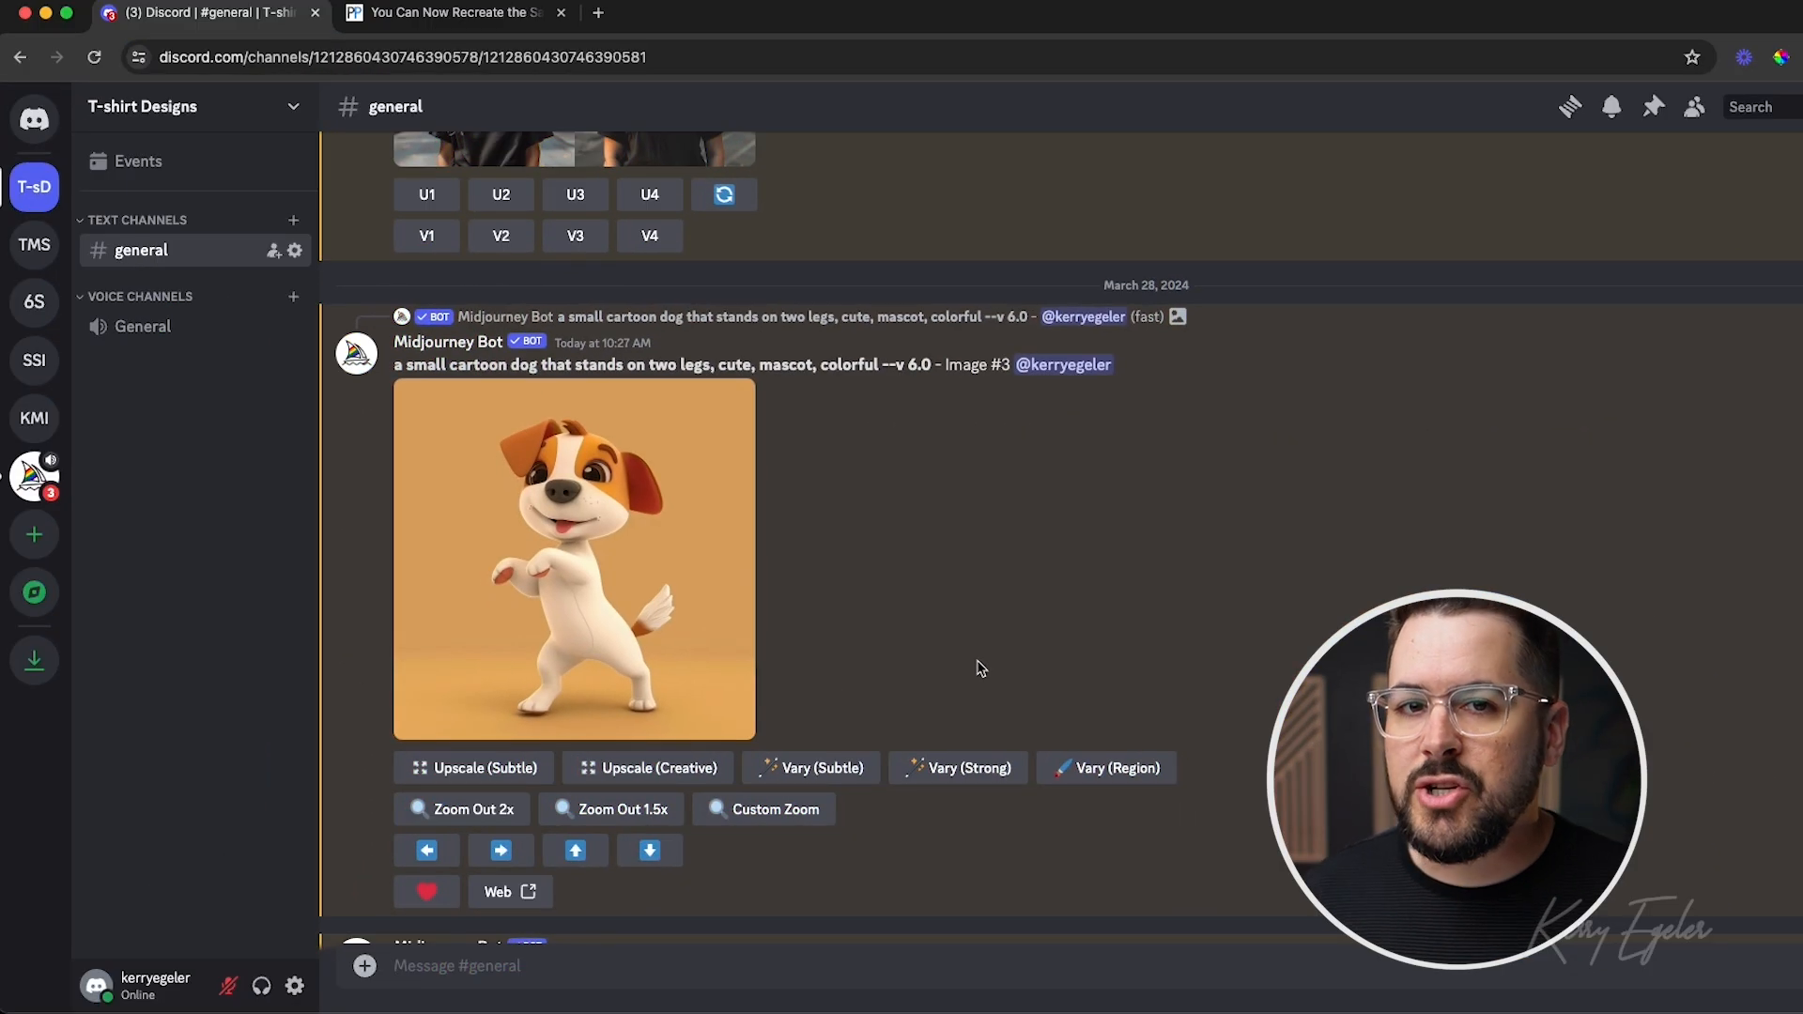
mouse_move(903, 664)
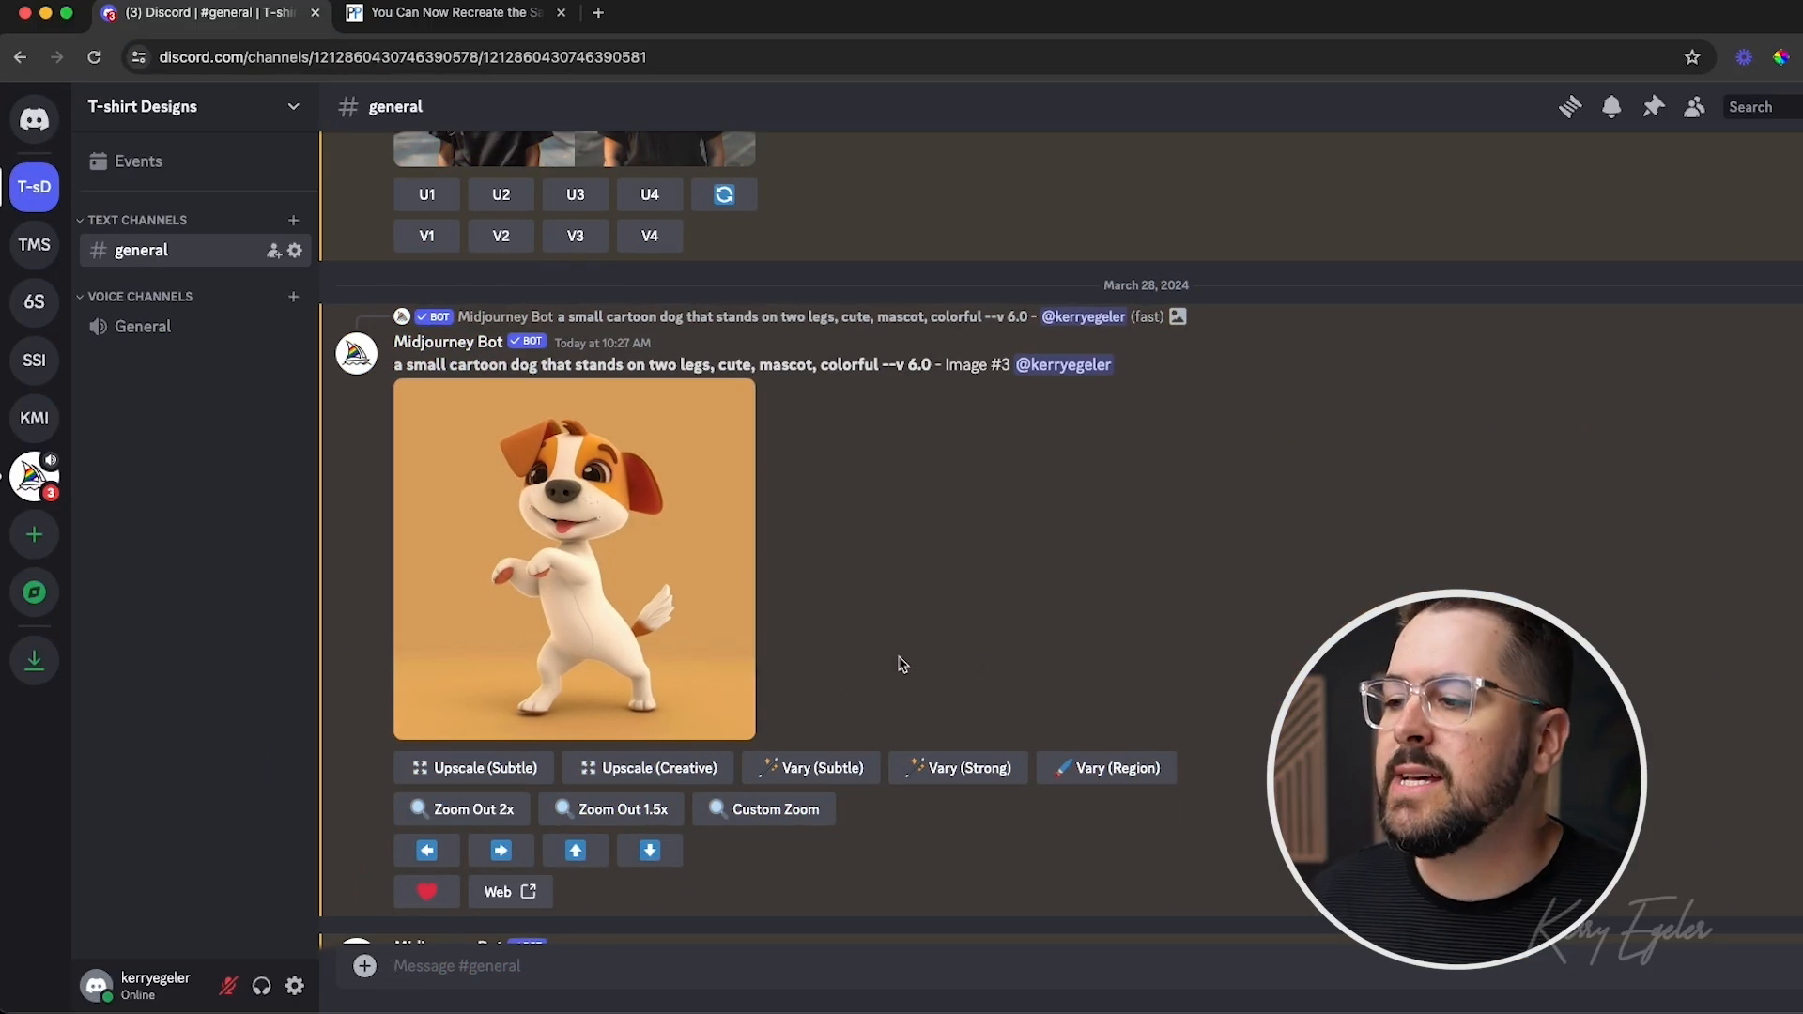
mouse_move(586, 449)
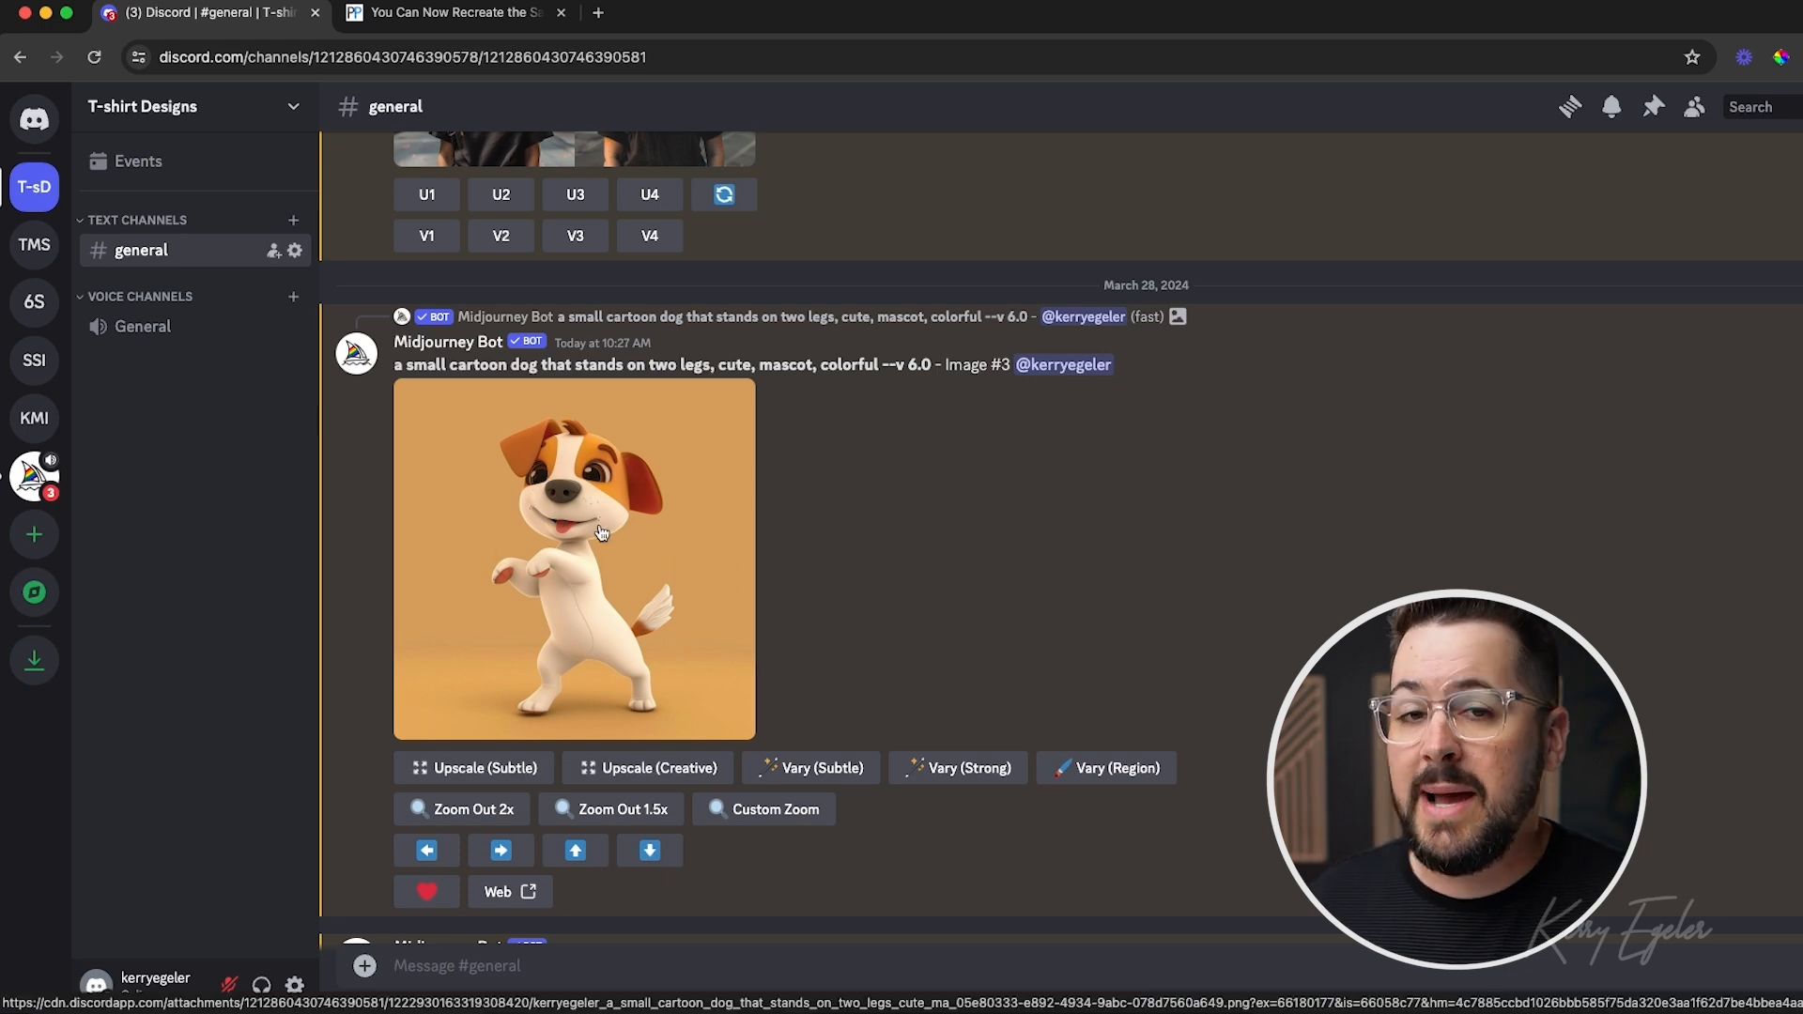
Open the cartoon dog image full-size in a browser tab, then return to Discord.
click(573, 557)
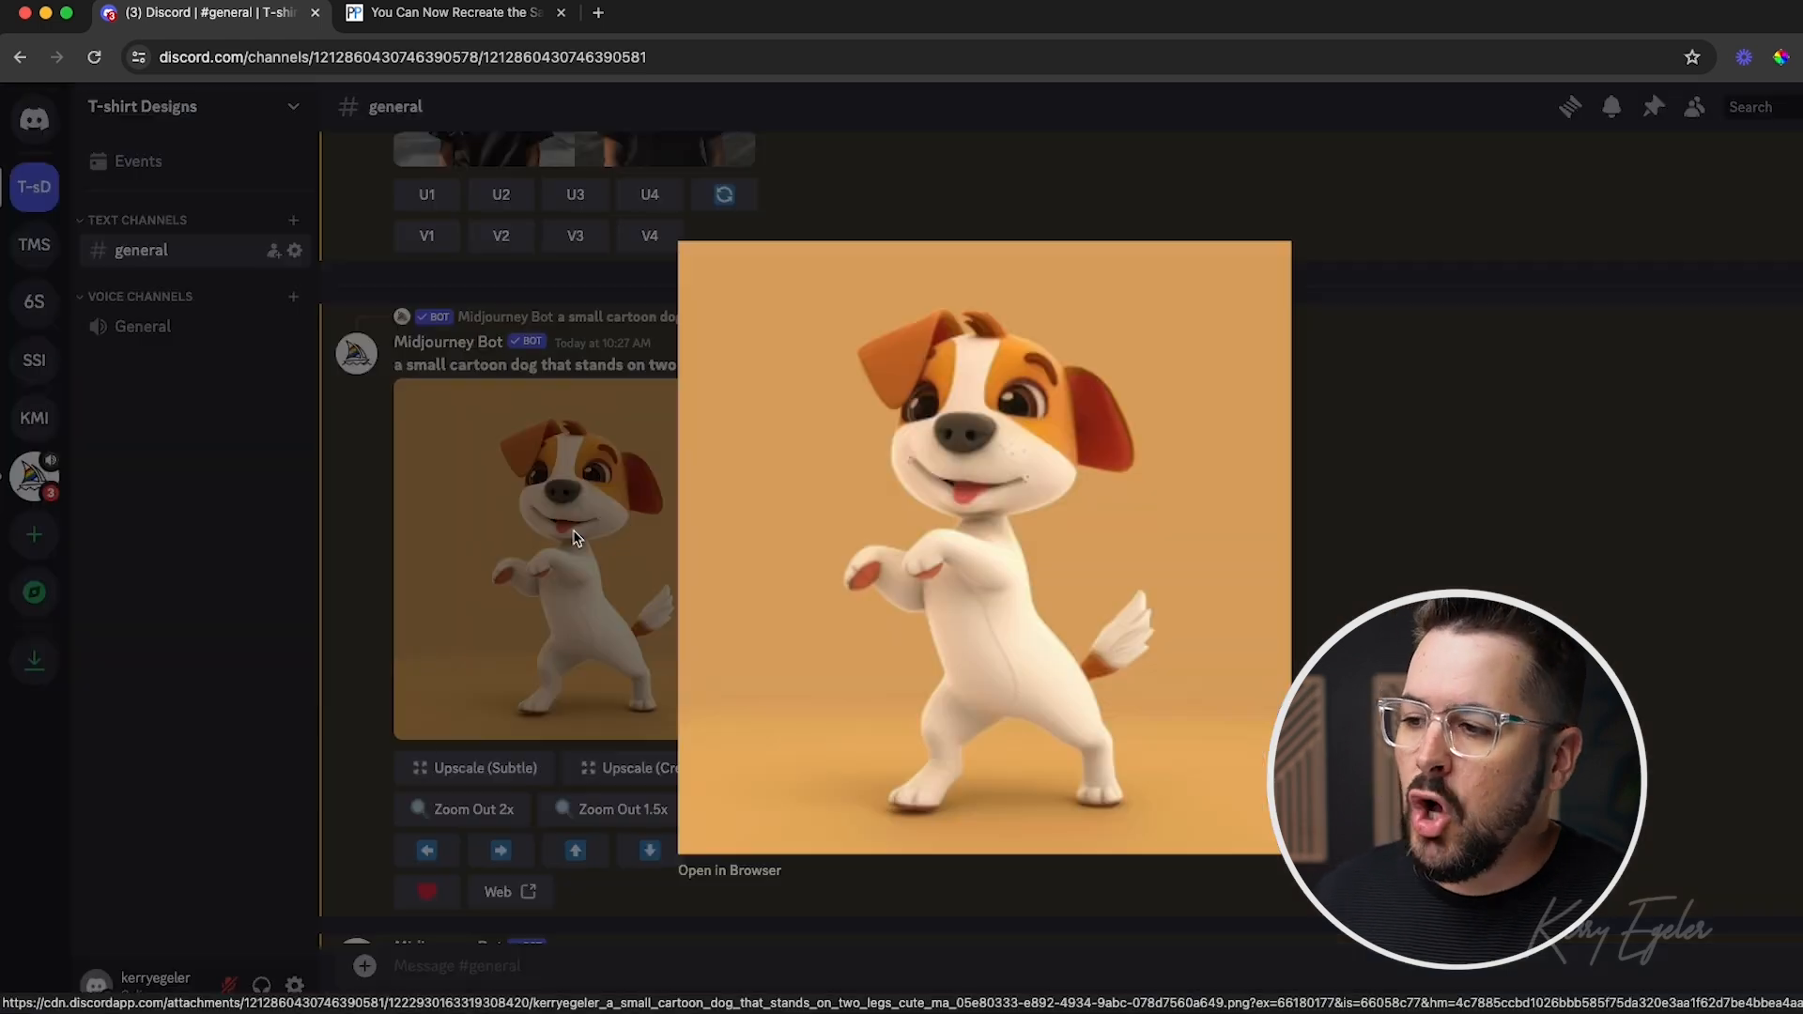
click(729, 870)
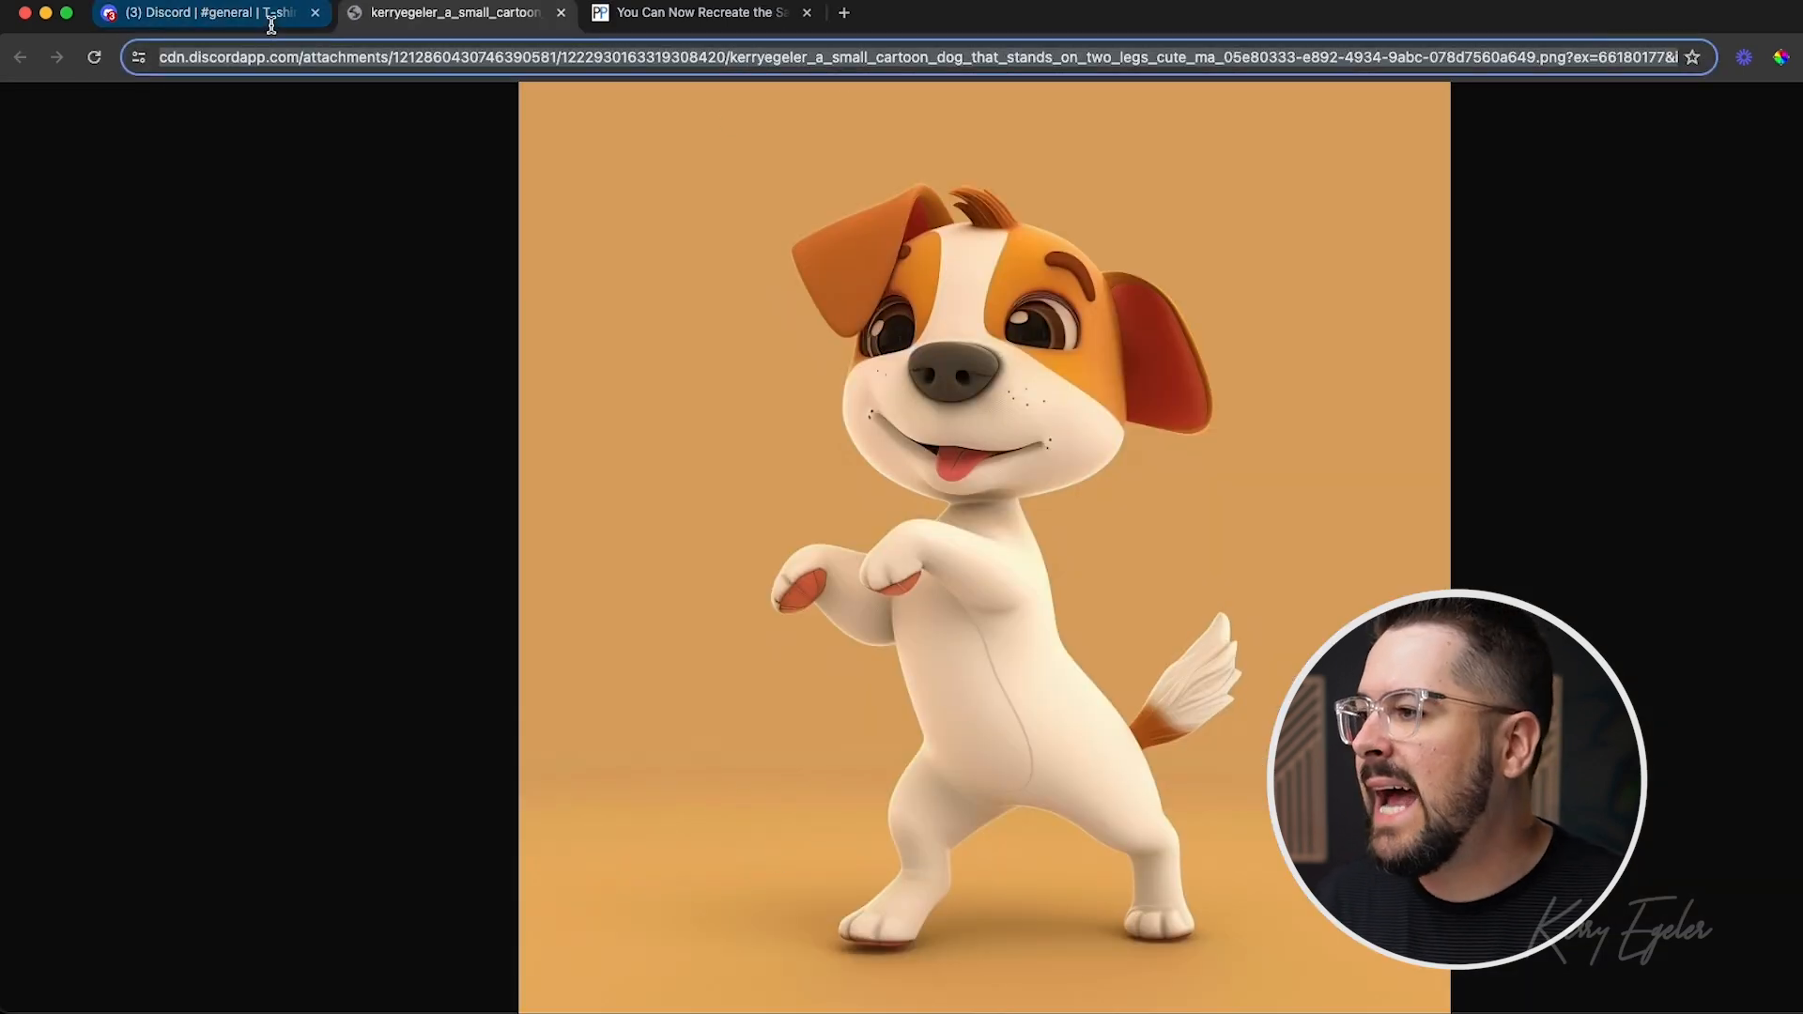
click(207, 13)
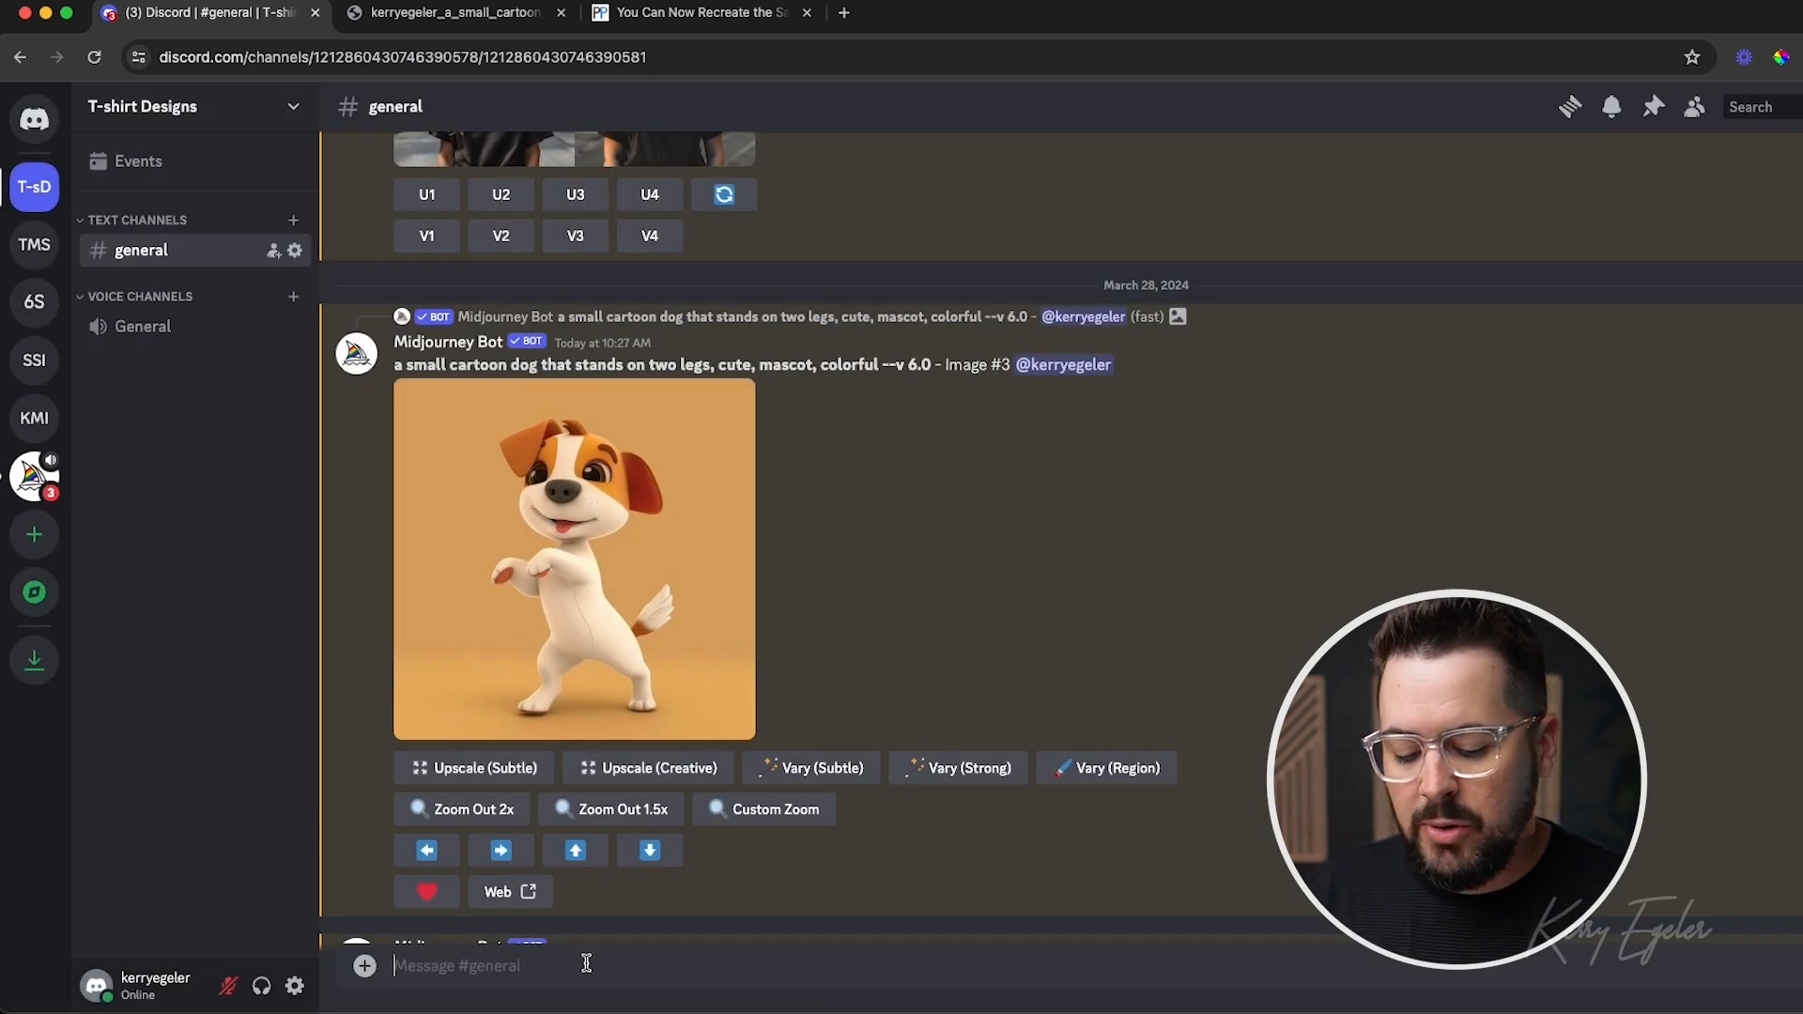
Enter the /imagine prompt 'a cartoon dog in the style of cyberpunk --cref' with the dog URL.
text(/imagine prompt a cartoon dog)
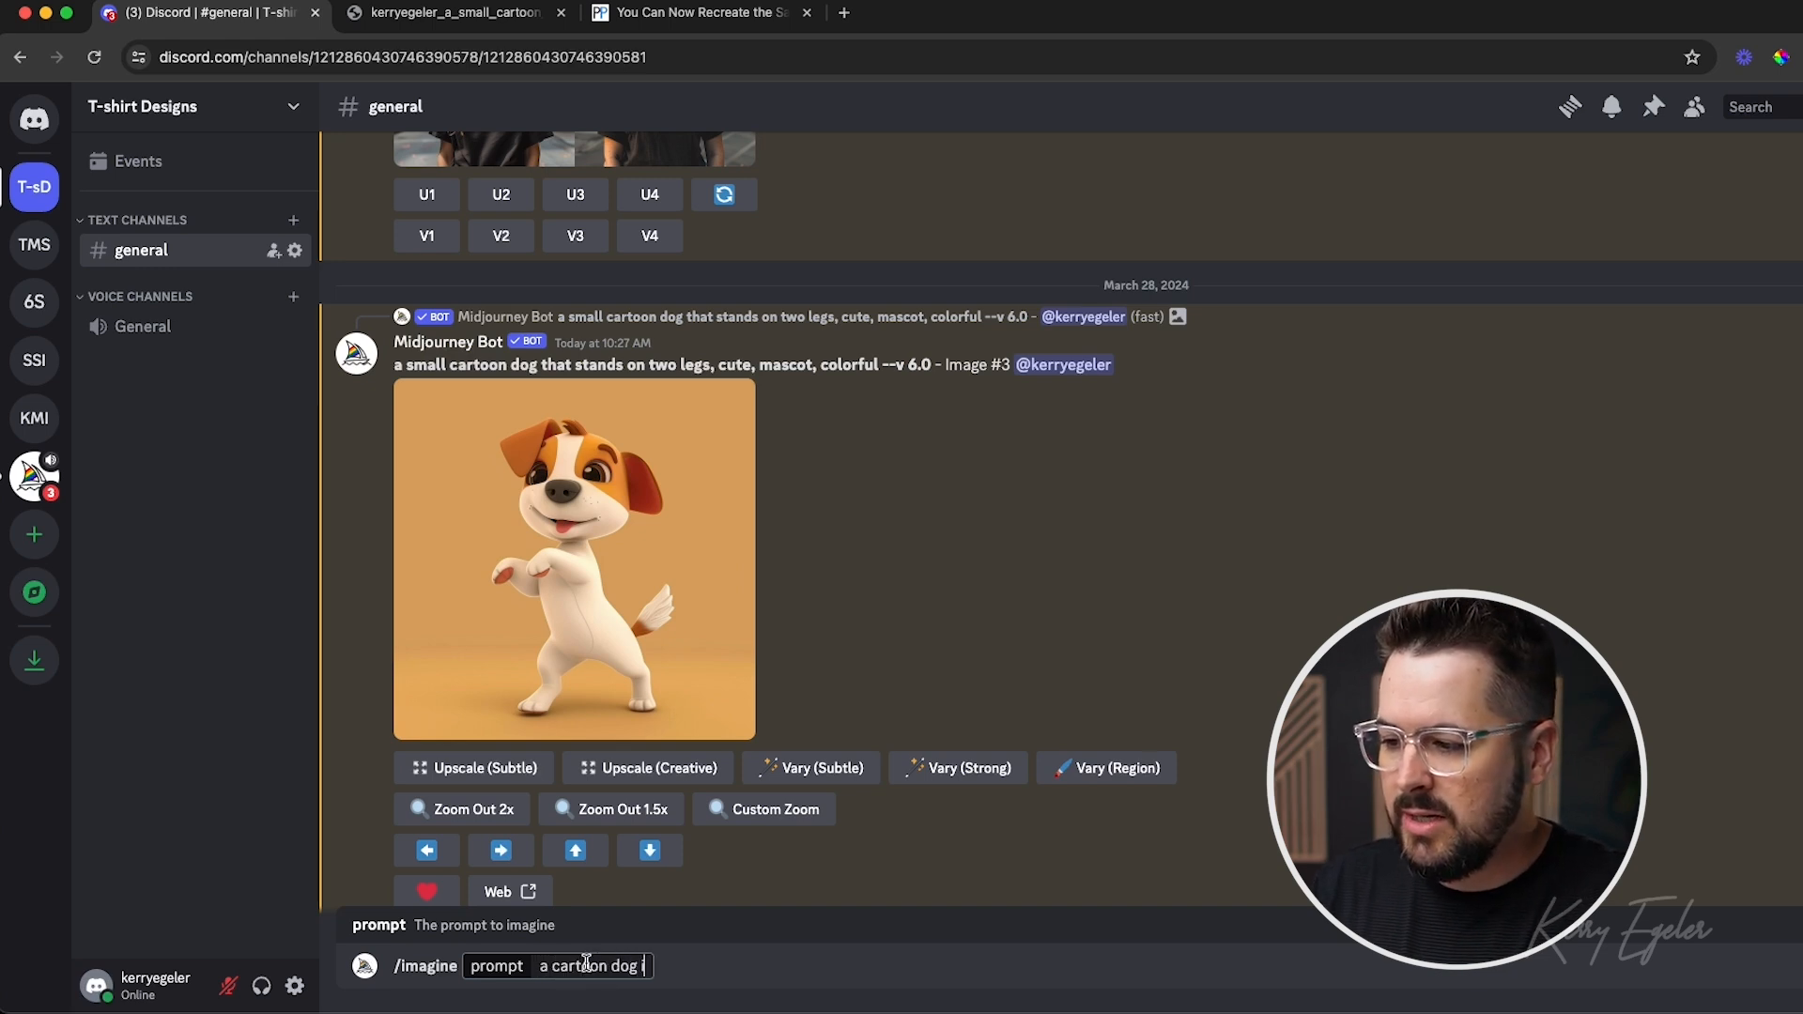
text(in the style of)
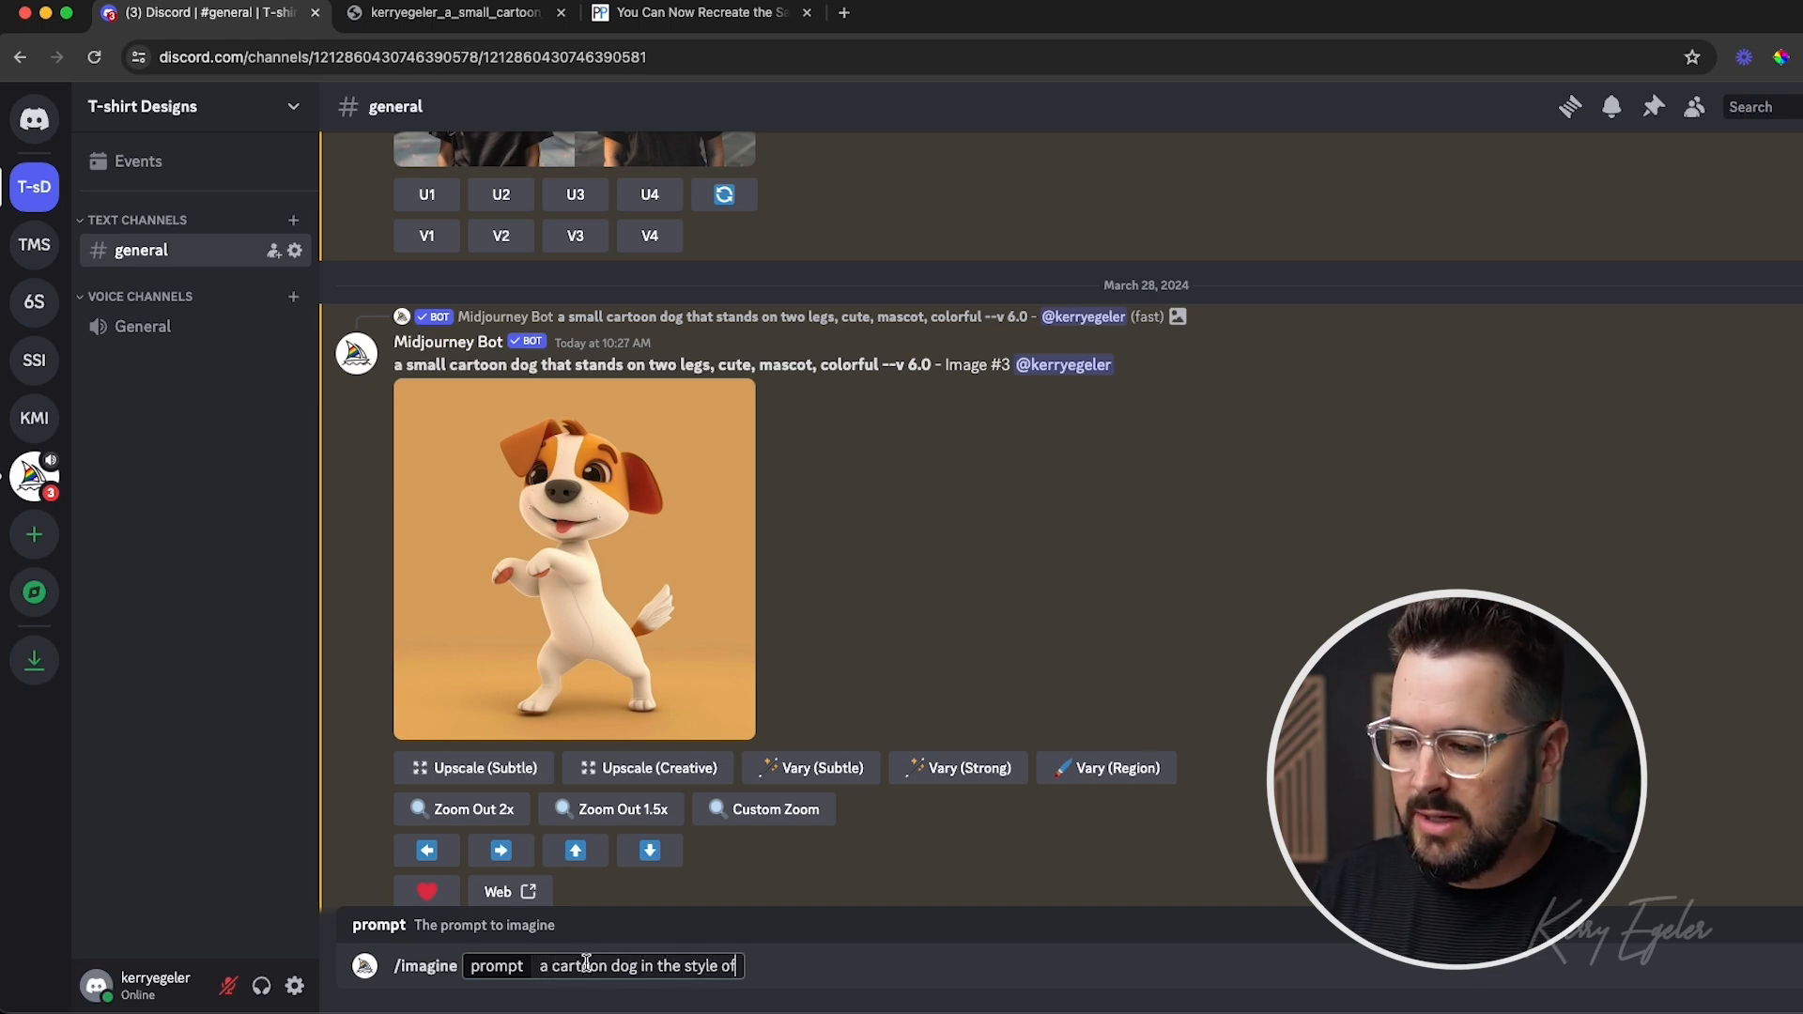
text(cyberpu)
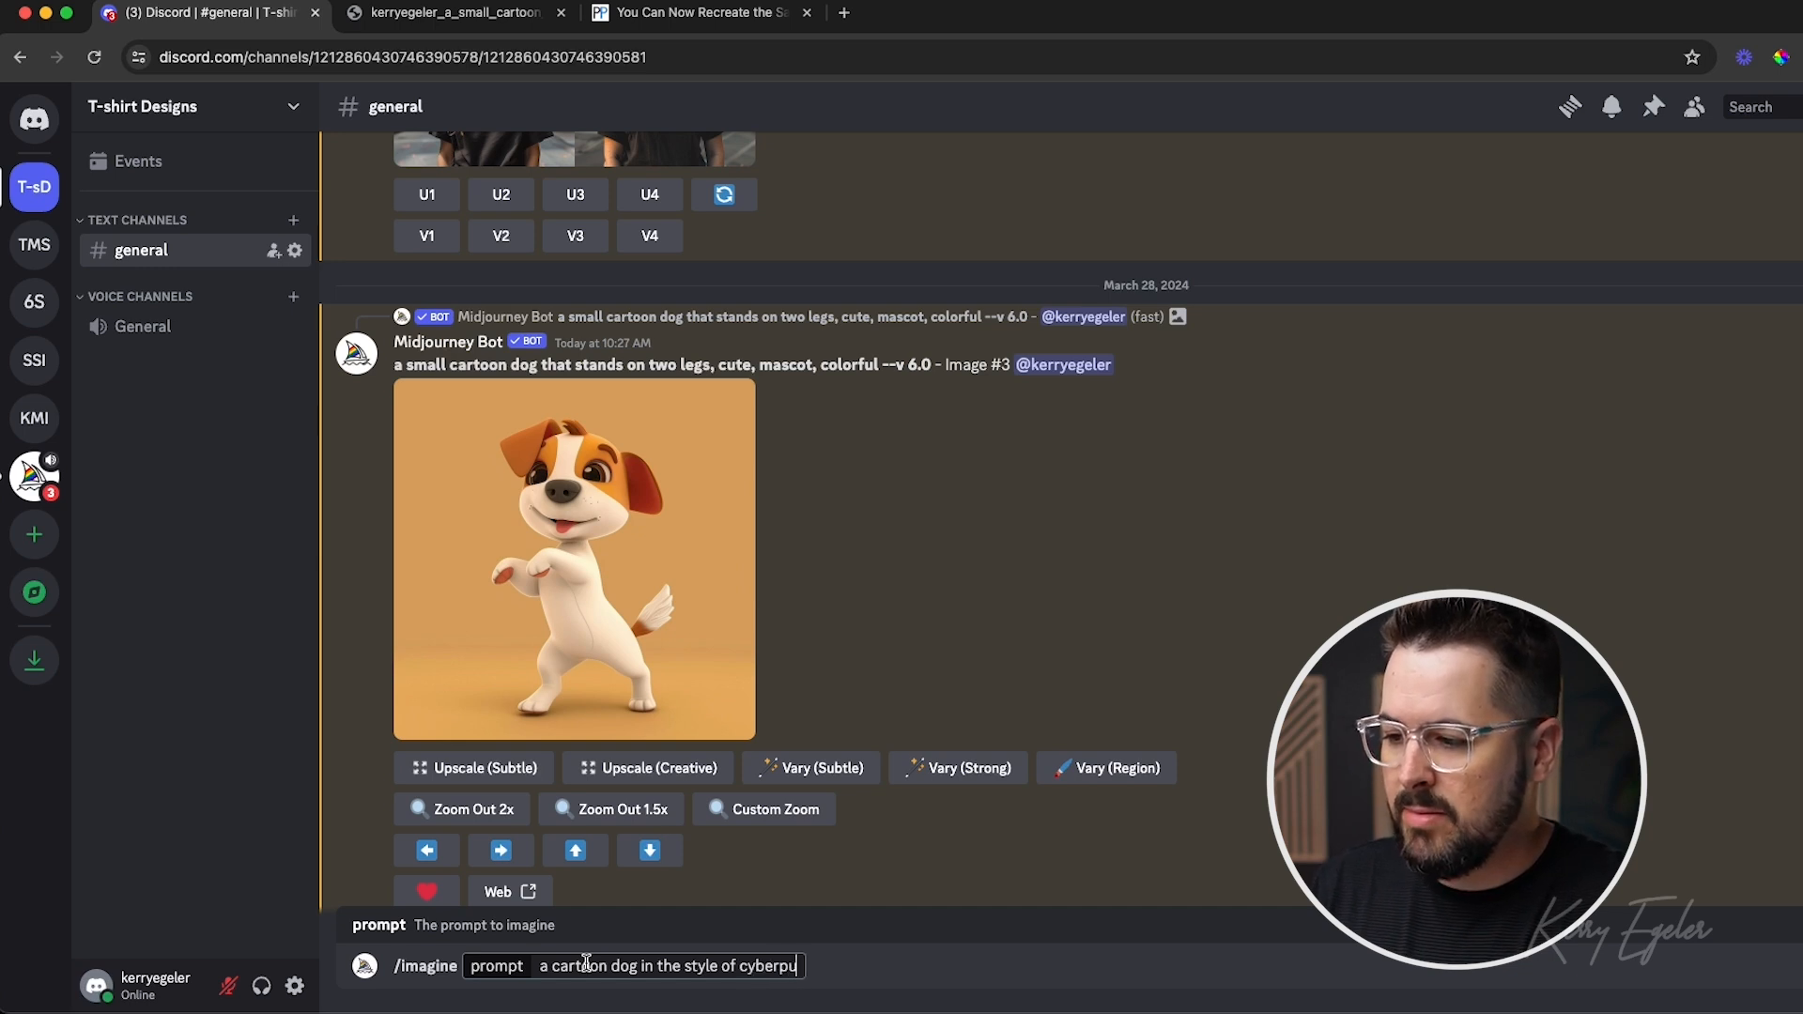
text(nk)
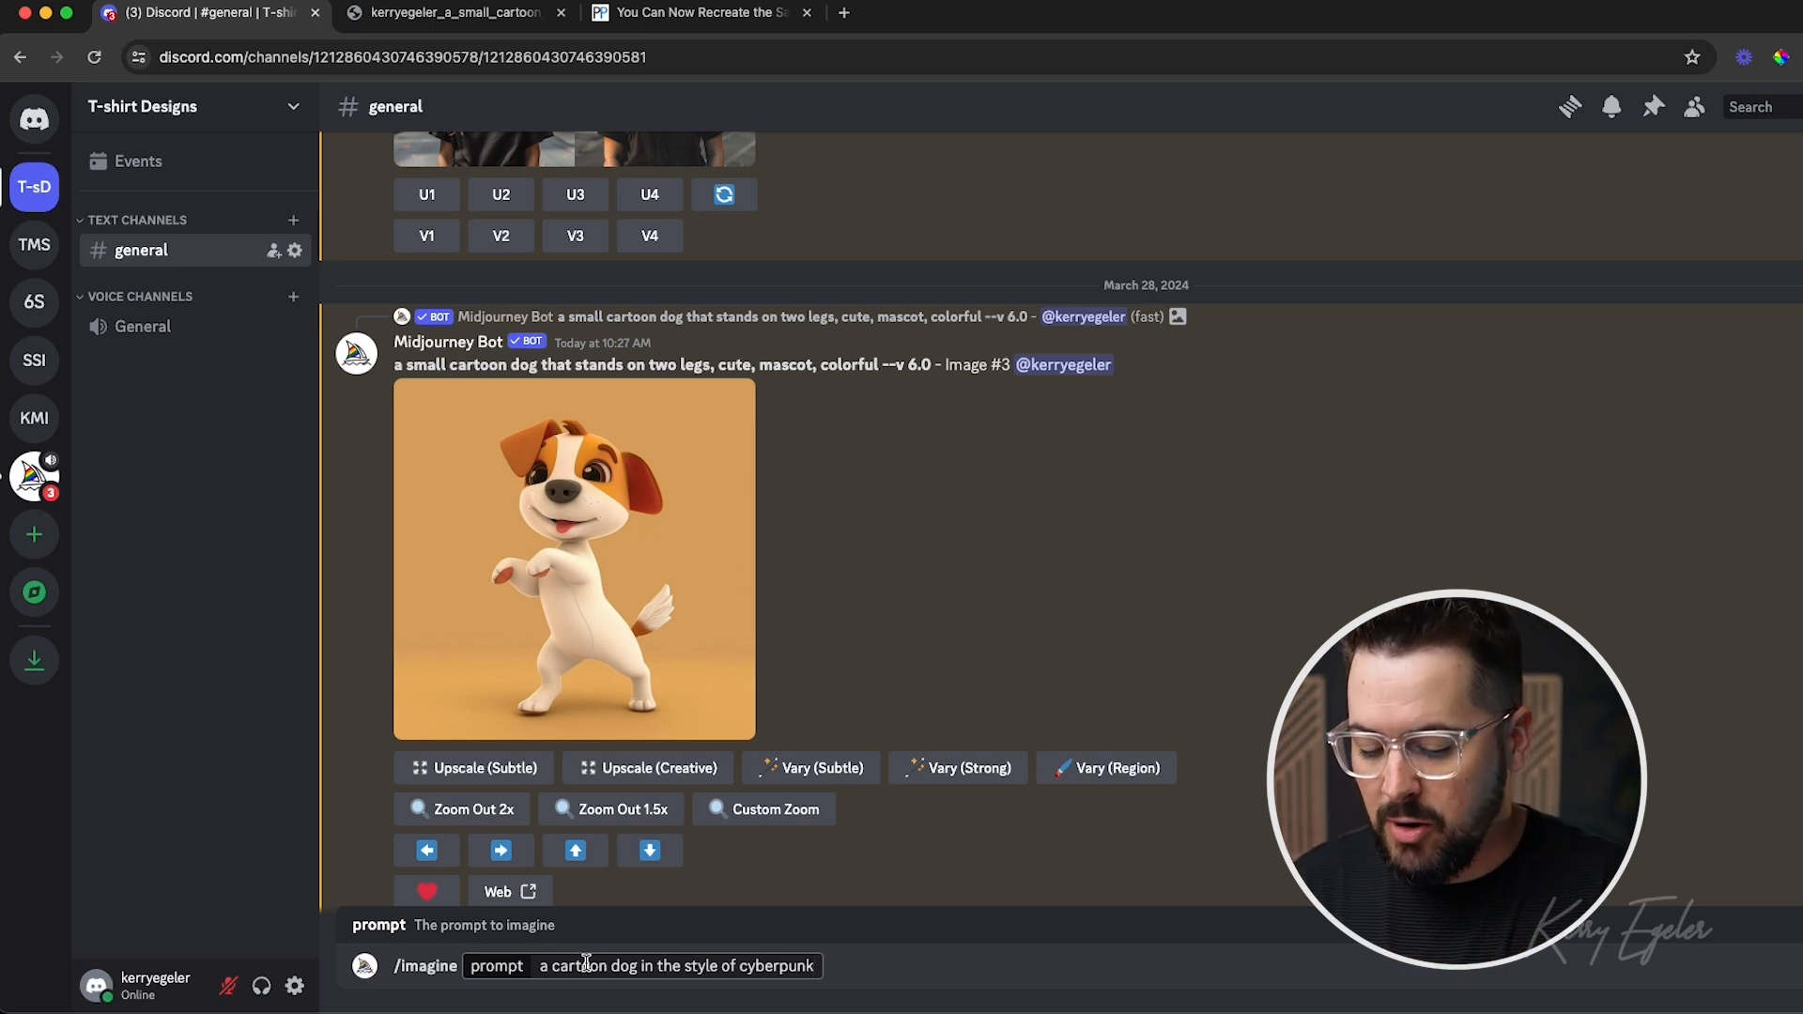
text(--)
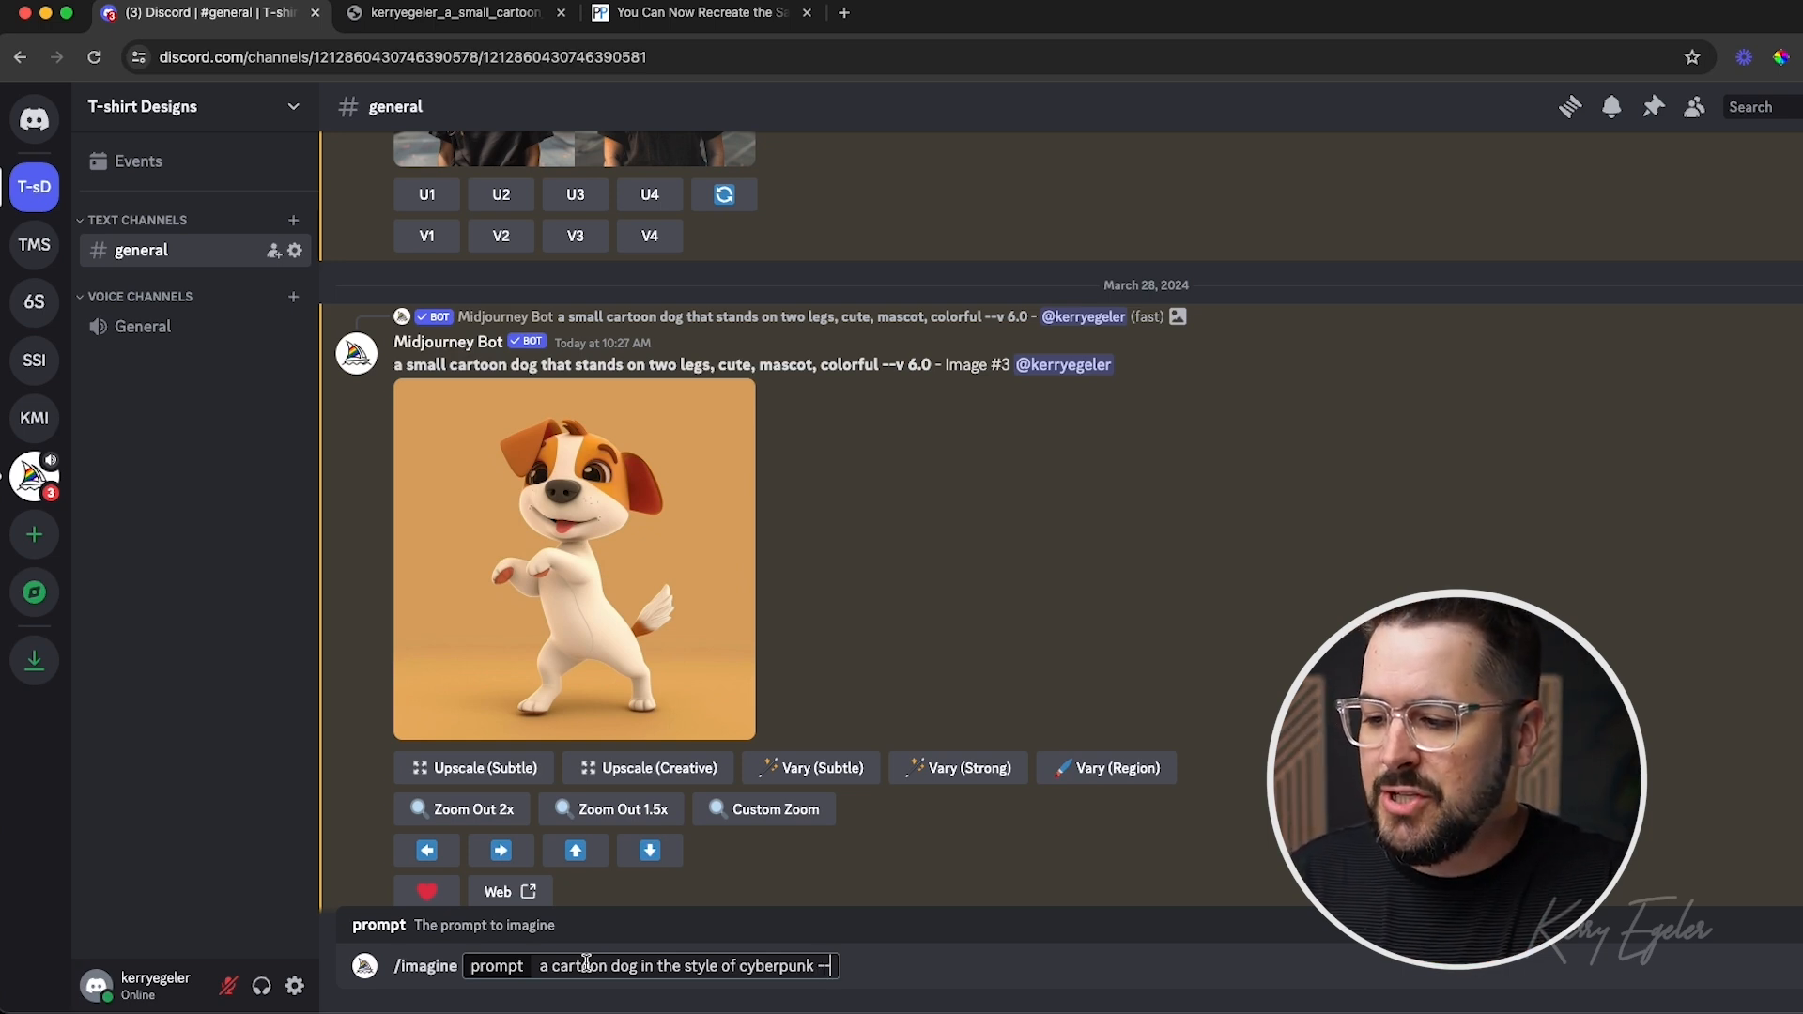
text(cref)
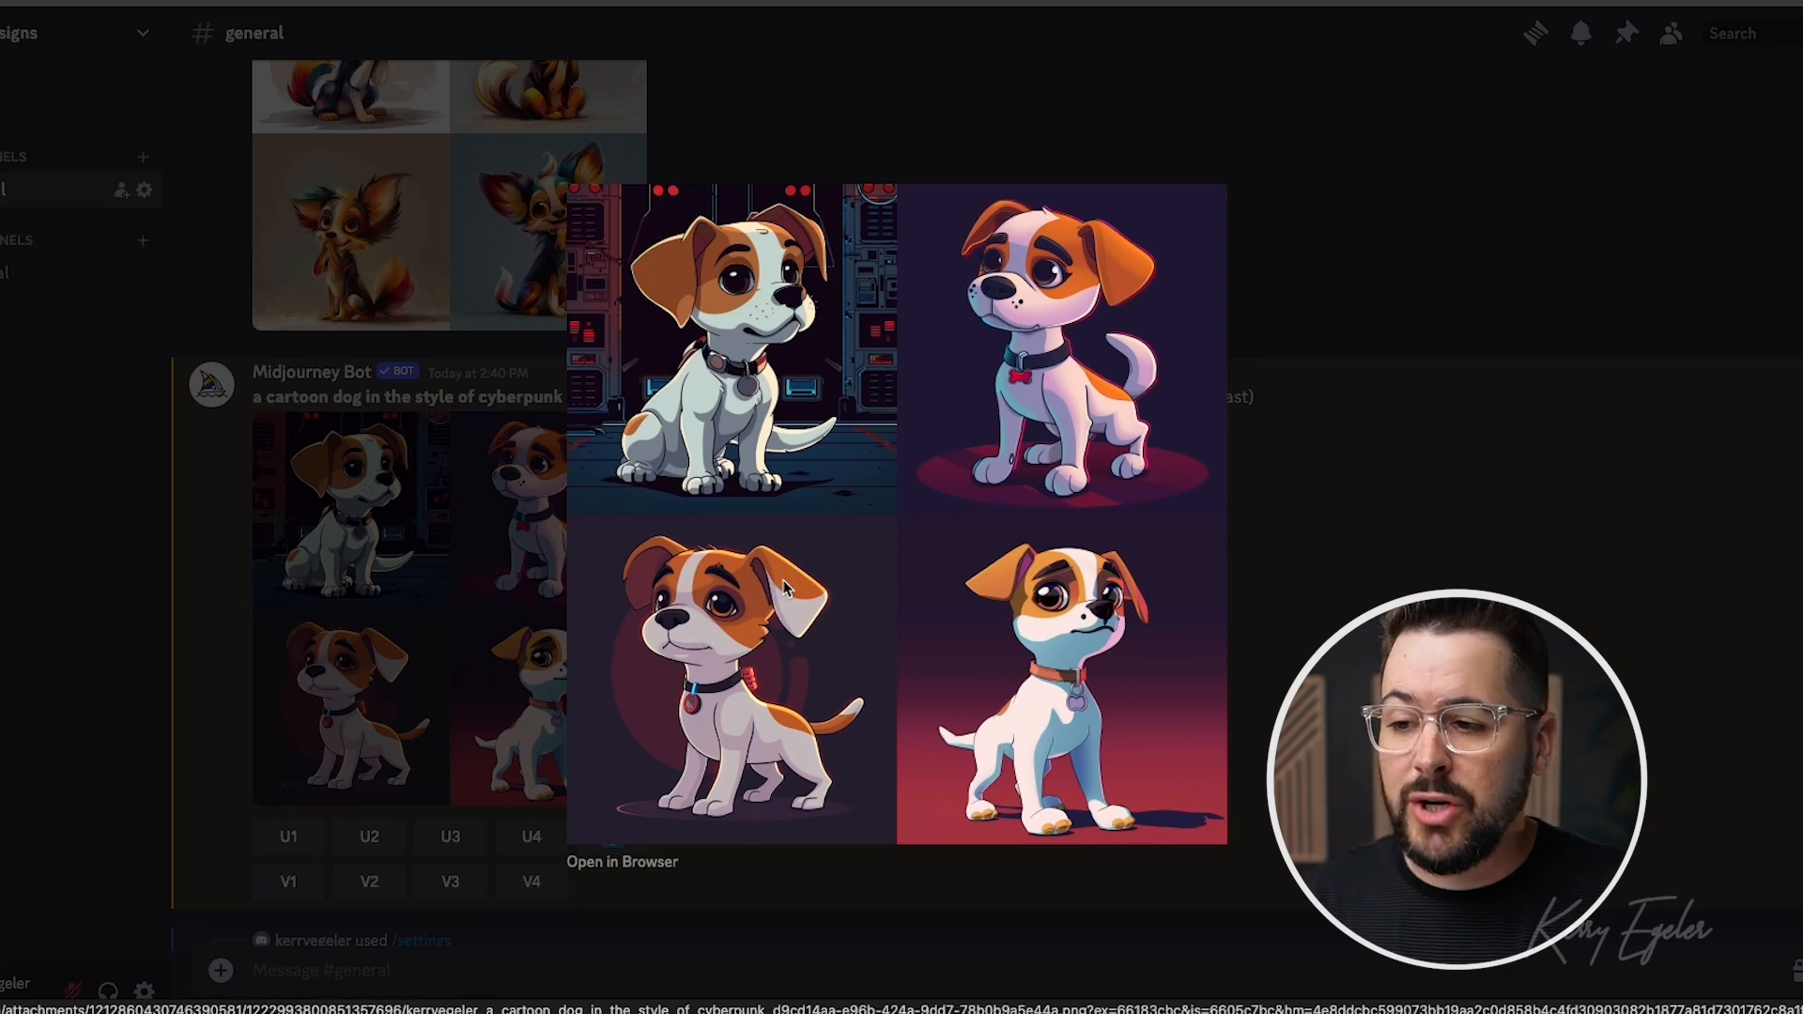
mouse_move(1052, 630)
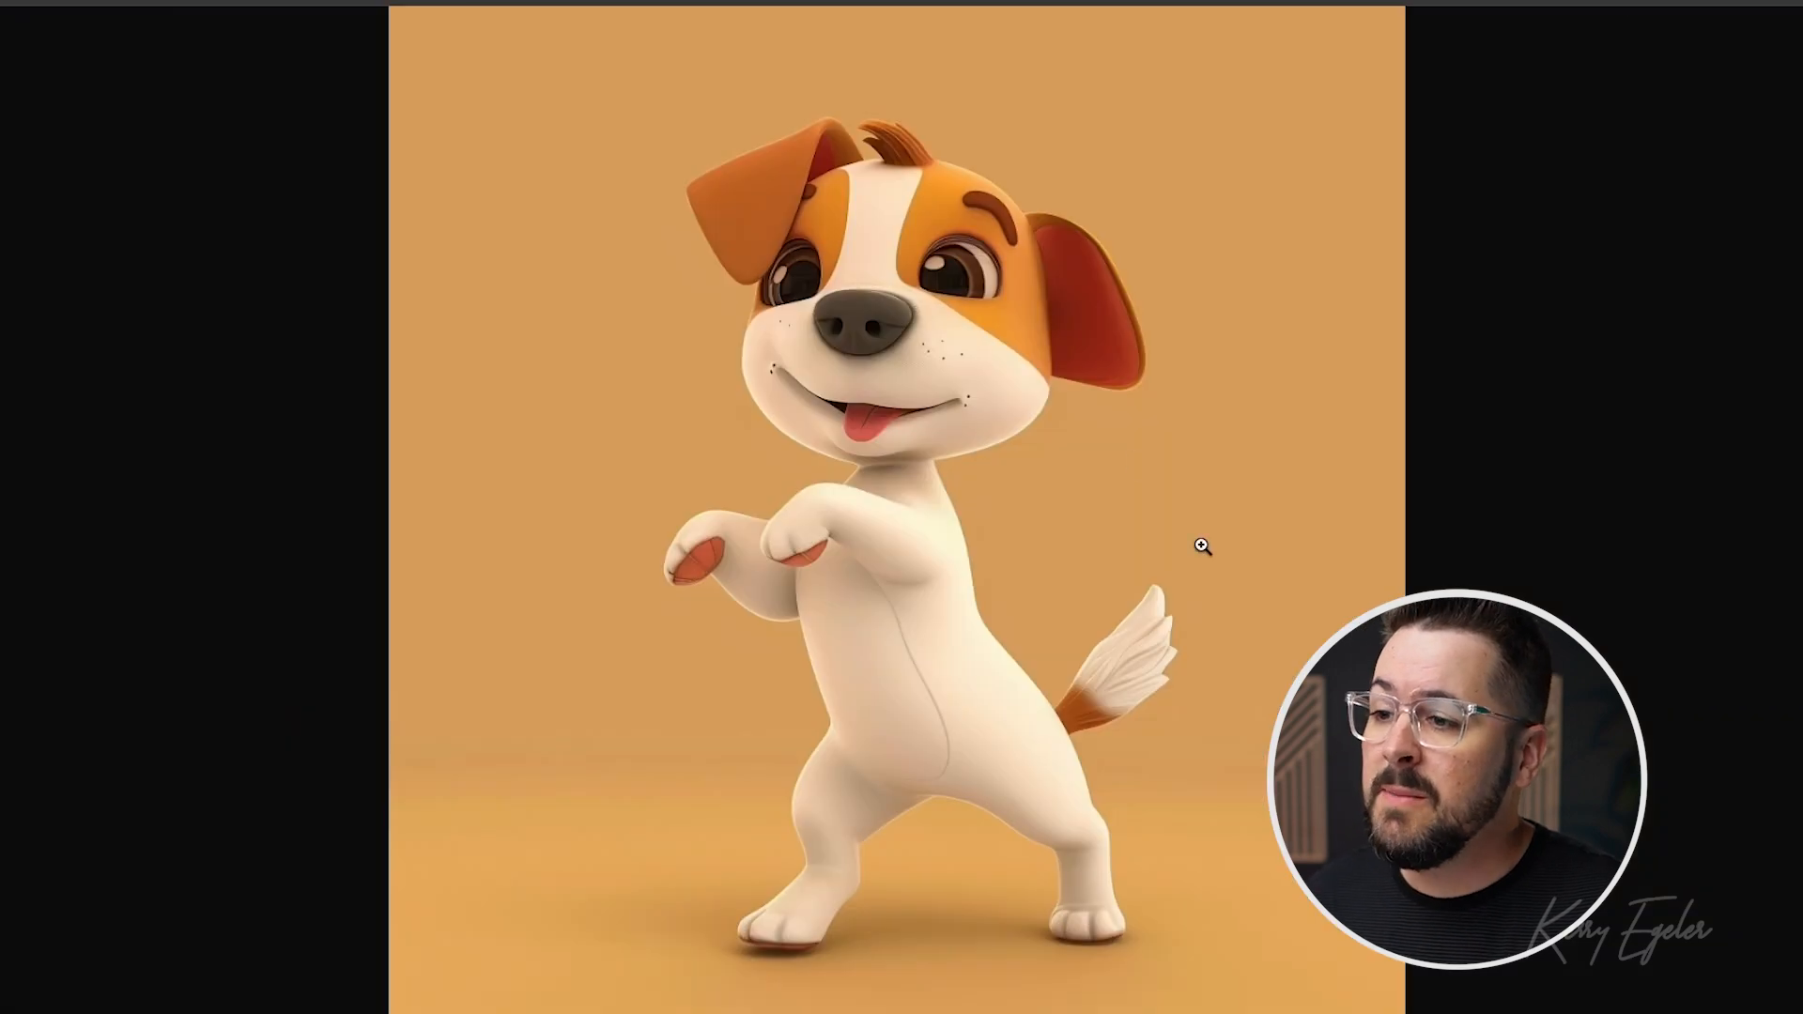
mouse_move(1157, 508)
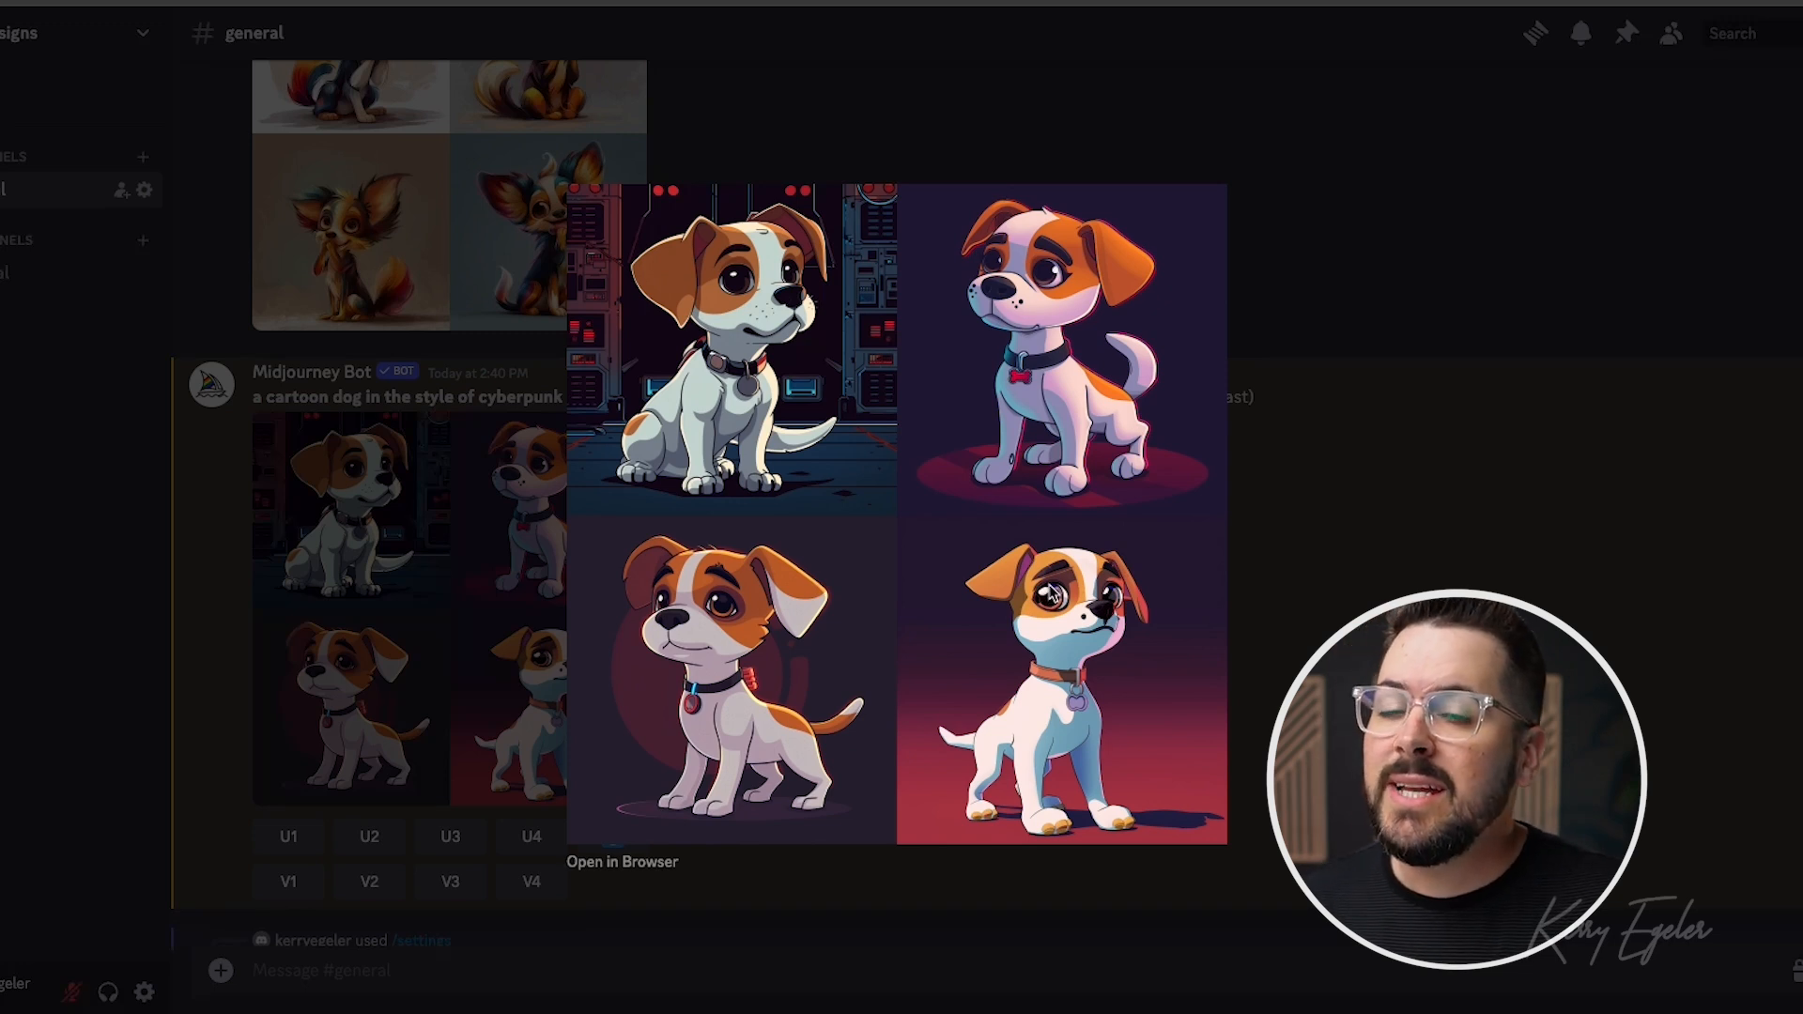
mouse_move(1320, 560)
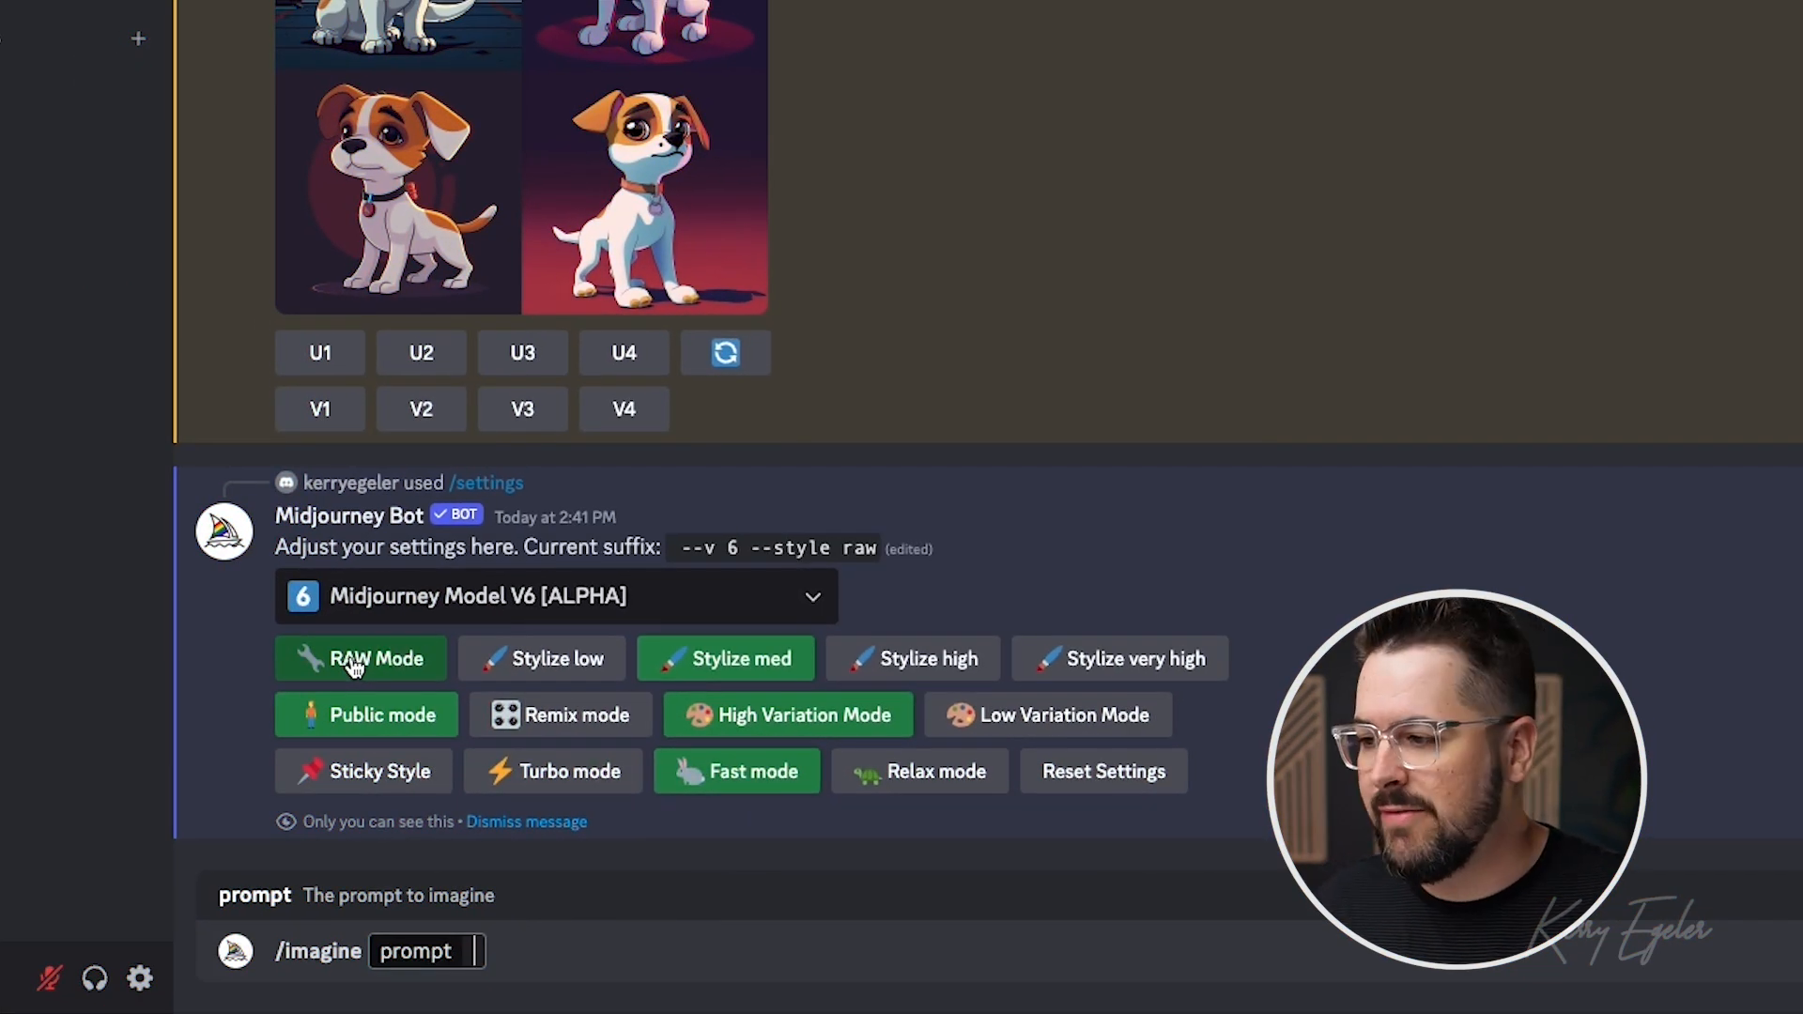
Disable RAW Mode and submit the cyberpunk dog prompt with --cref and --cw 40.
click(360, 658)
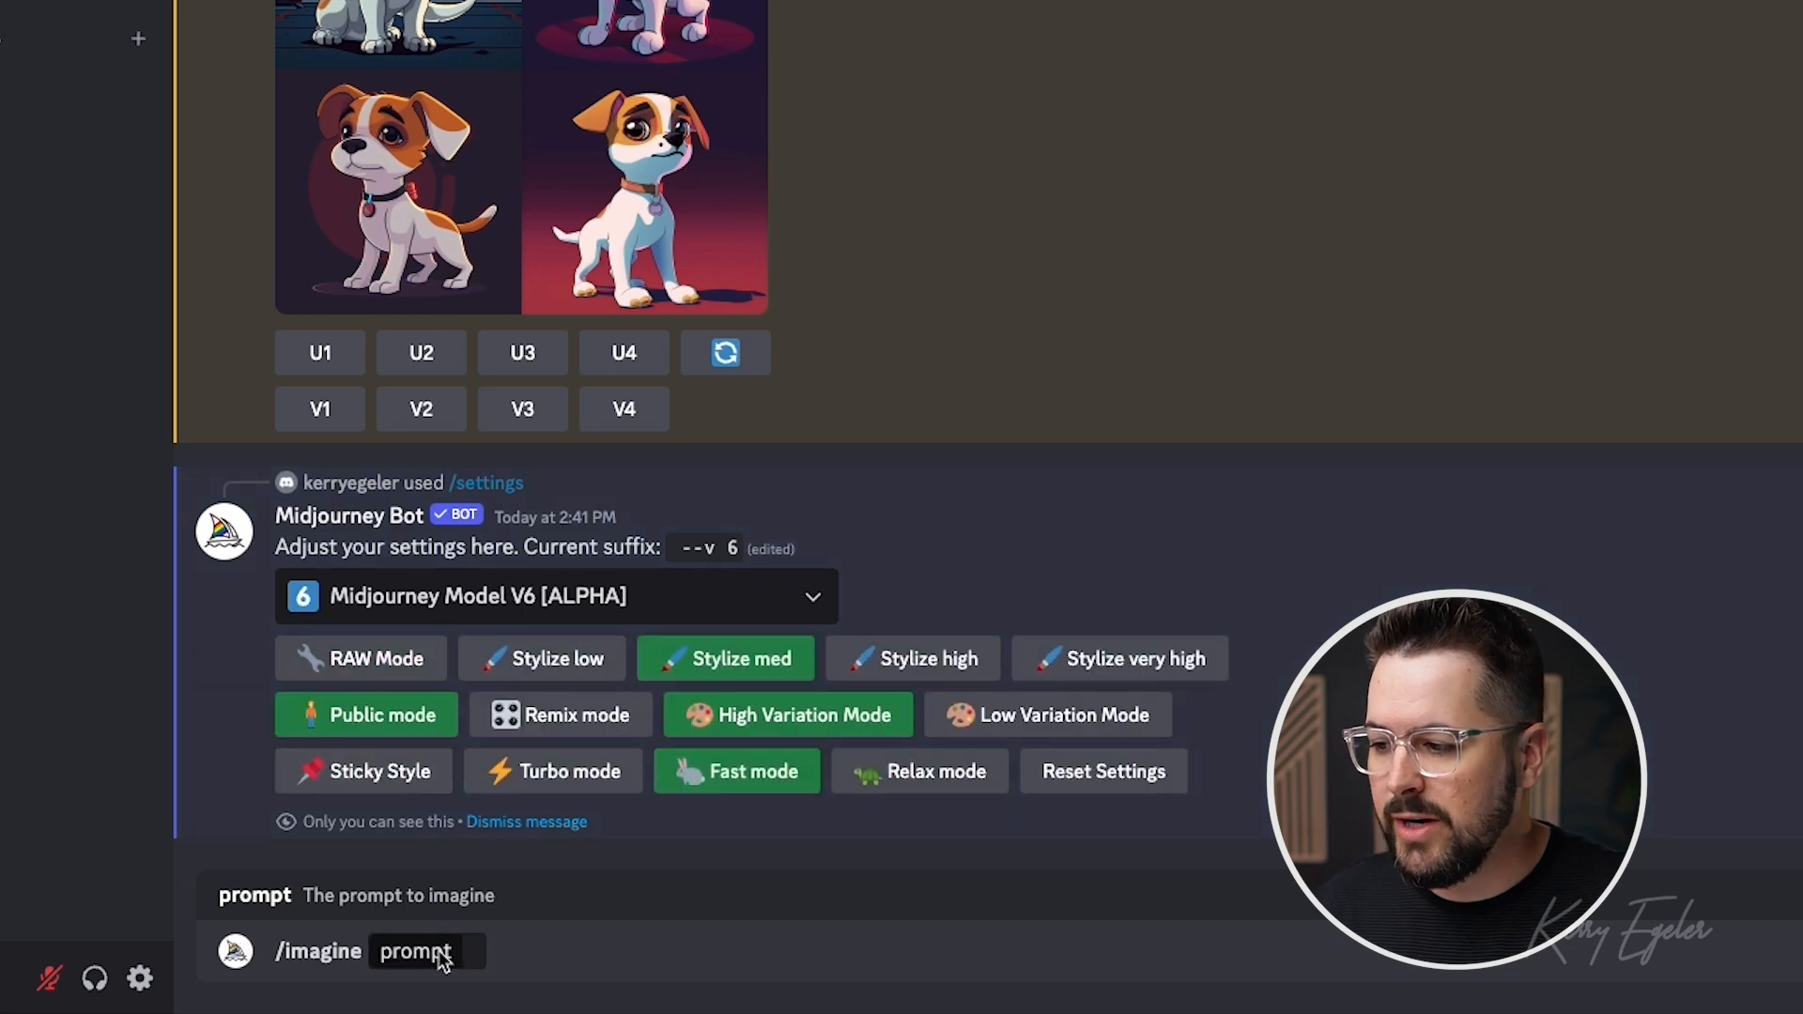
text(a cartoon dog in the style of cyberpunk --cref https://s.mj.run/-7akQf-ZNOE --cw 100)
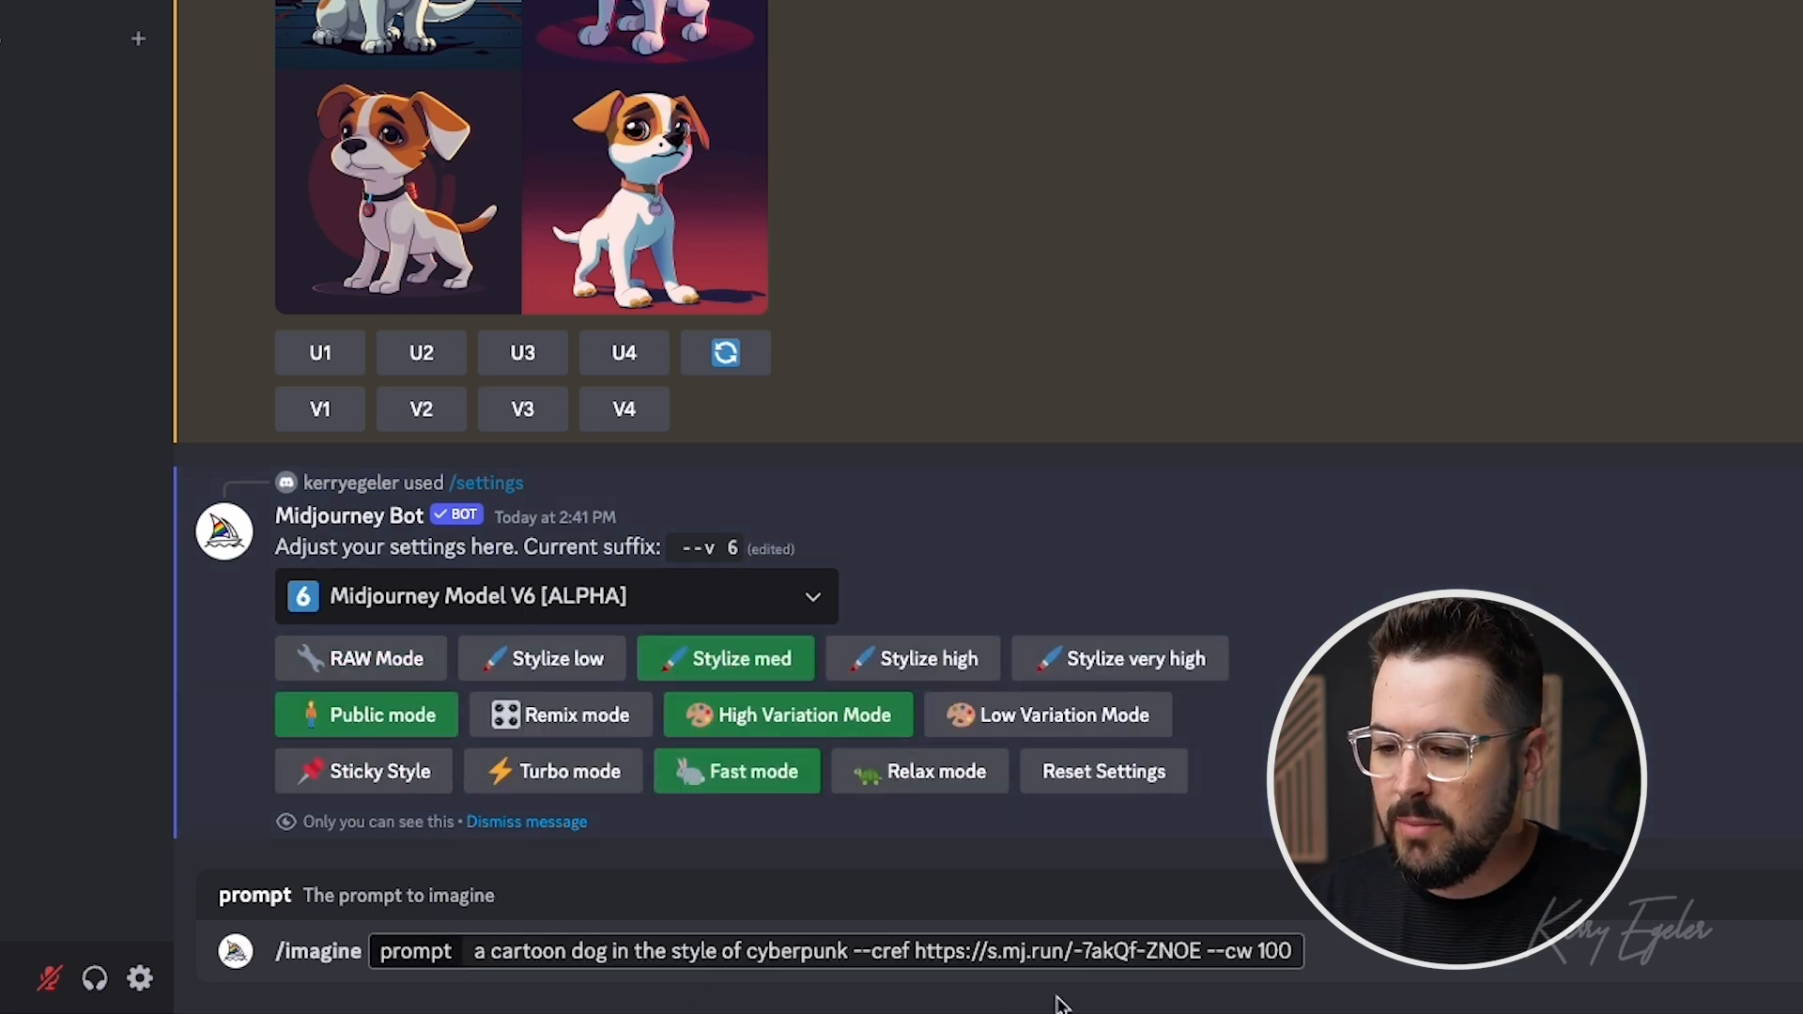
key(Backspace)
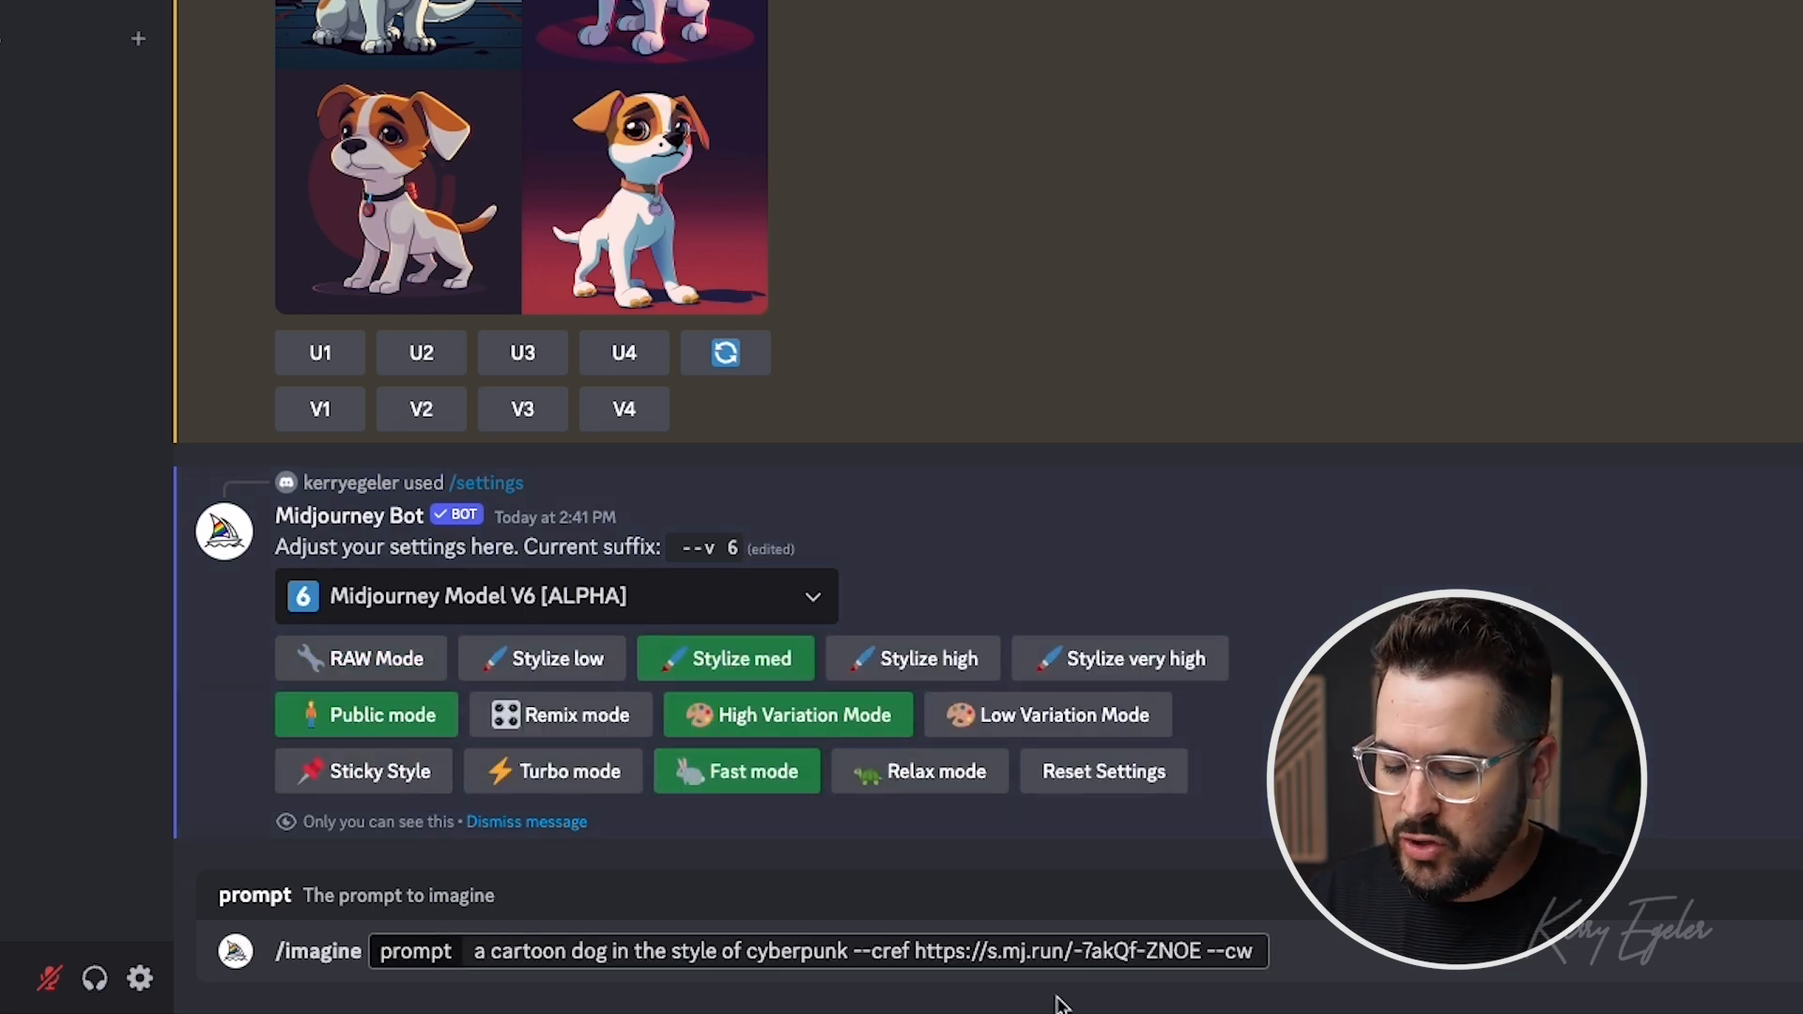
text(40)
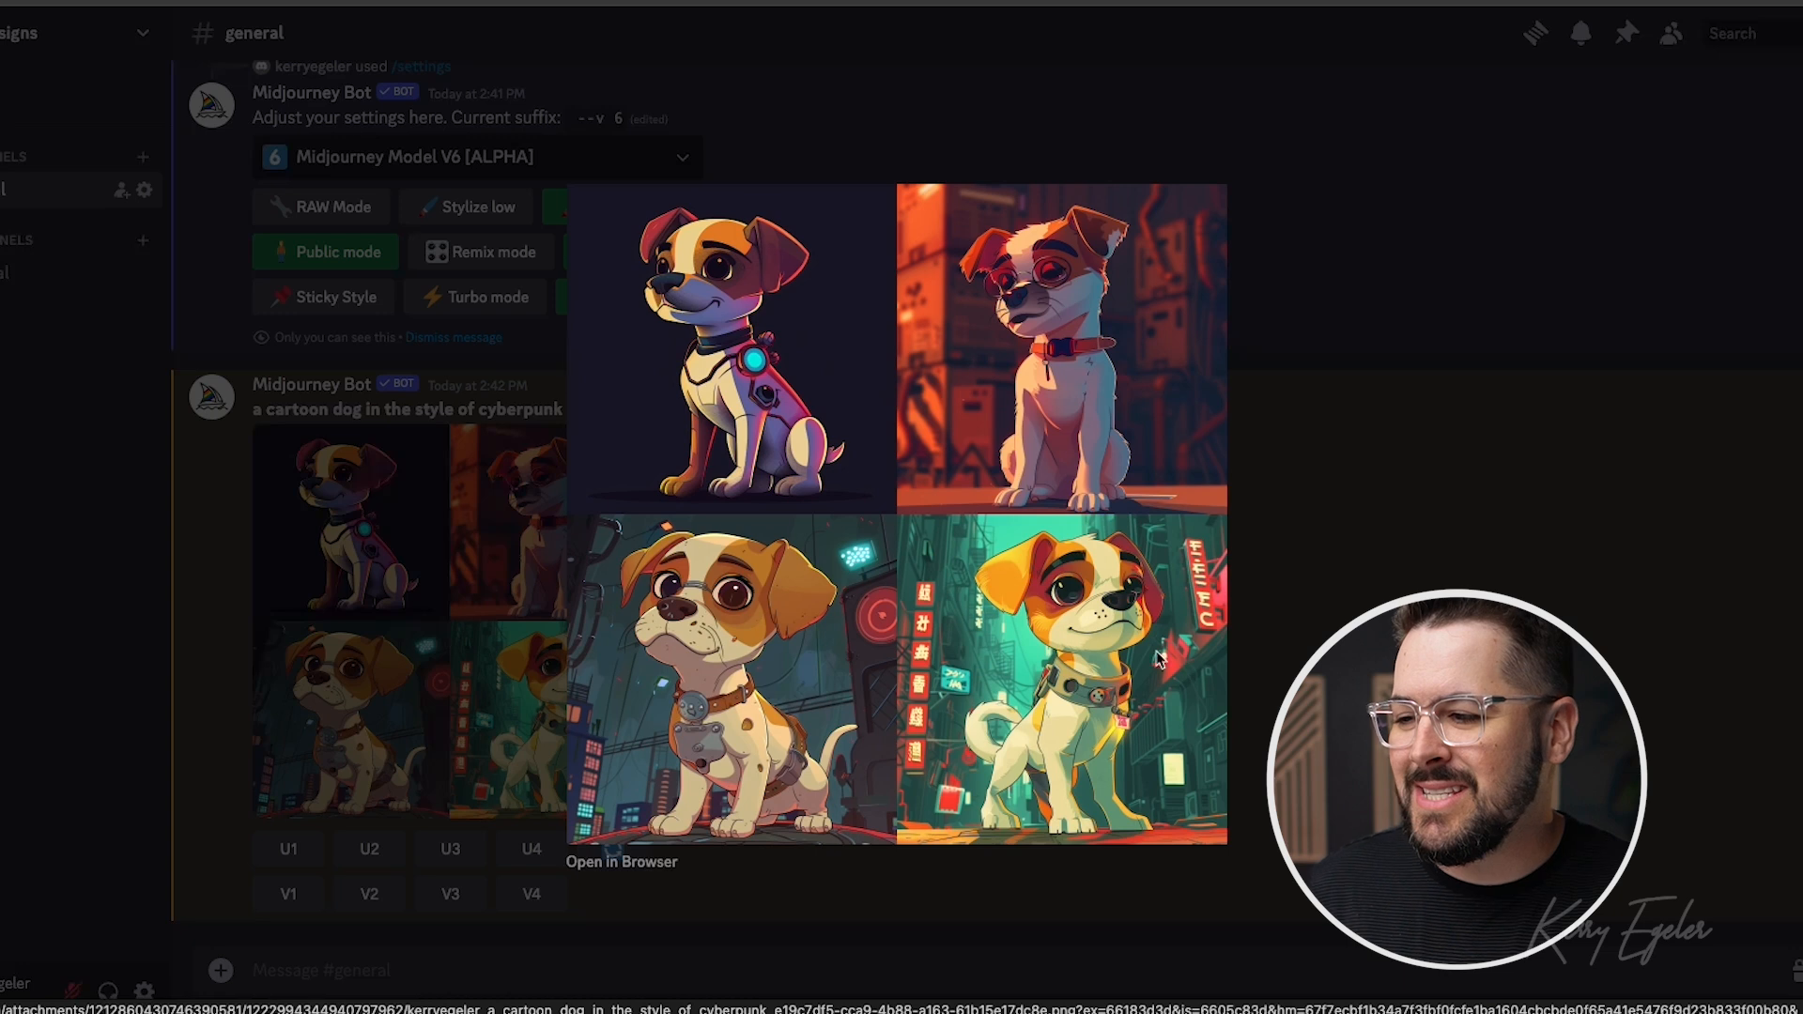
mouse_move(1159, 659)
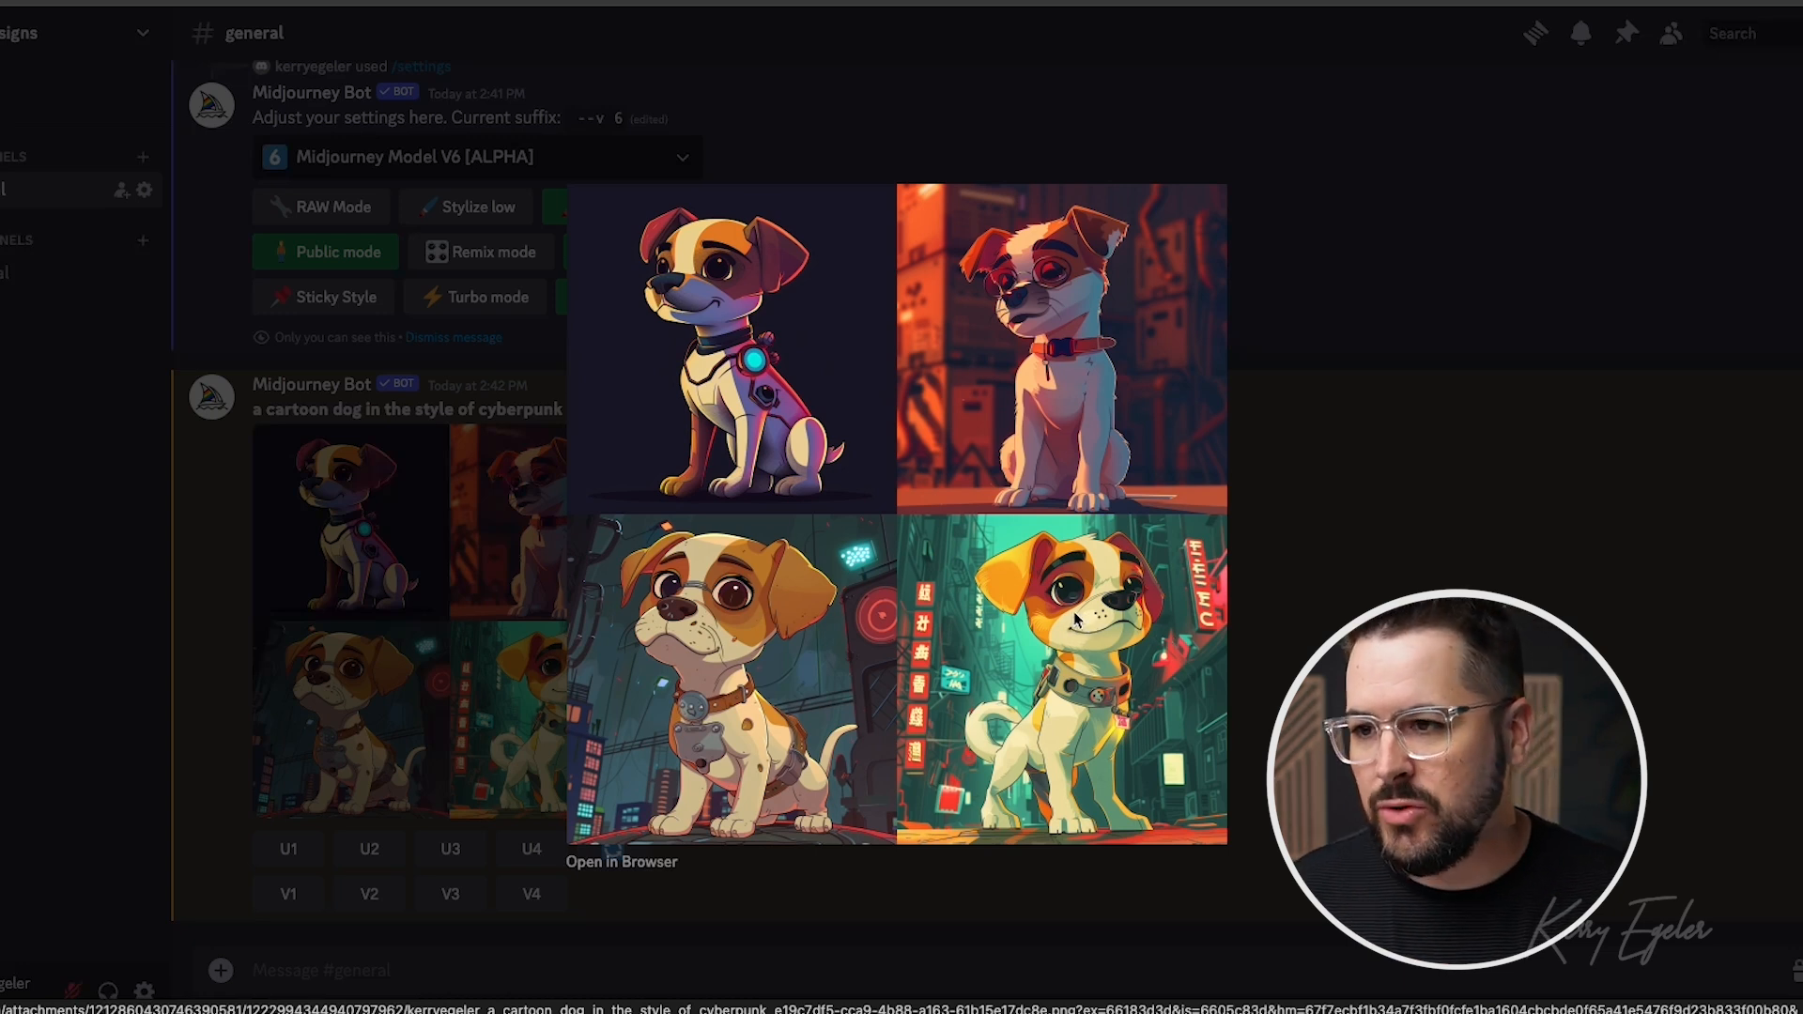
mouse_move(886, 429)
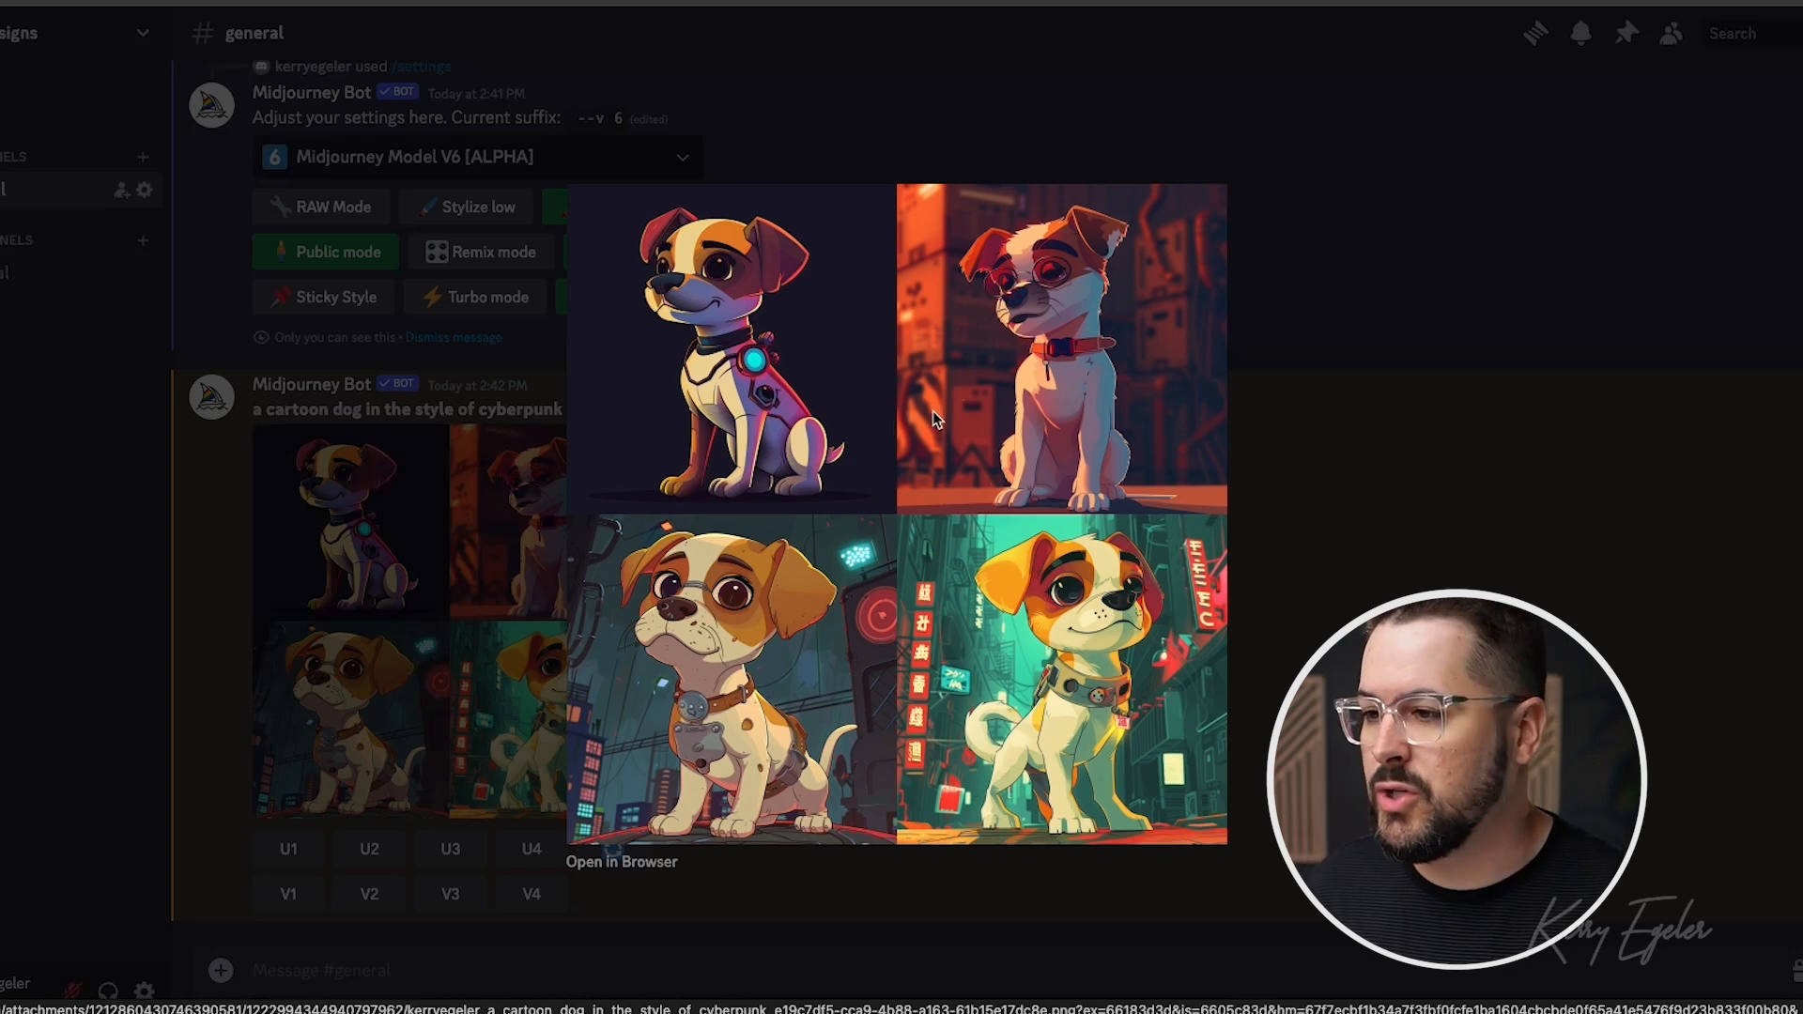
mouse_move(883, 551)
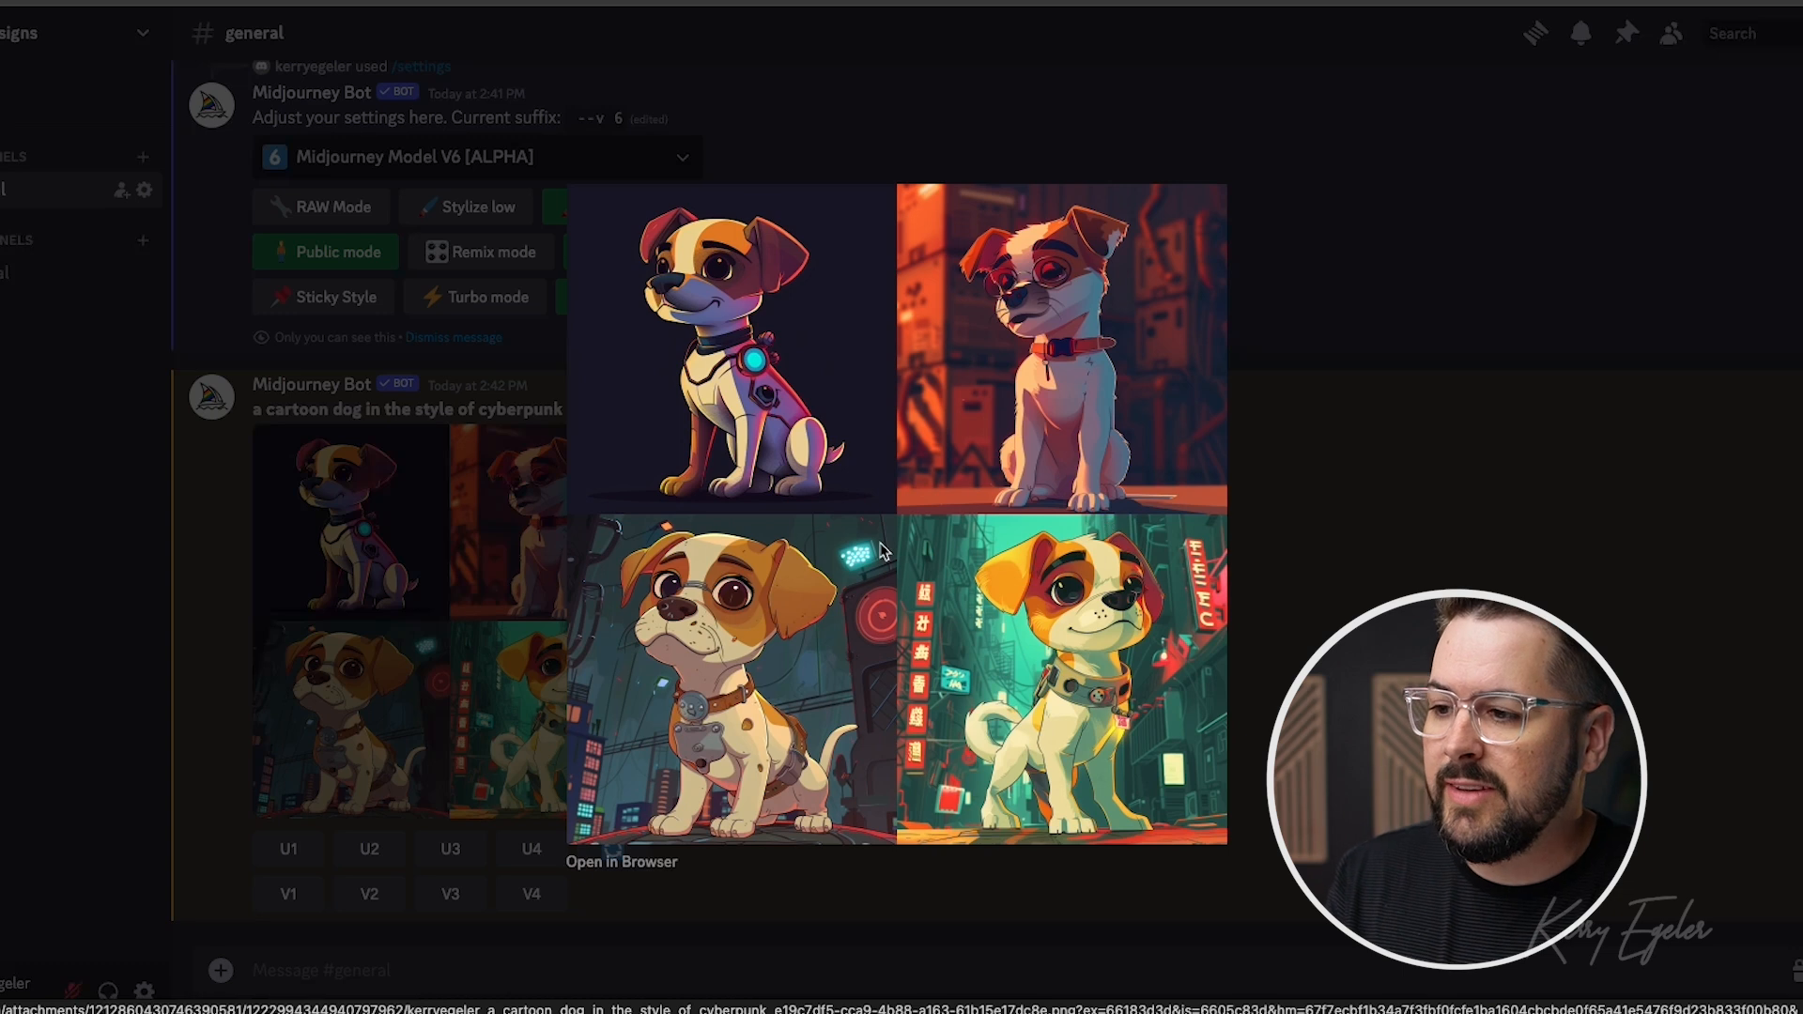
mouse_move(983, 483)
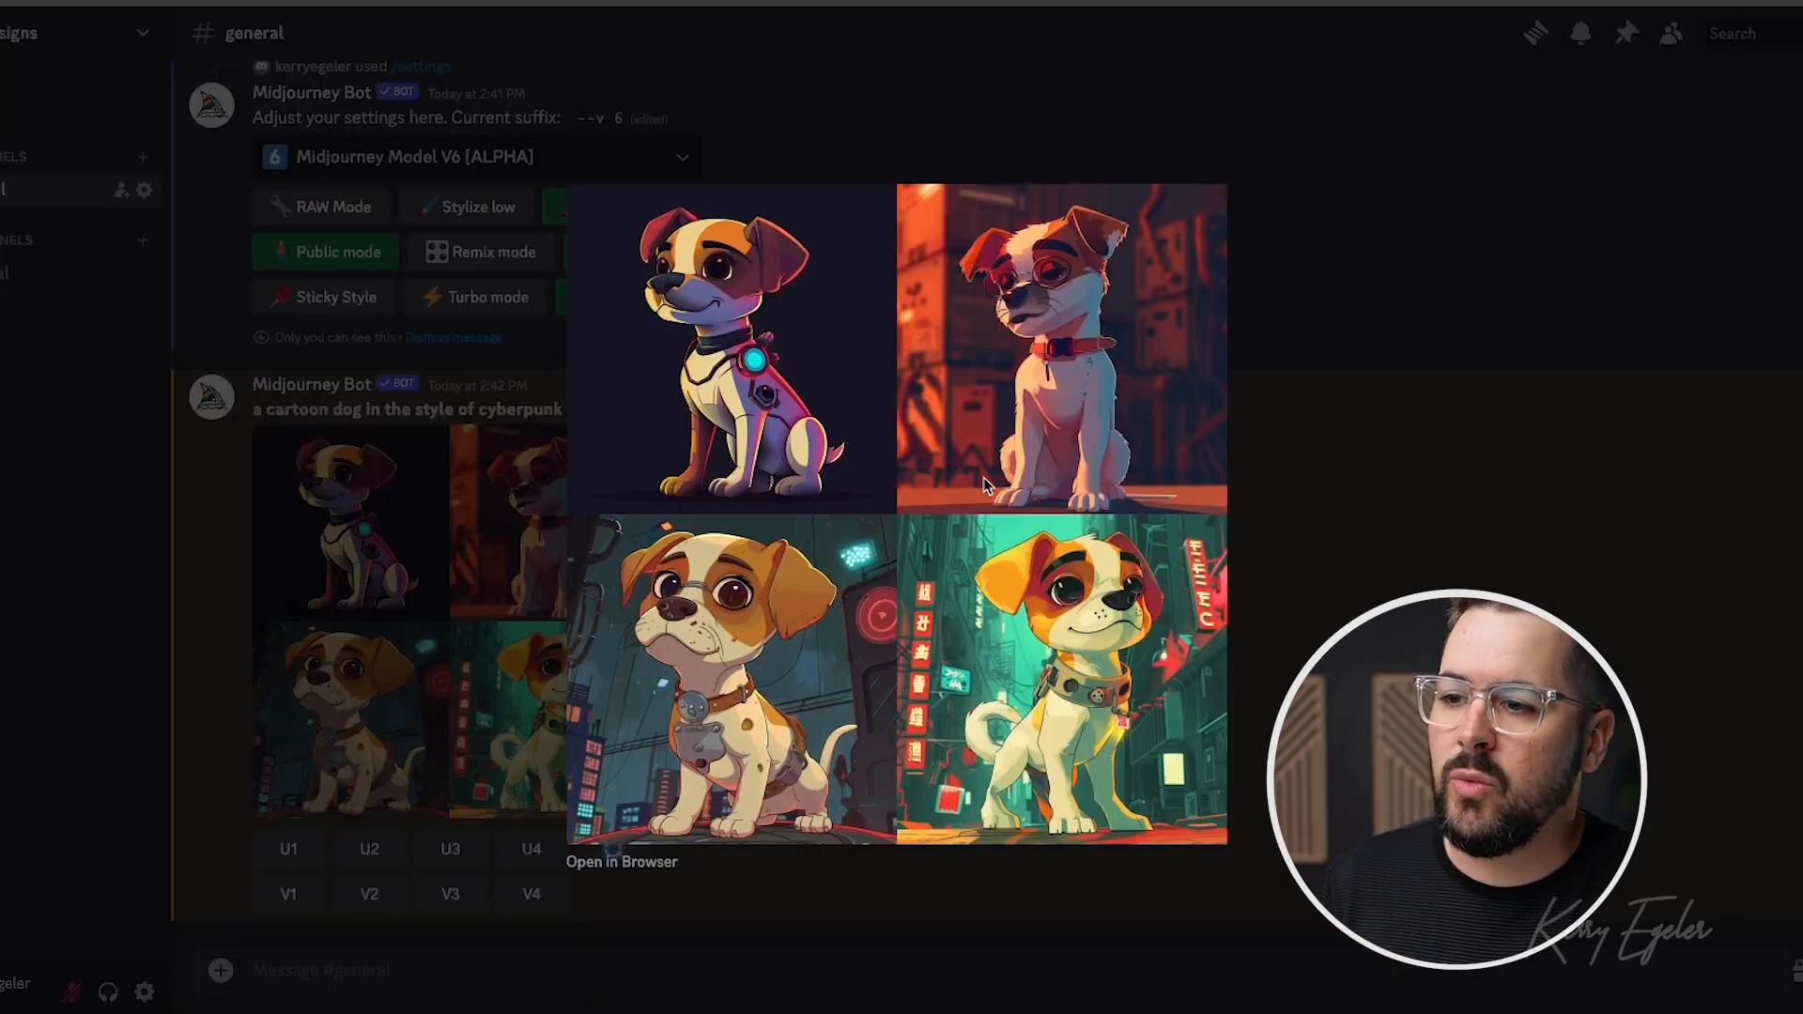
mouse_move(1144, 639)
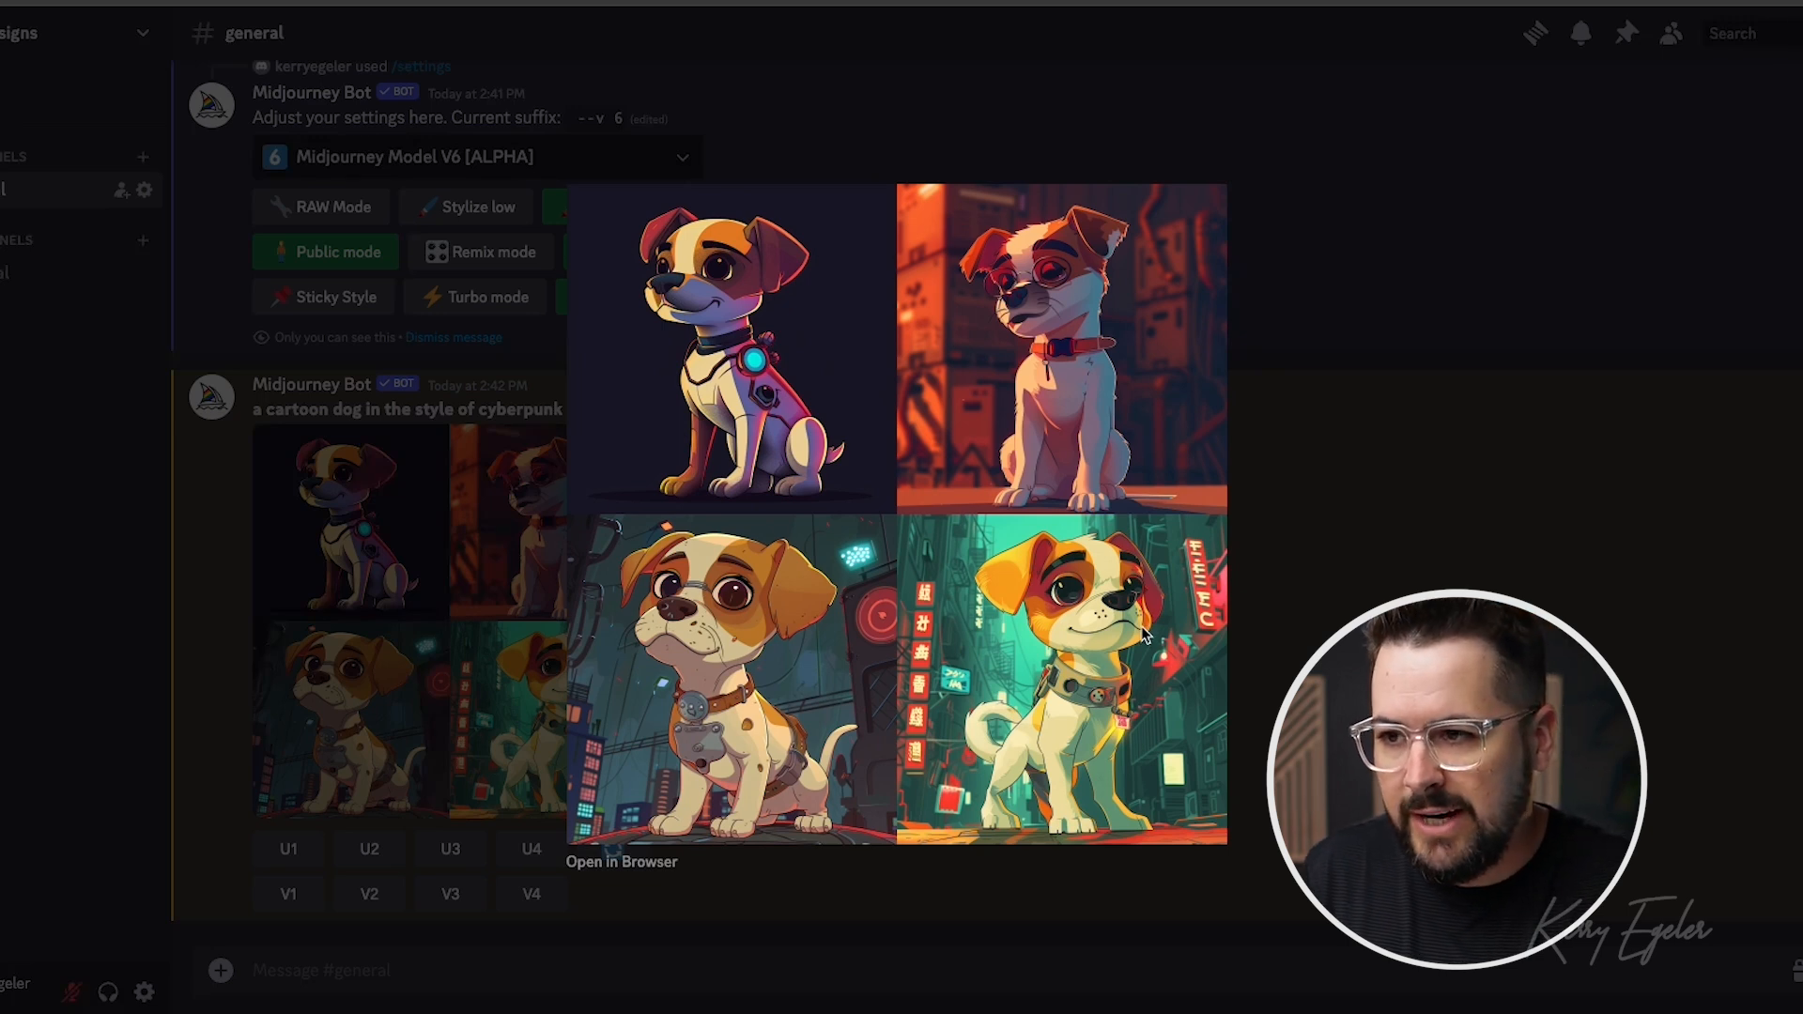
mouse_move(793, 449)
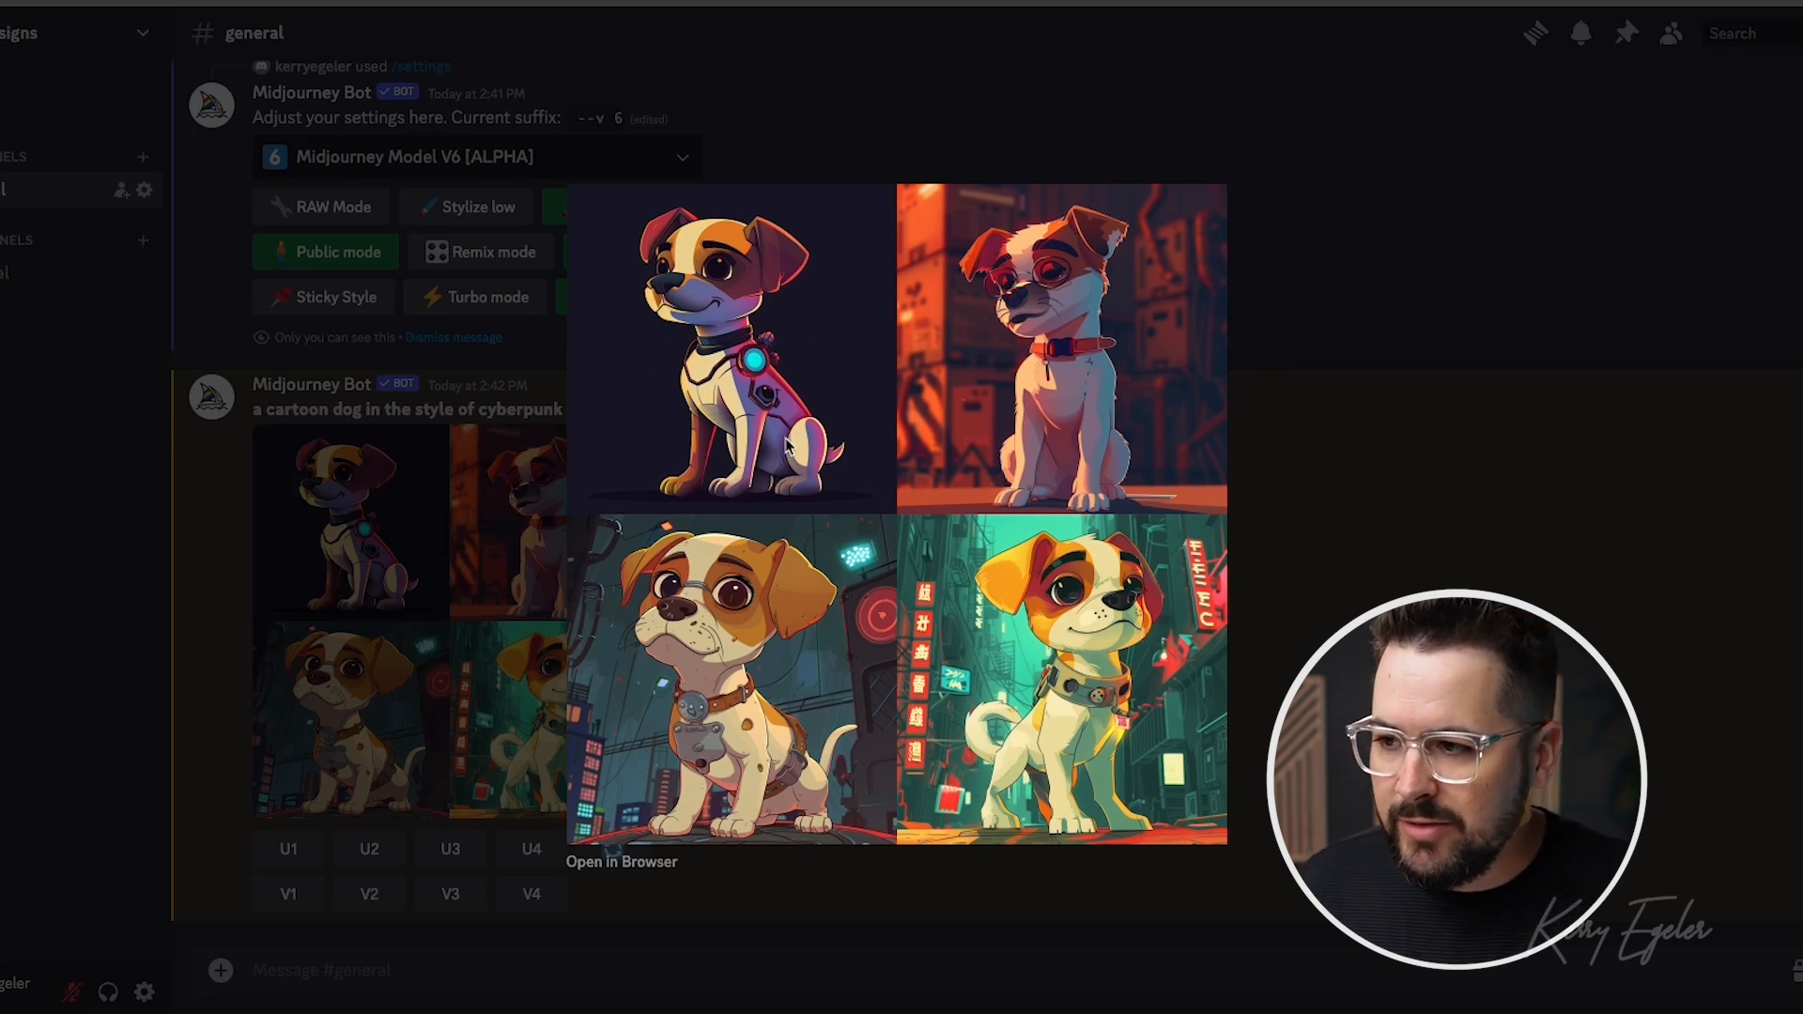
mouse_move(1000, 322)
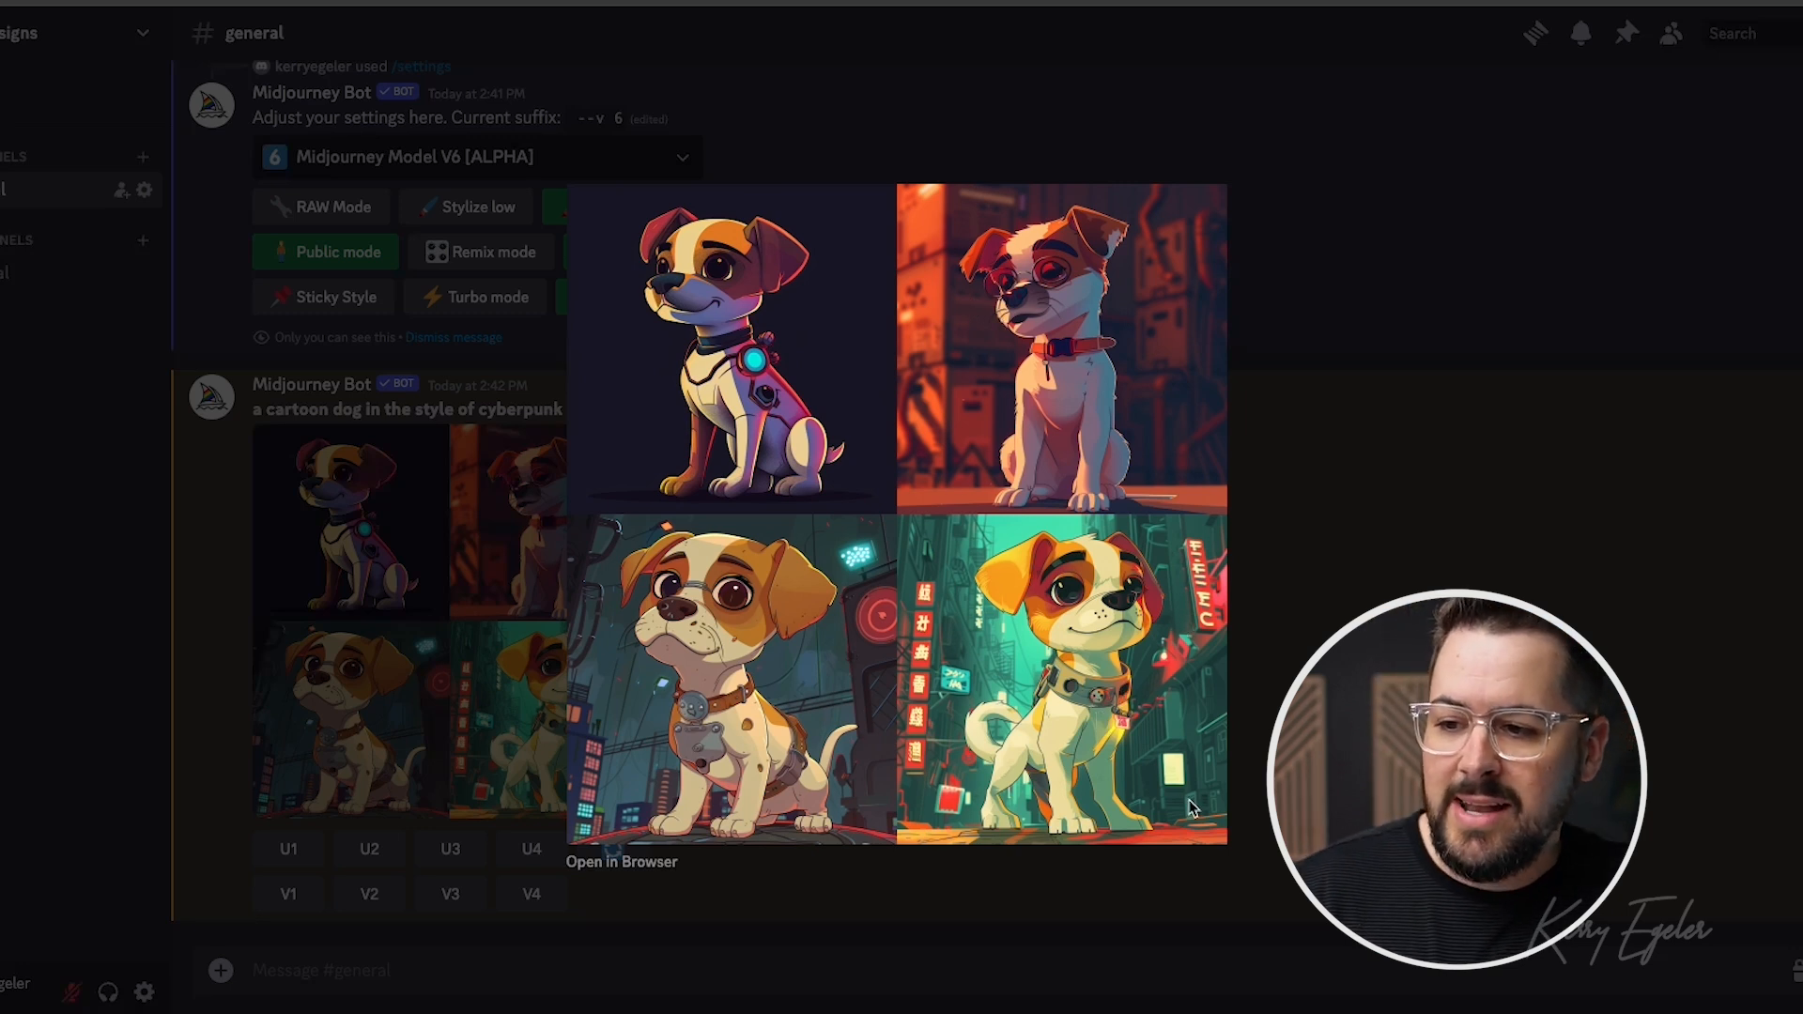
mouse_move(1185, 684)
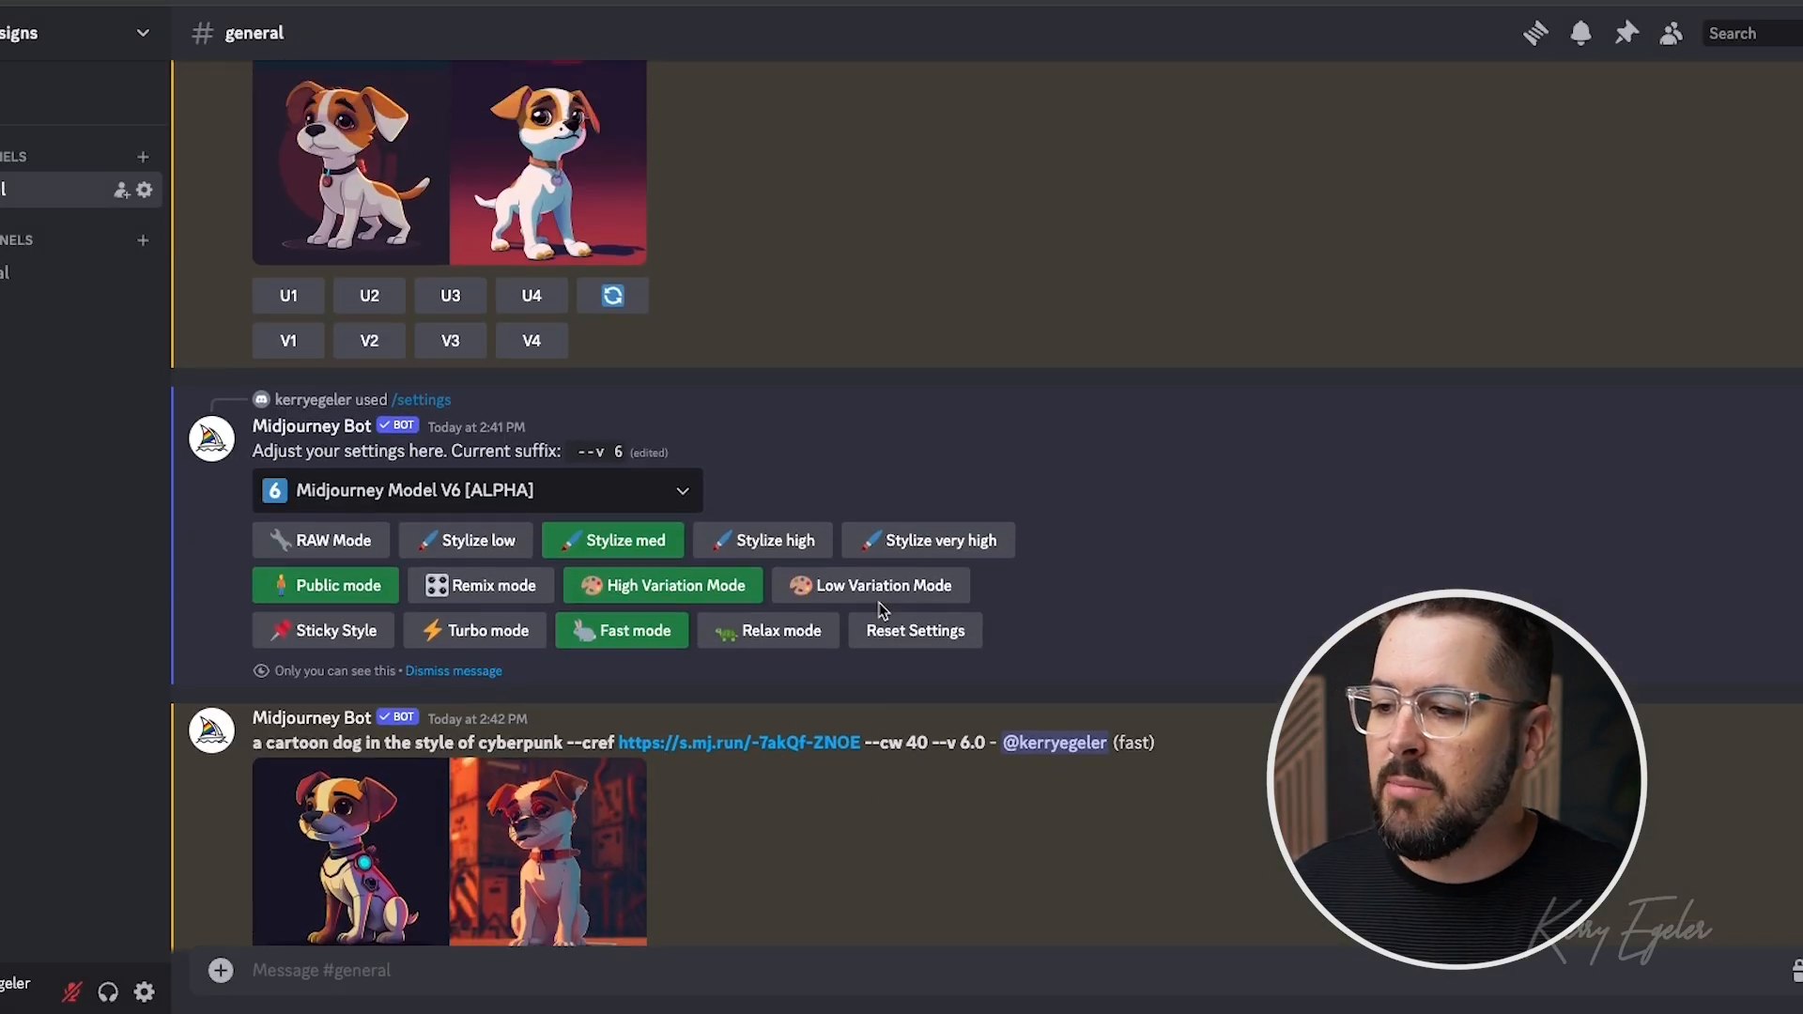
Scroll up the channel to the earlier cyberpunk dog grid for comparison.
scroll(up, 3)
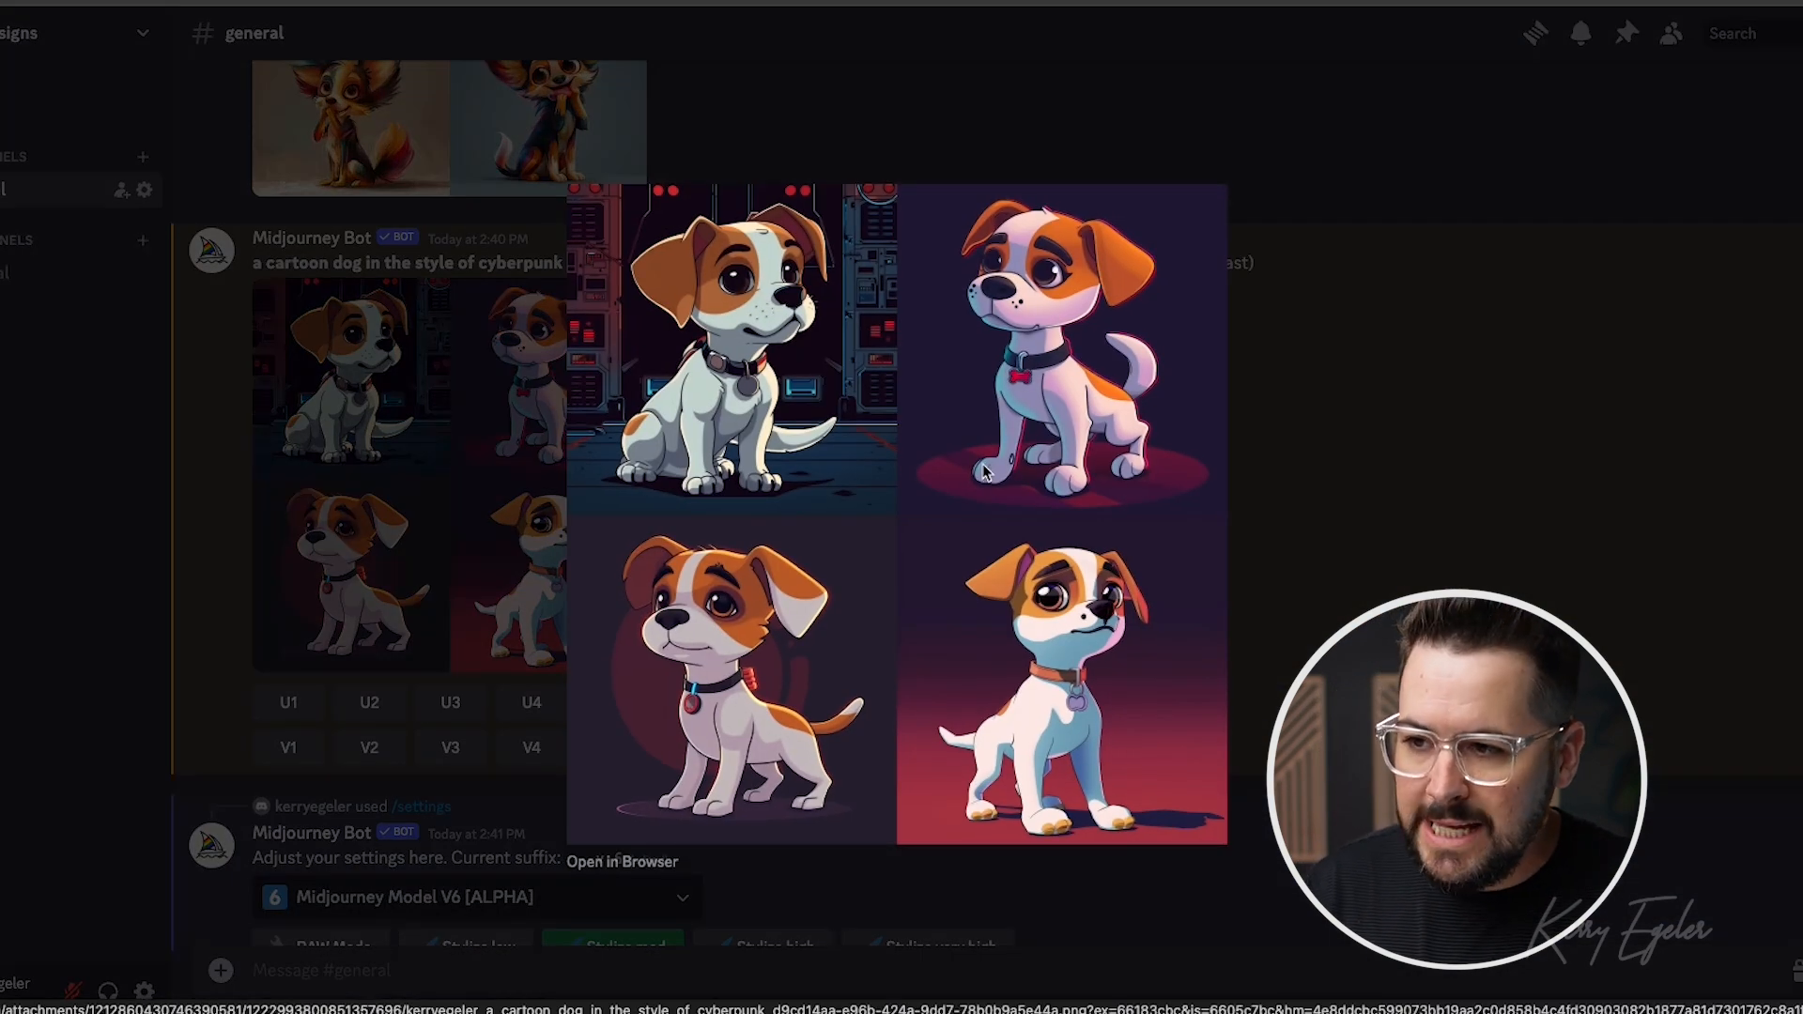
mouse_move(1331, 442)
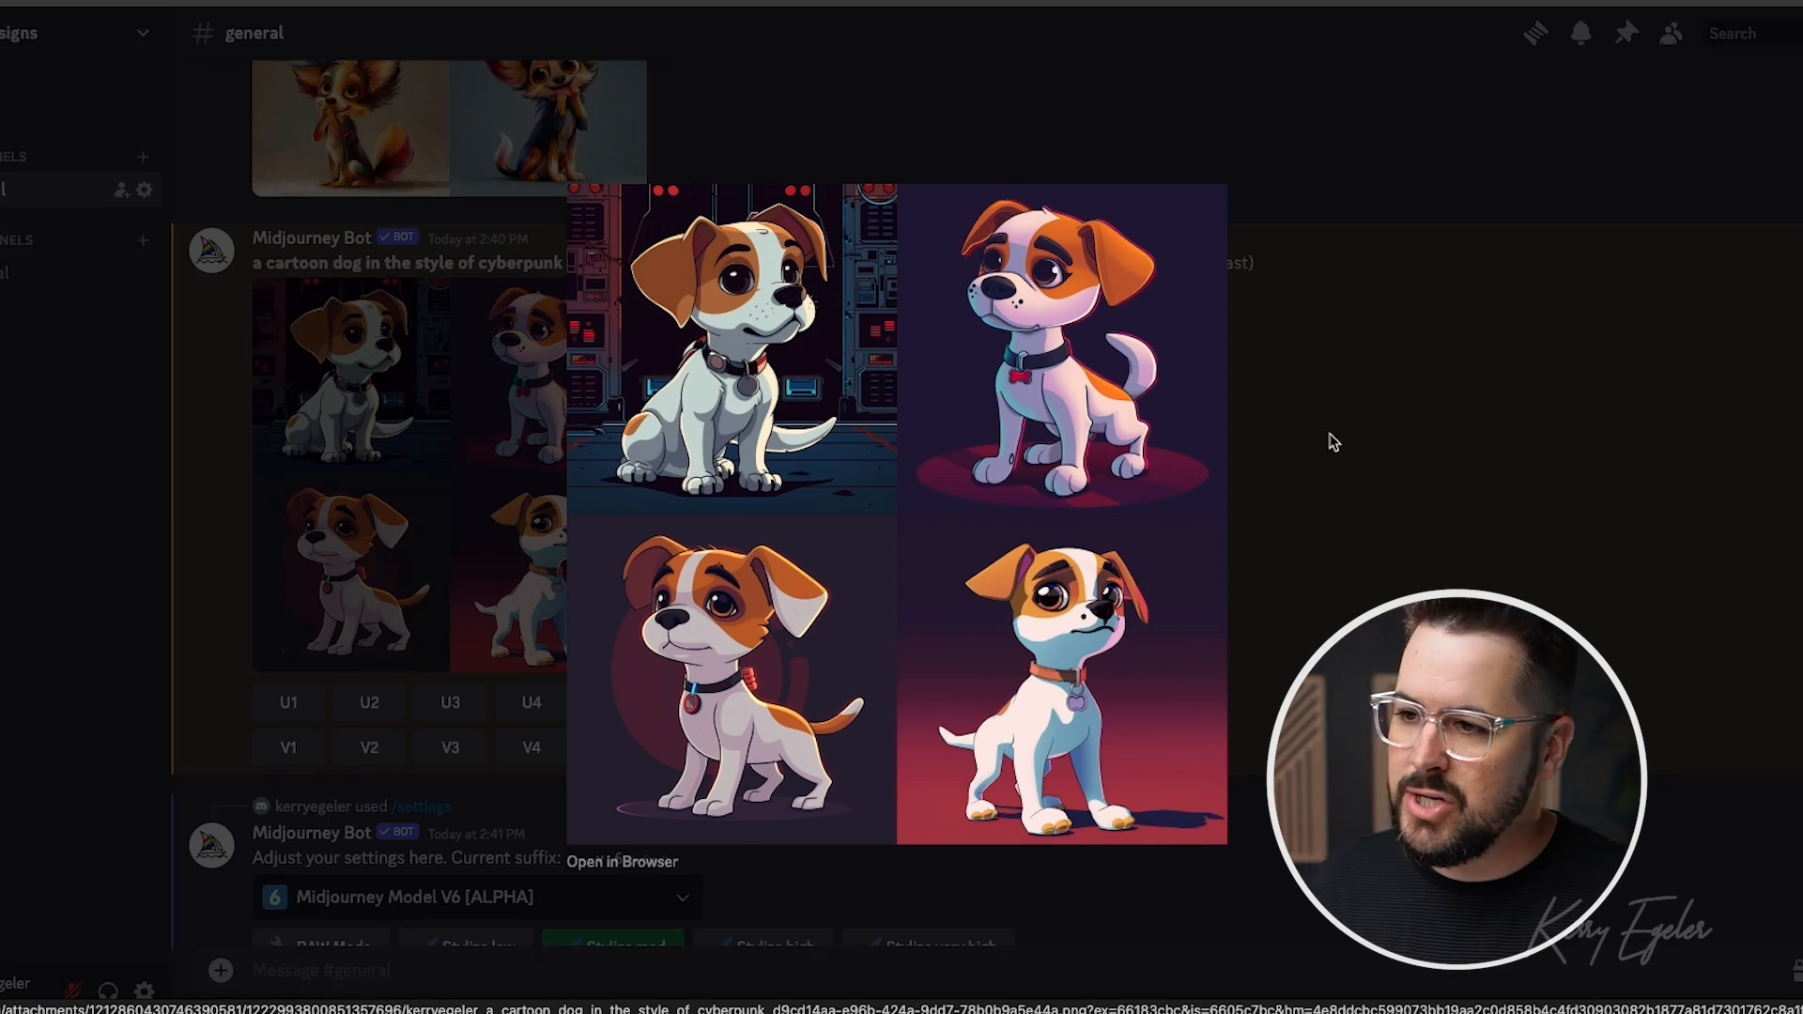